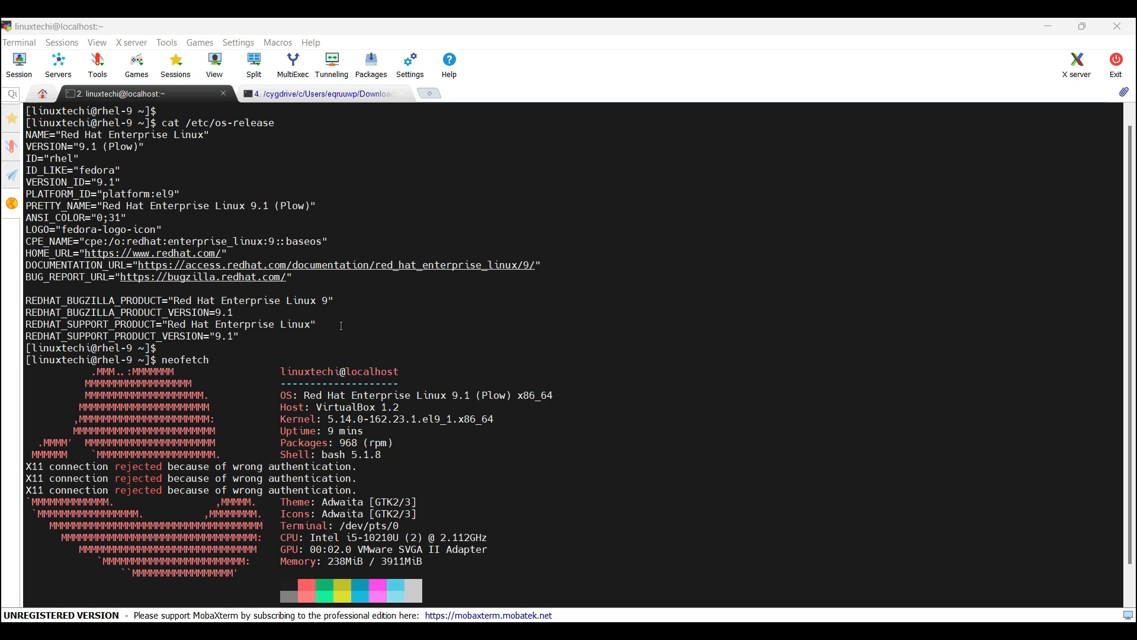
mouse_move(552, 283)
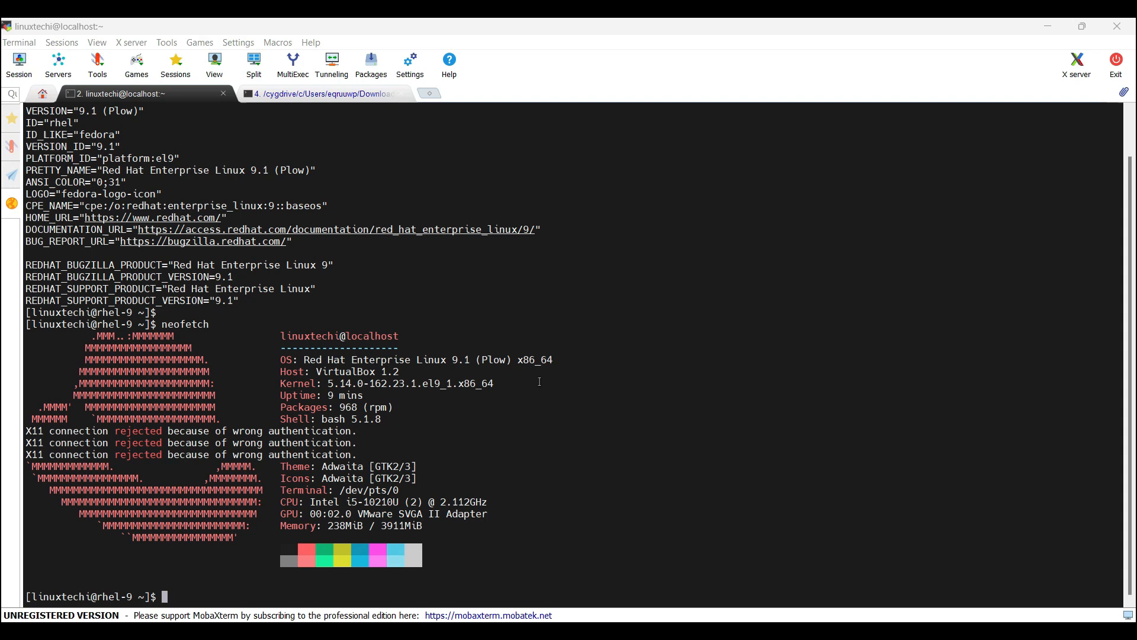
Search /proc/cpuinfo for the vmx flag with grep -i "vmx"
text(grep)
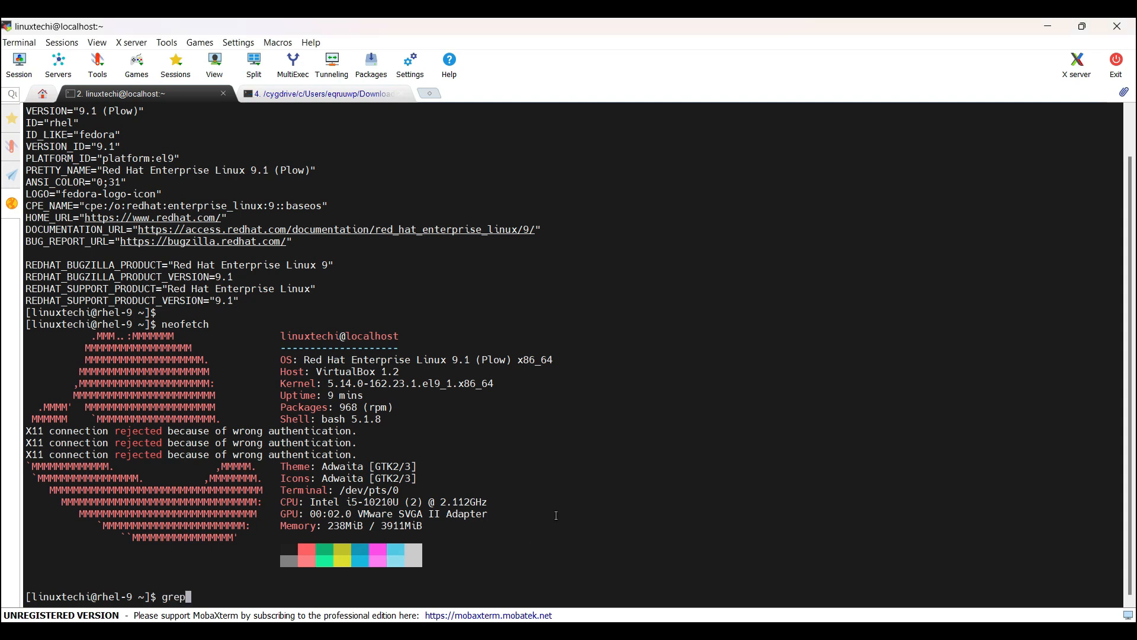
text(-i)
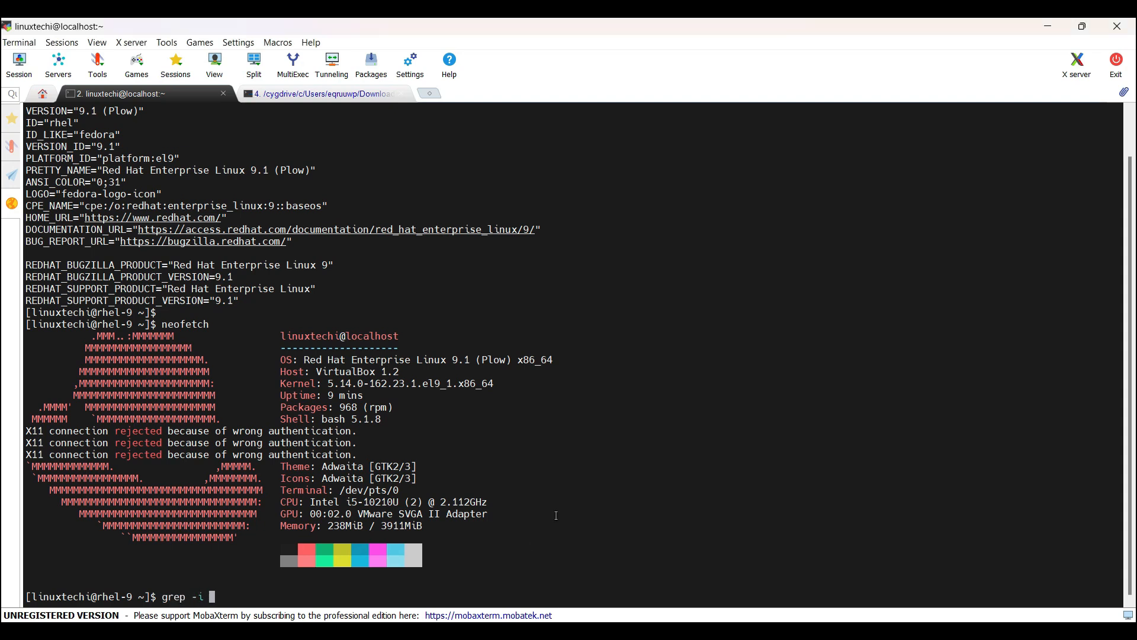
text(")
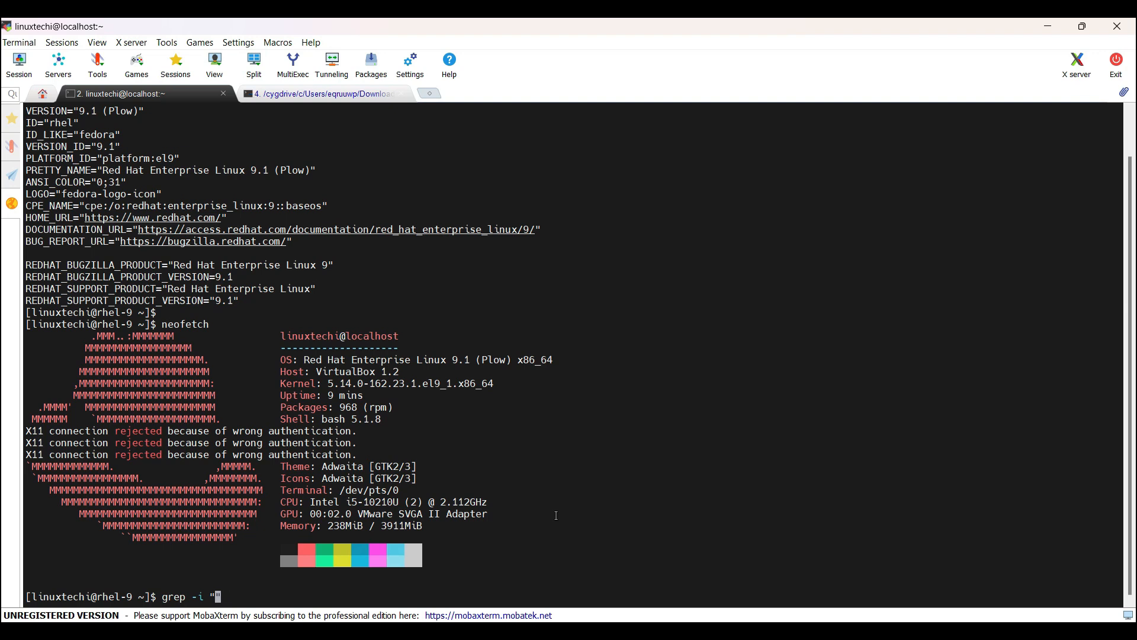
text(vm)
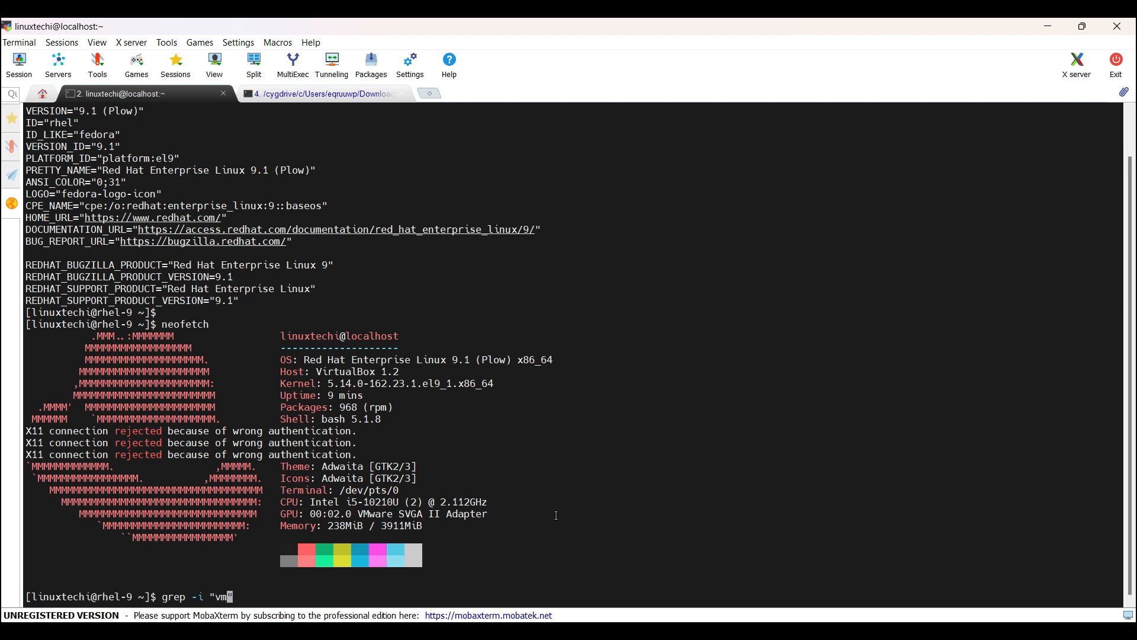
text(x" /)
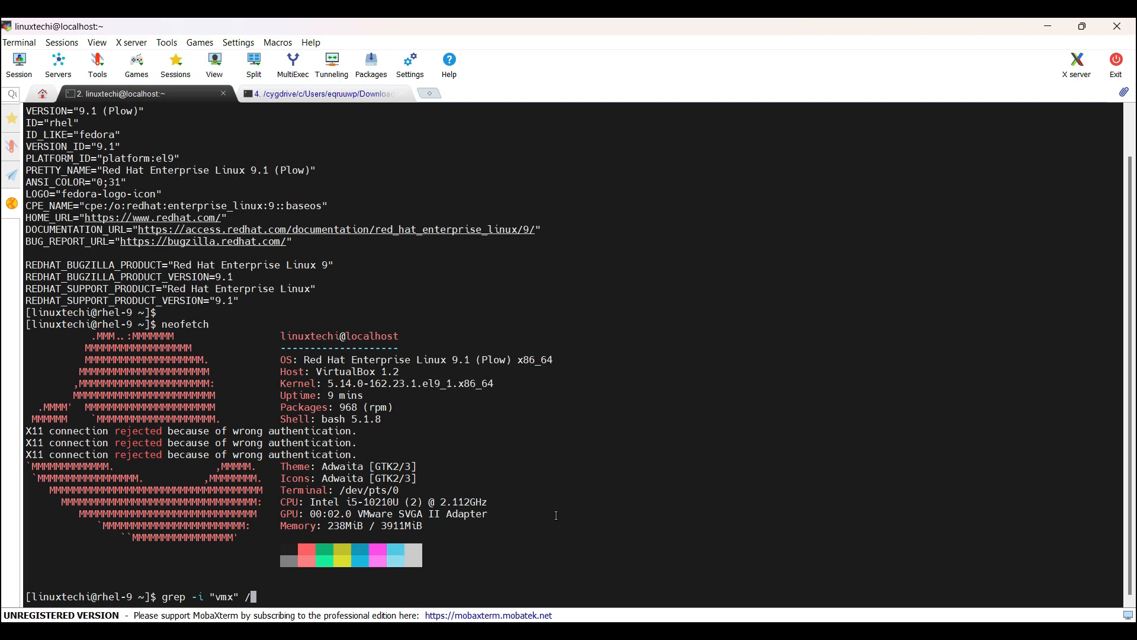
text(proc/)
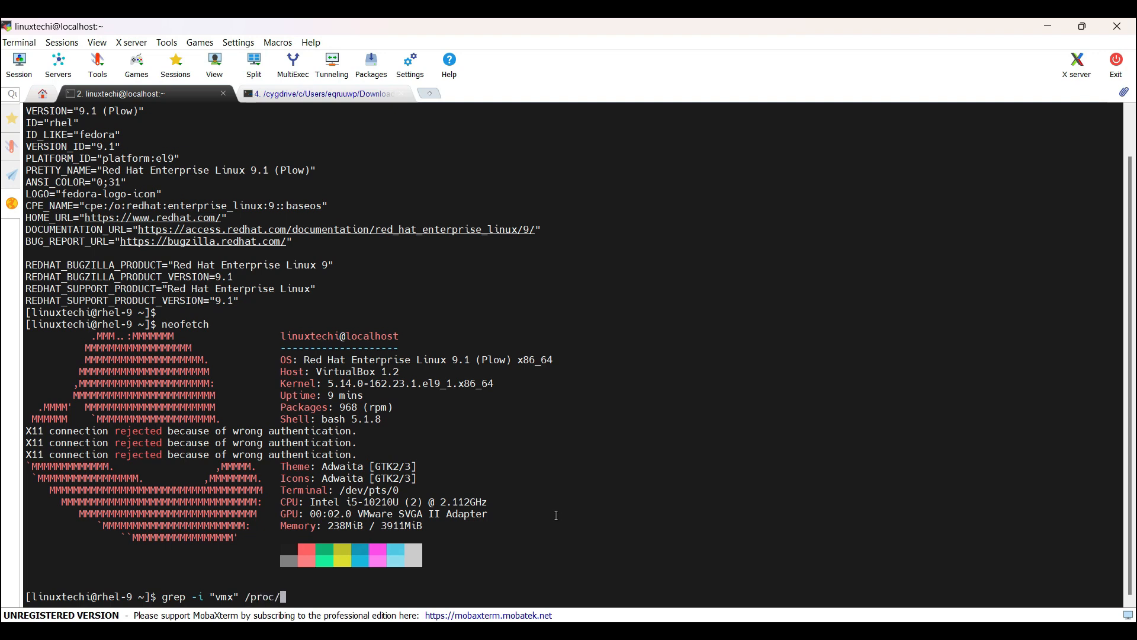
text(cpuinfo)
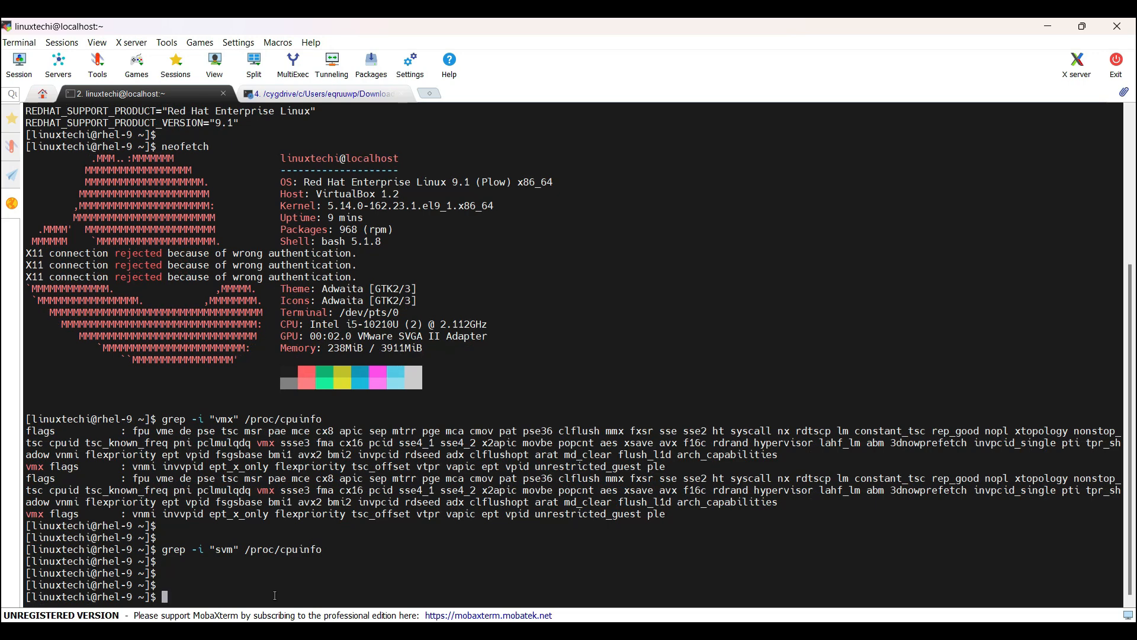
Filter lscpu output for virtualization, confirming VT-x full virtualization
text(lscpu |)
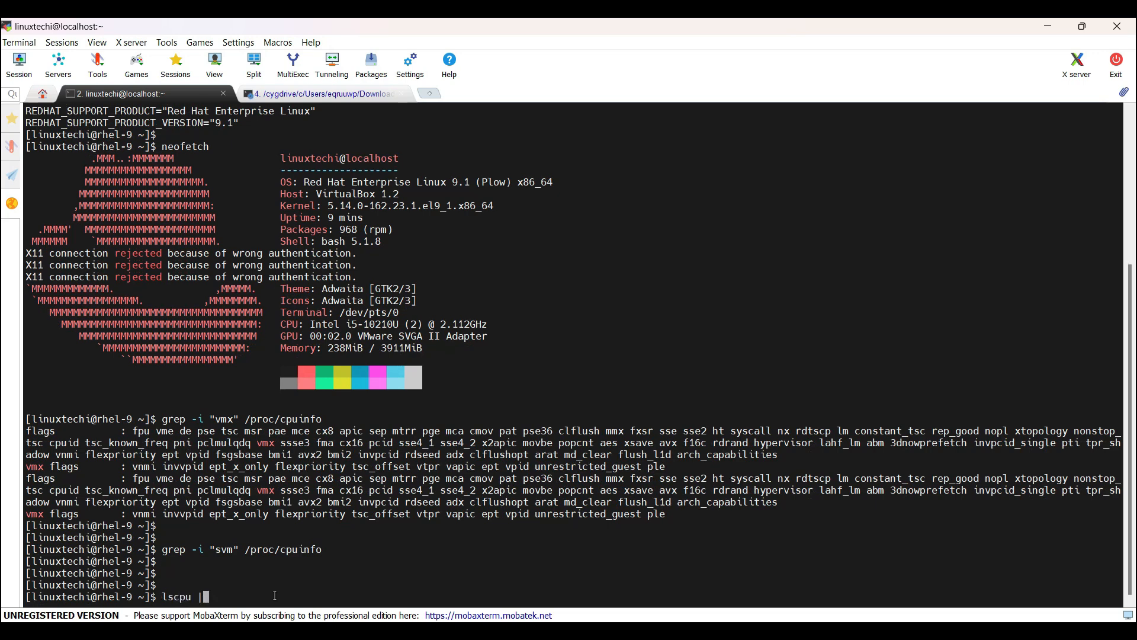
text(grep -i)
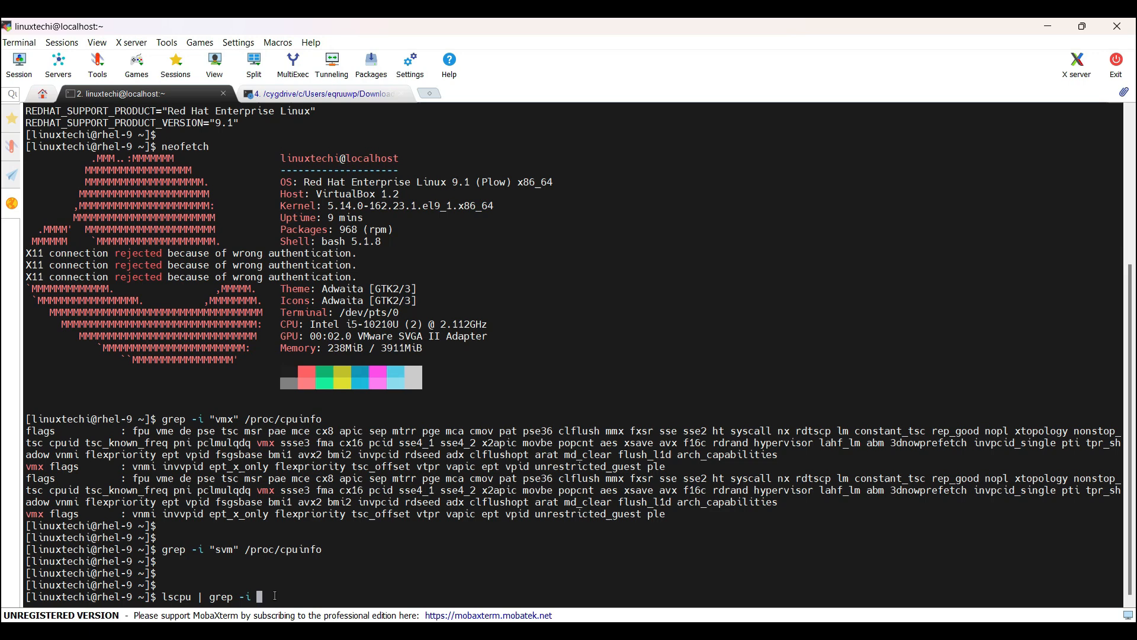
text(virtul)
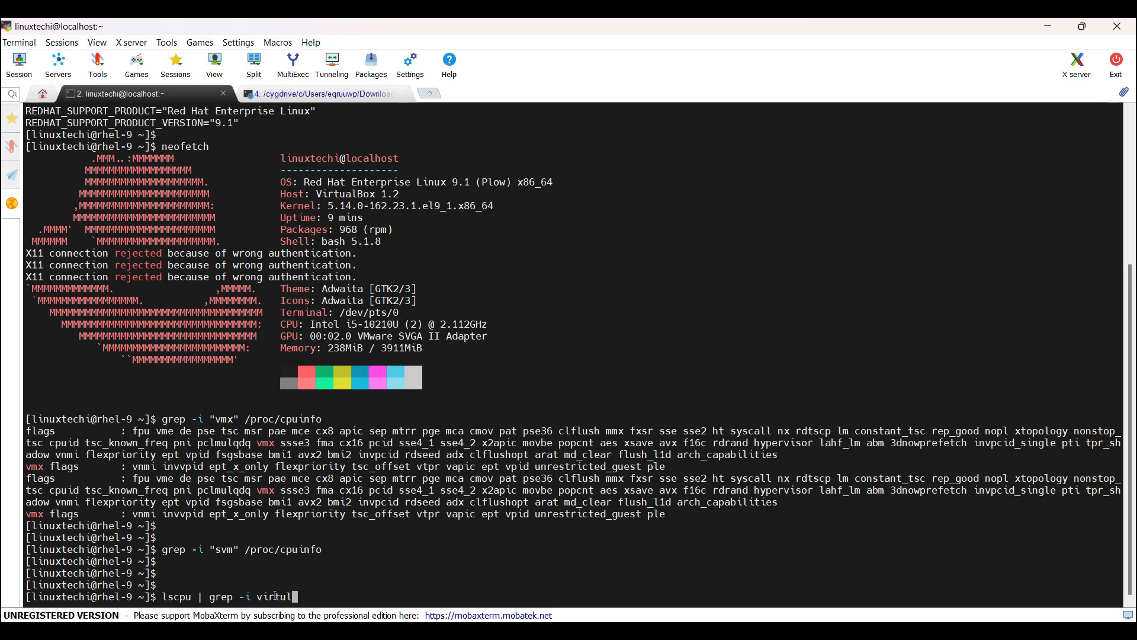
text(iz)
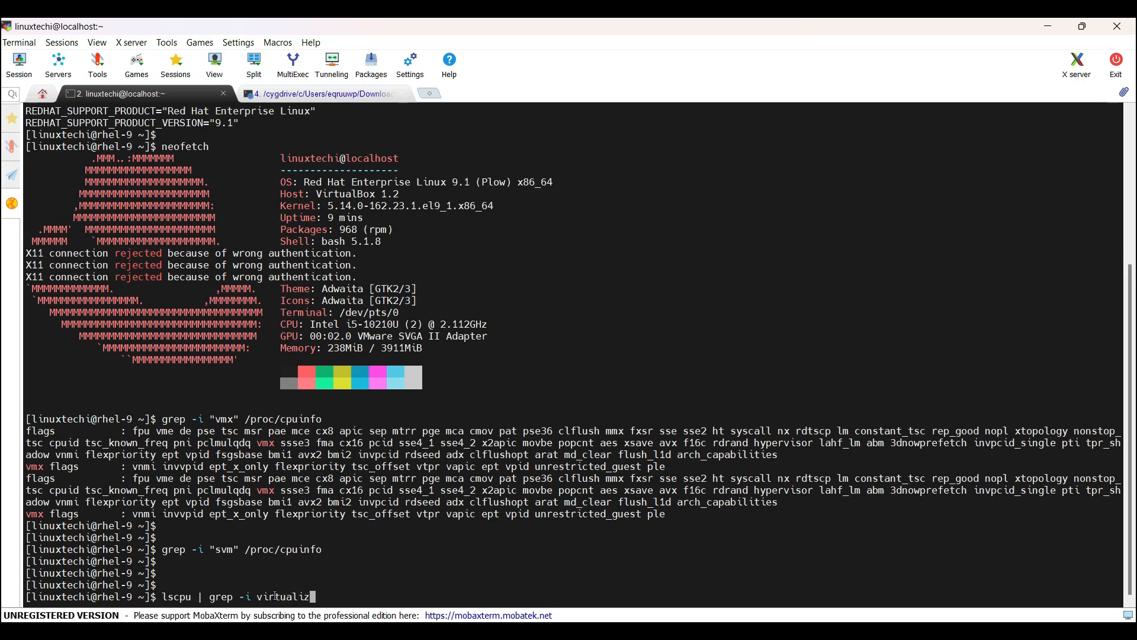
text(ation)
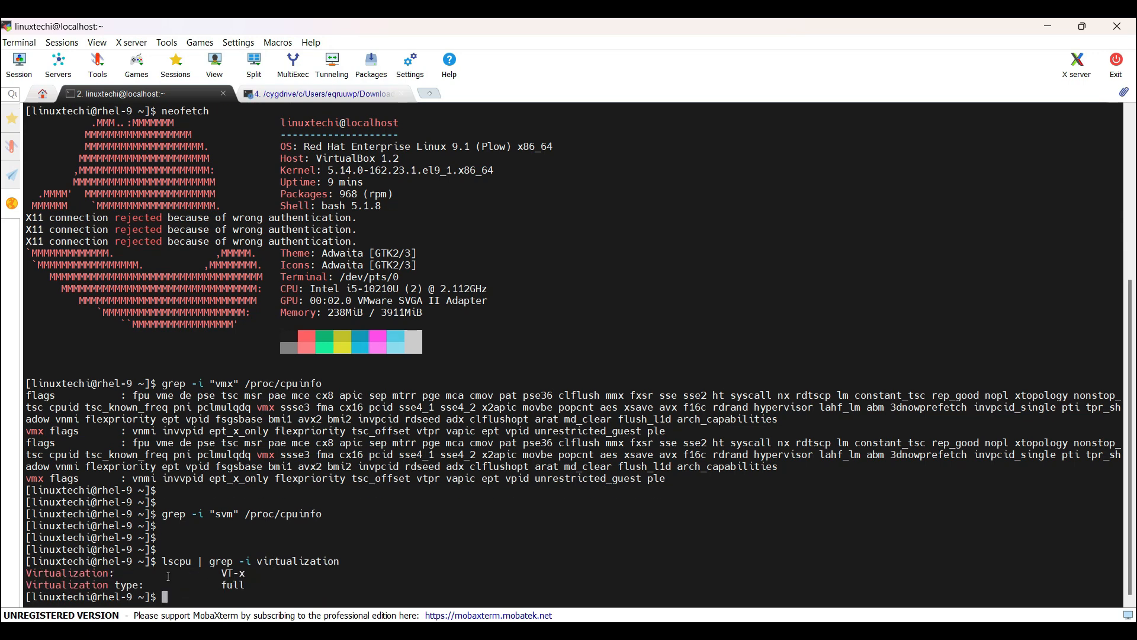
double_click(236, 573)
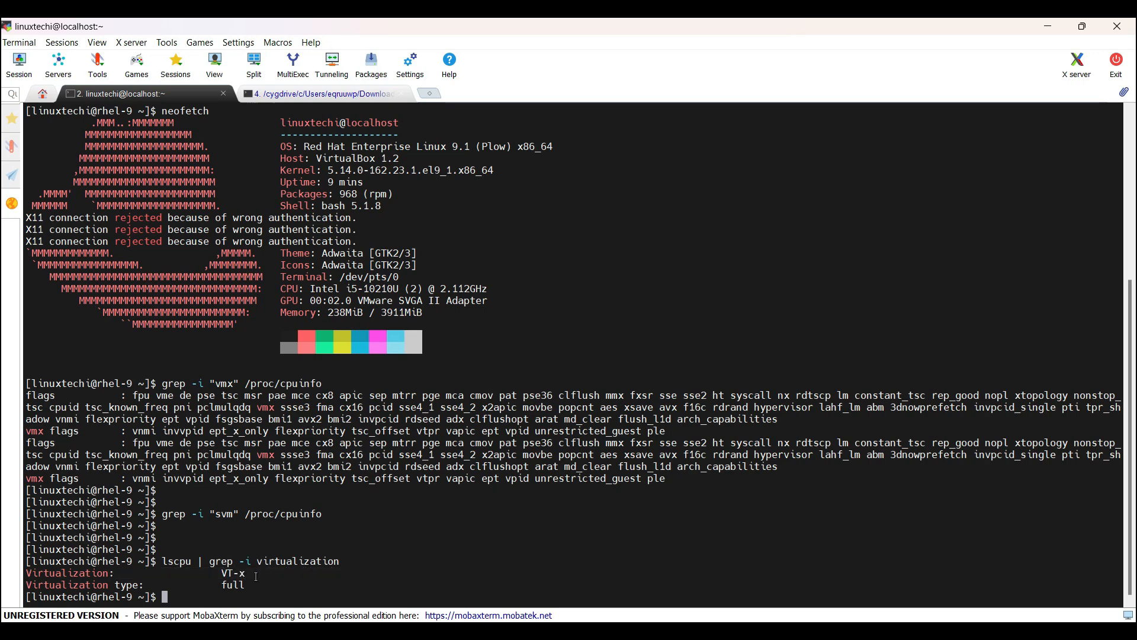
mouse_move(1020, 39)
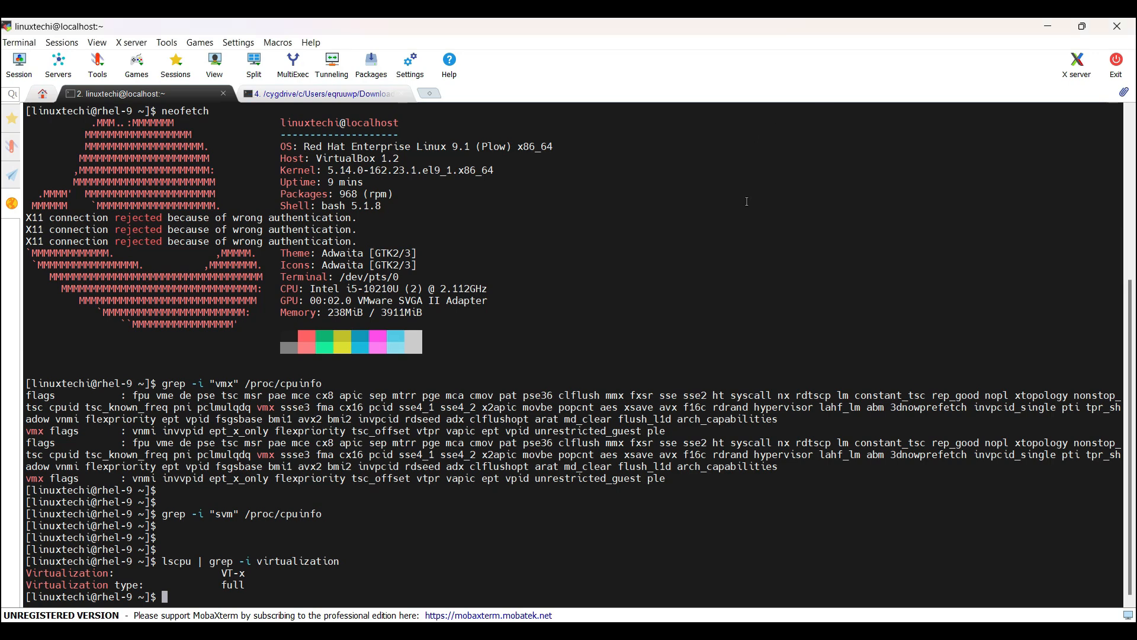
Run sudo dnf update -y and let the full package update complete
text(sudo)
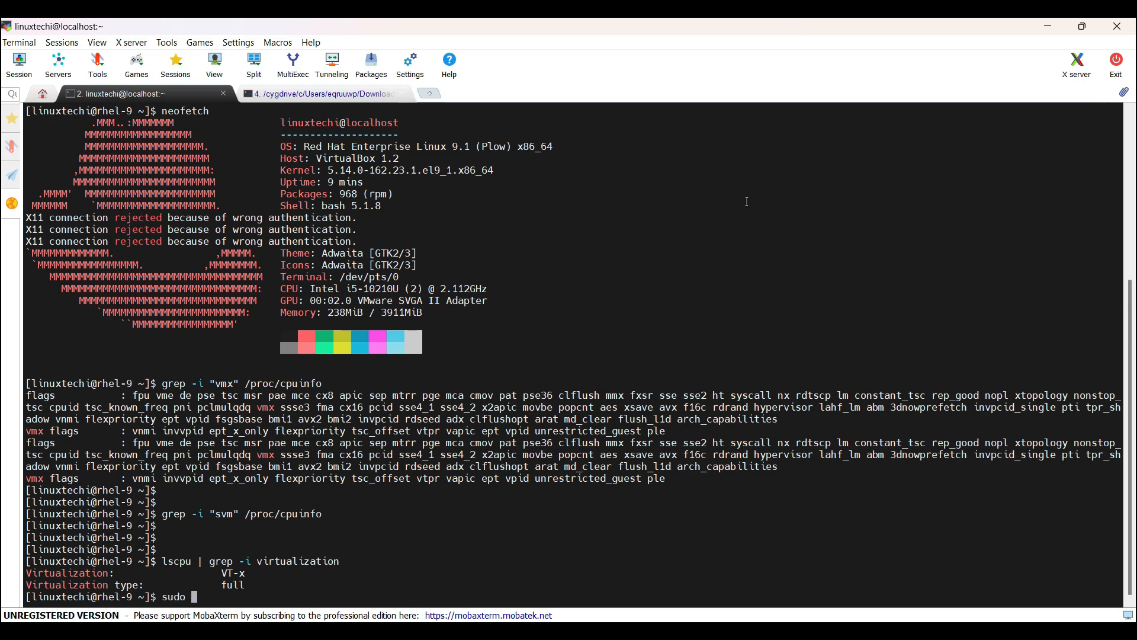
text(dnf up)
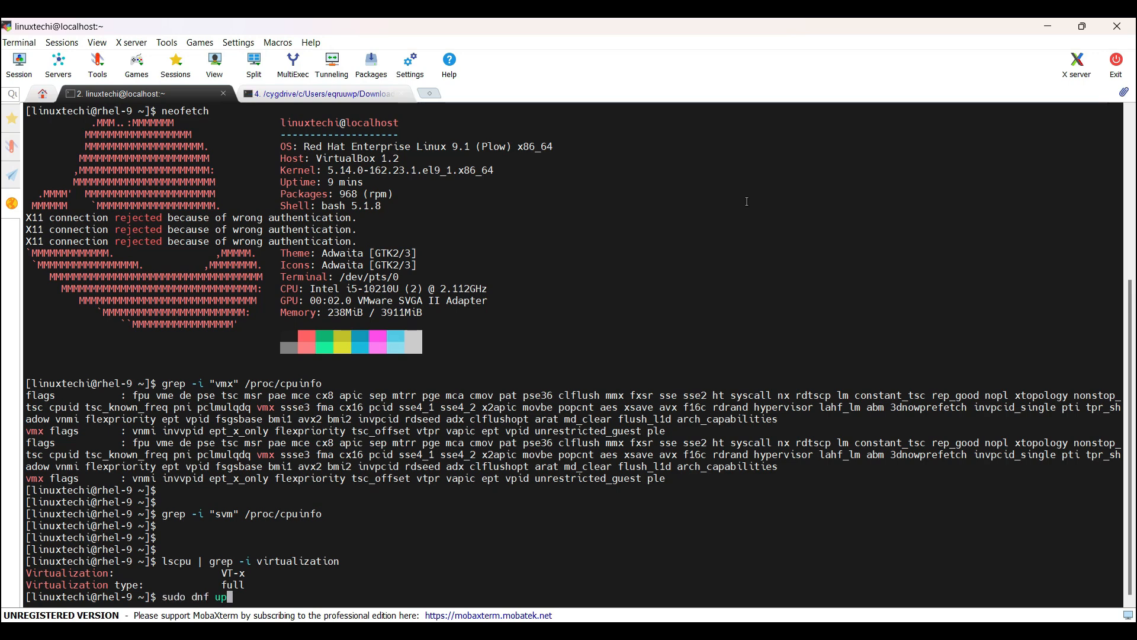
text(date)
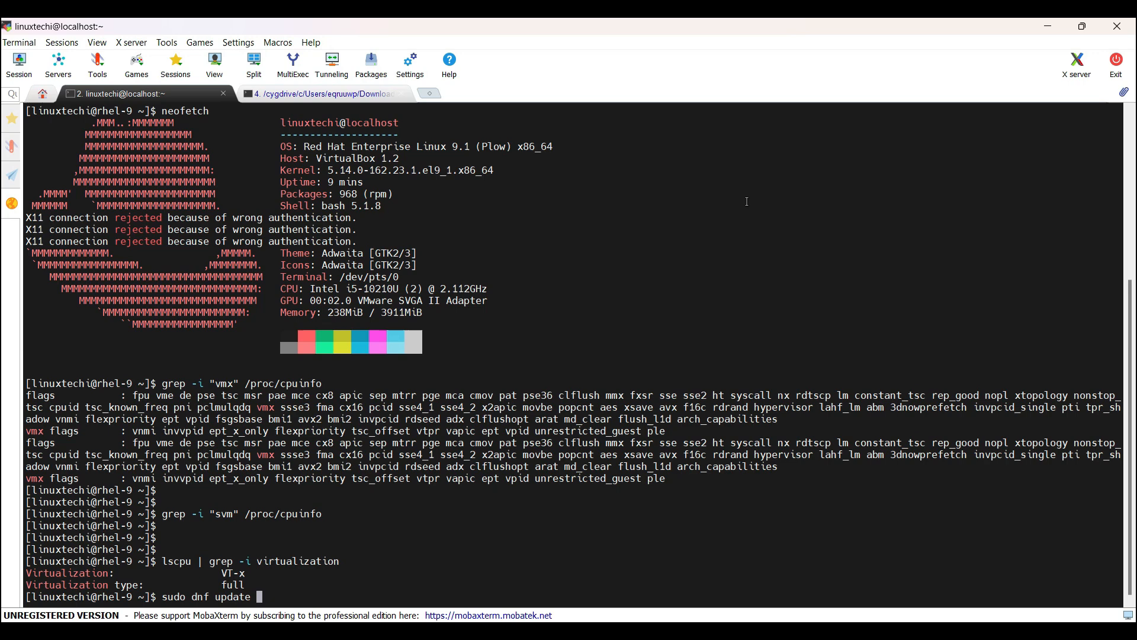
text(-y)
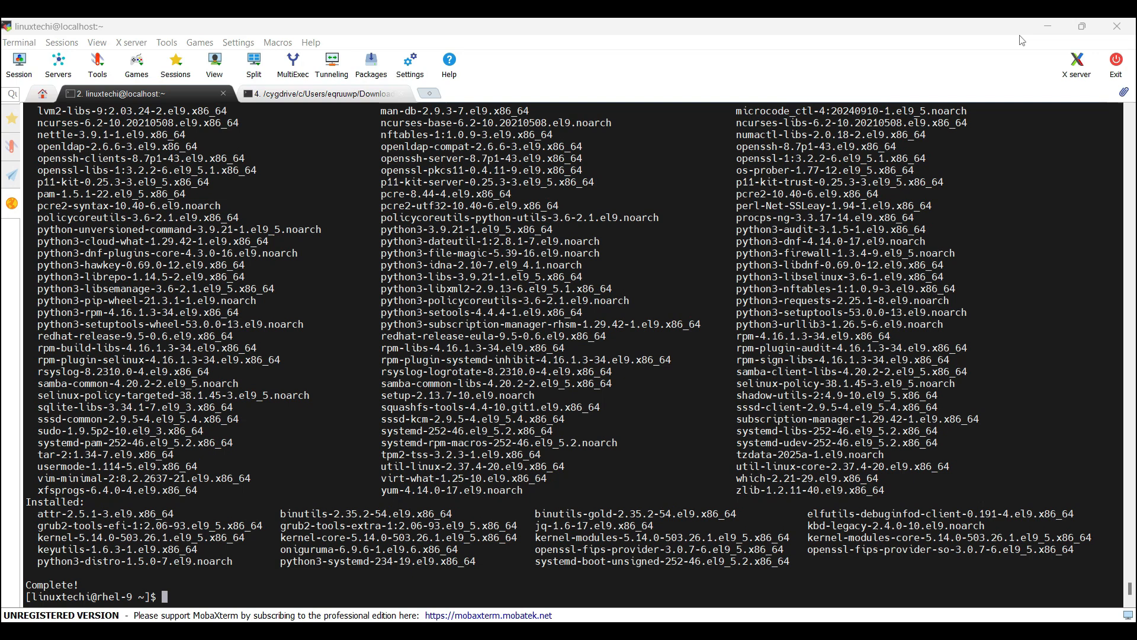
text(sudo reboo)
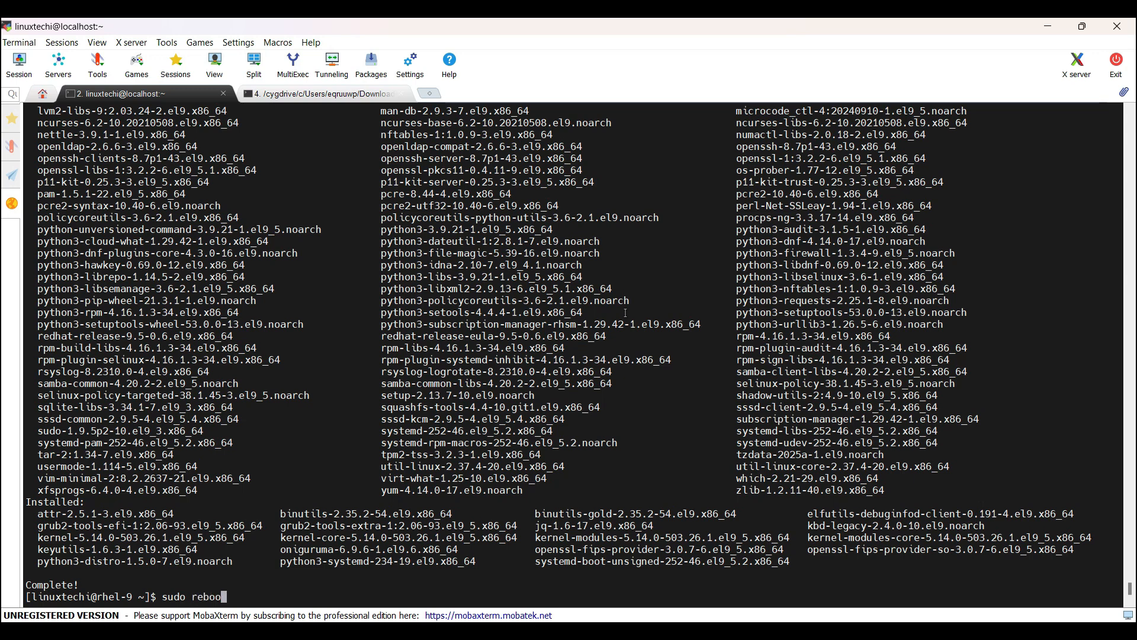
Run sudo reboot with the sudo password and reconnect over SSH
key(Return)
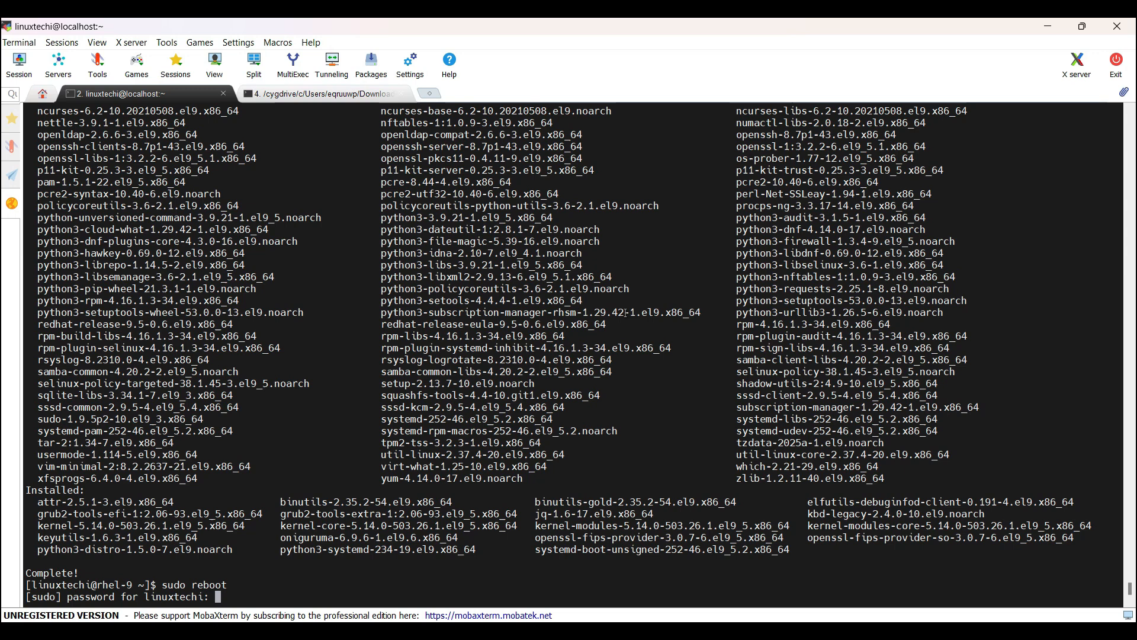
key(Enter)
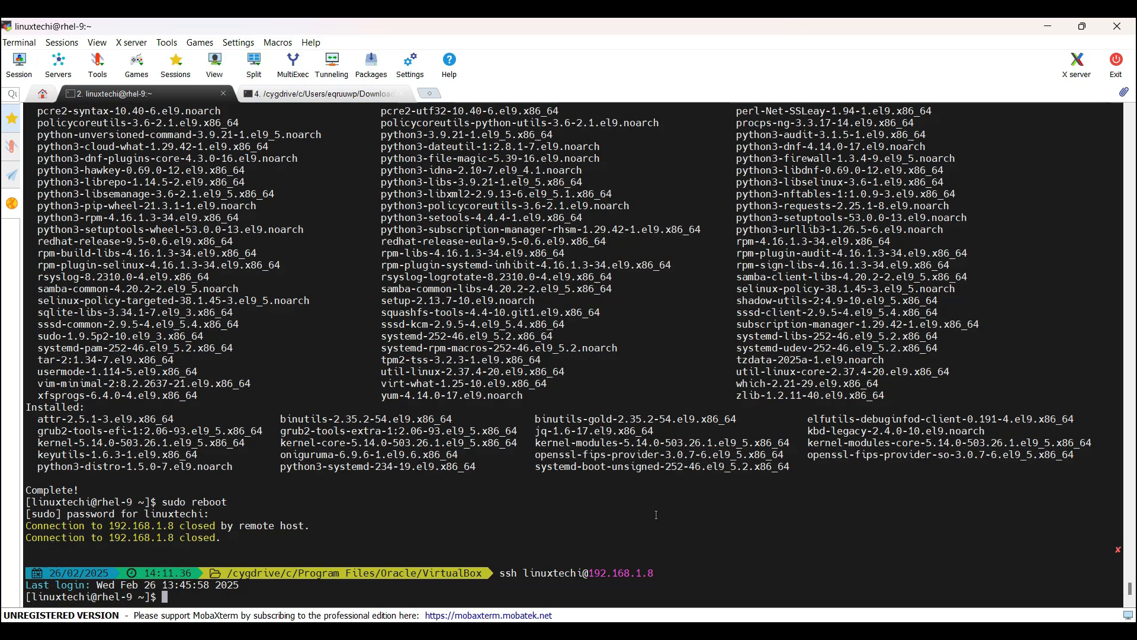
Enter sudo dnf install -y virt-install virt-viewer libvirt virt-manager virt-top libguestfs-tools
text(sudo dnf install -y virt-install virt-viewer libvirt virt-manager virt-top libguestfs-tools)
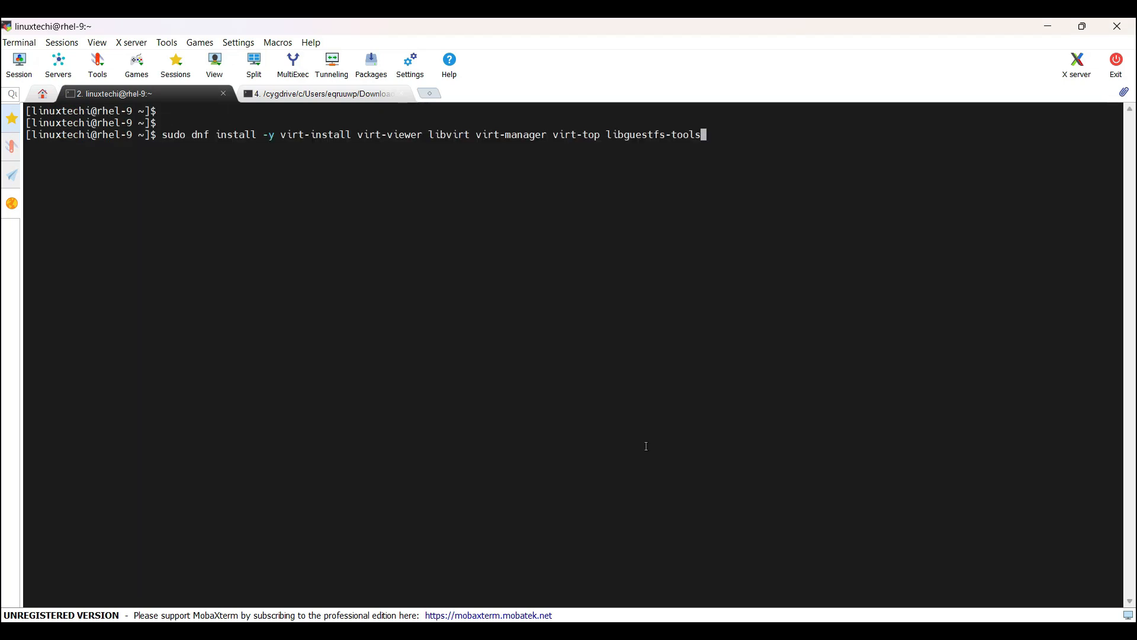
double_click(294, 133)
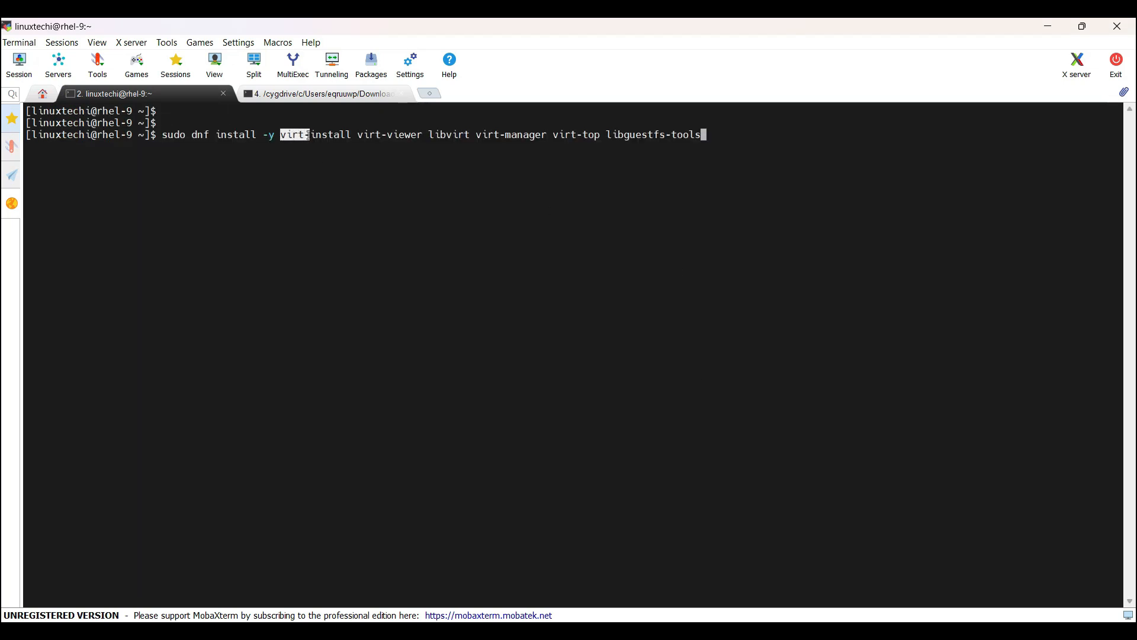
double_click(314, 134)
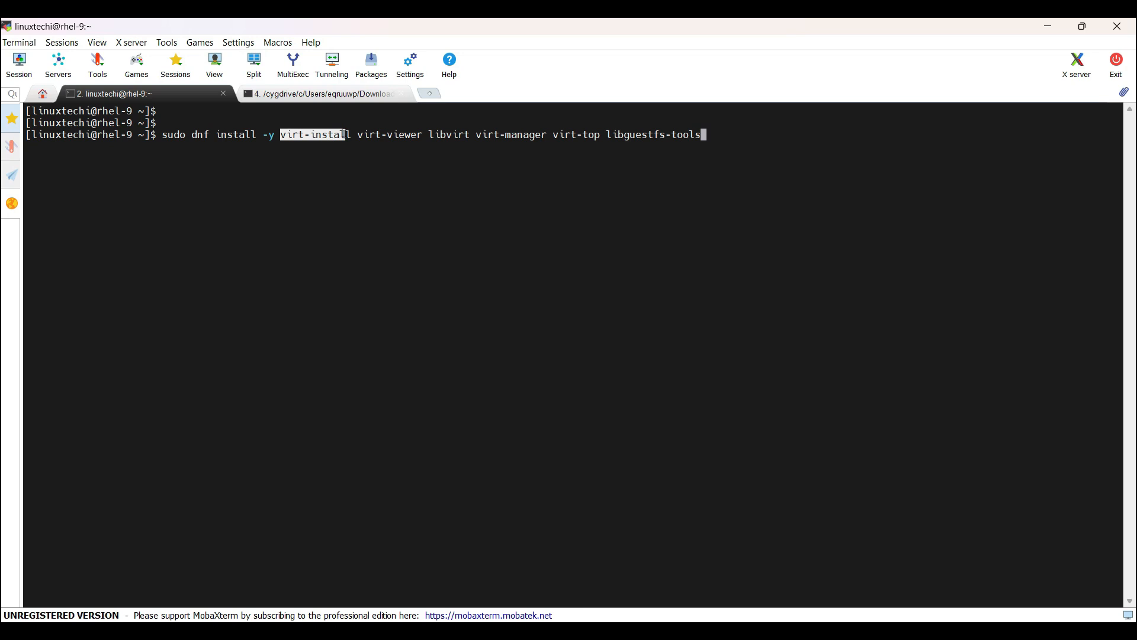
double_click(388, 133)
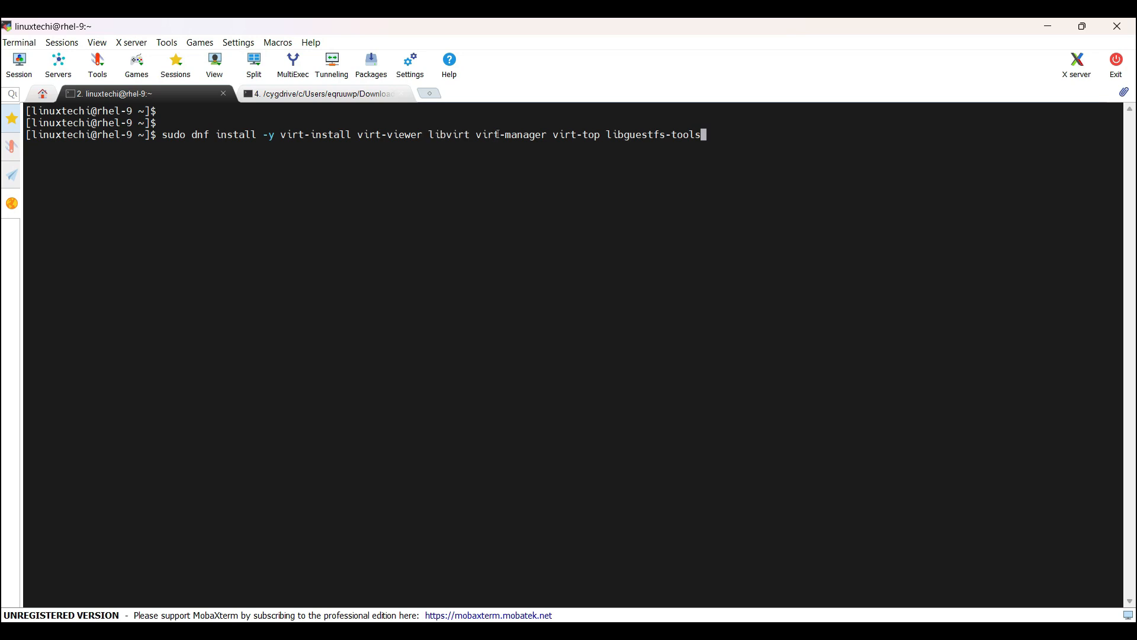
double_click(575, 133)
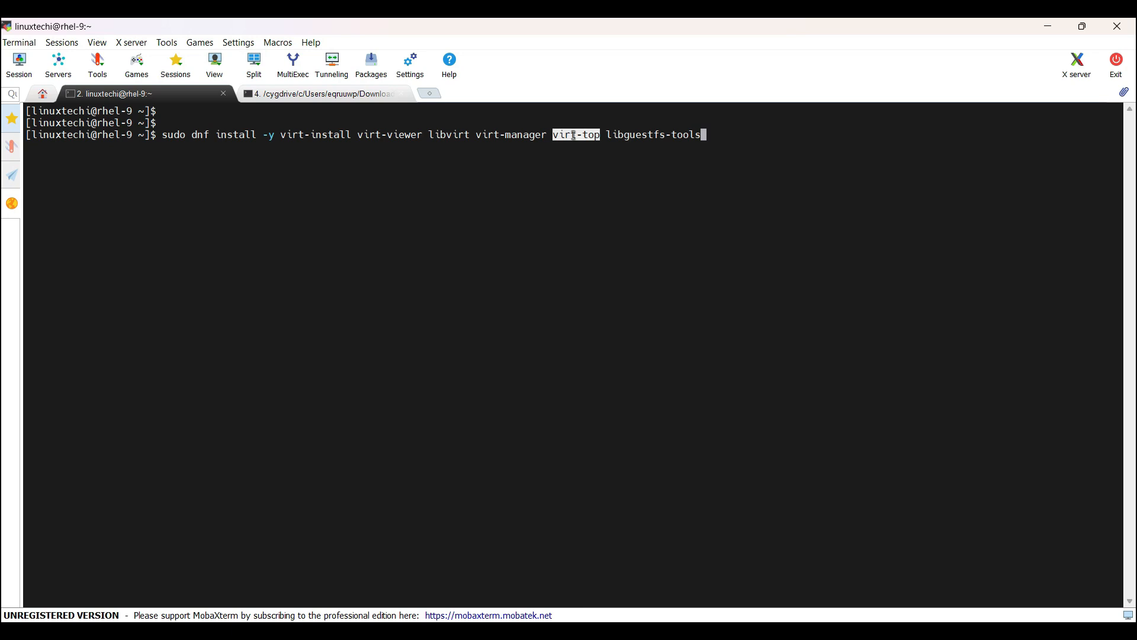
mouse_move(564, 118)
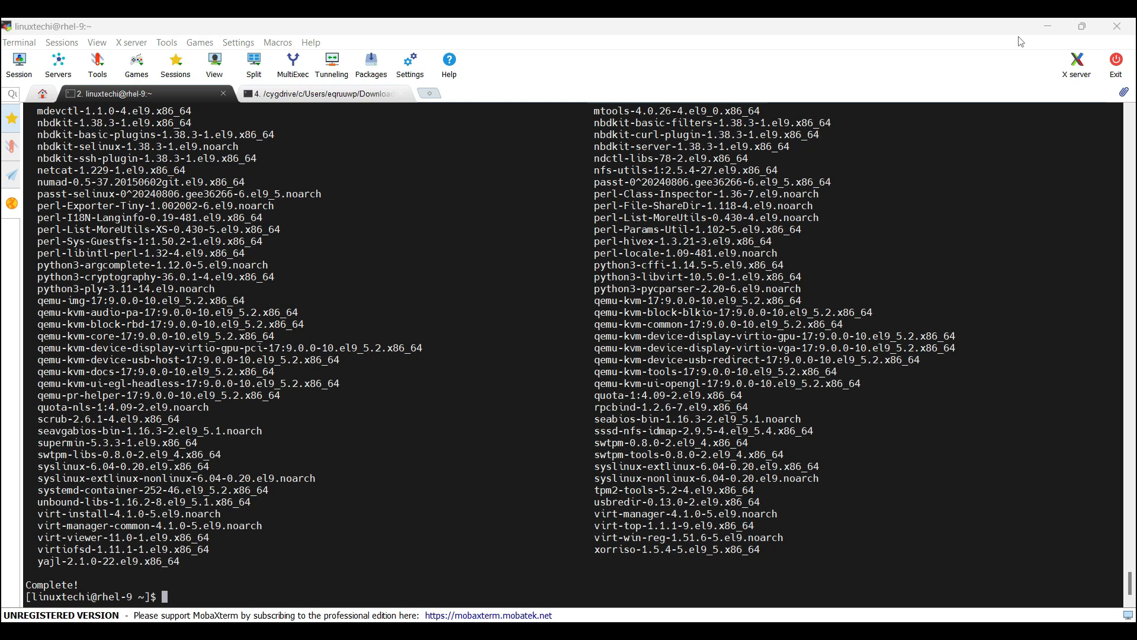
mouse_move(552, 293)
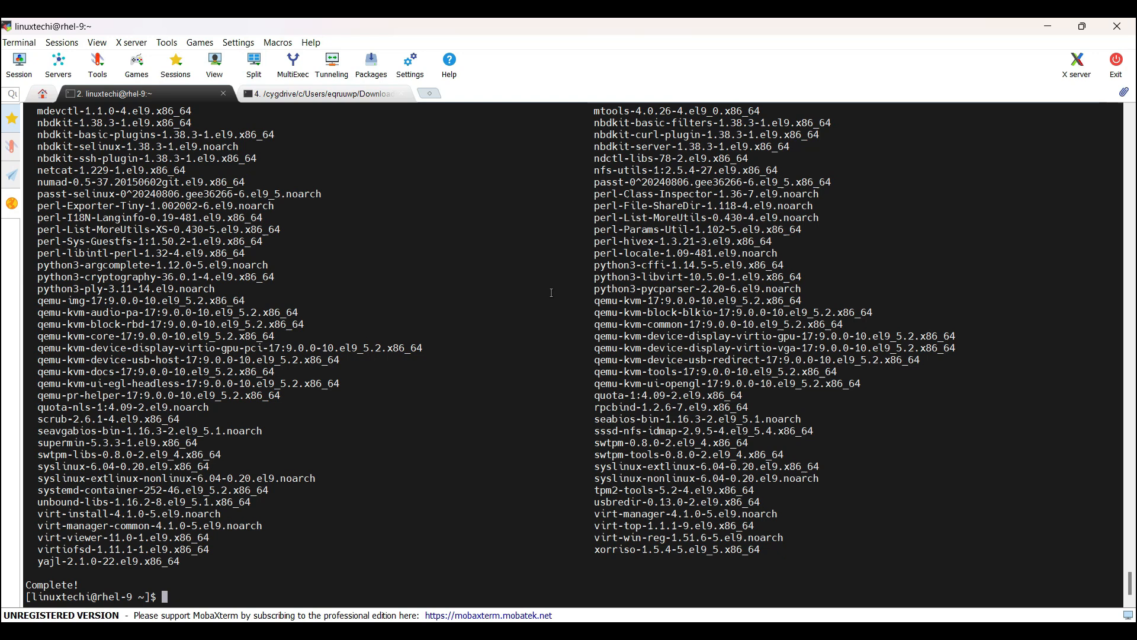
Start libvirtd with systemctl and enable it at boot
text(sudo syst)
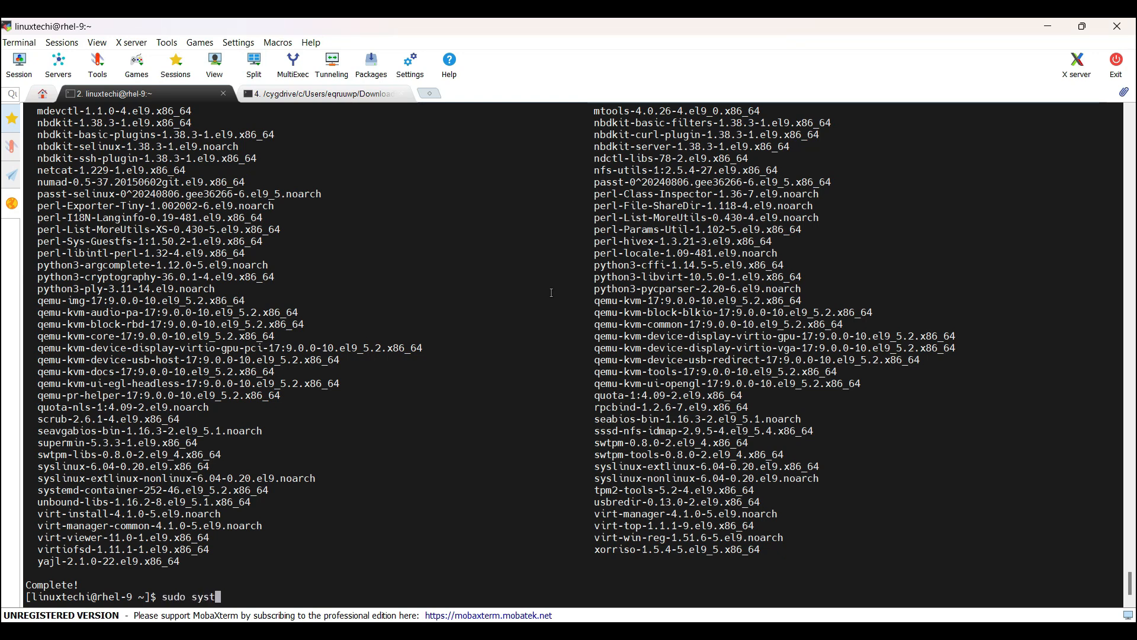
text(mctl start l)
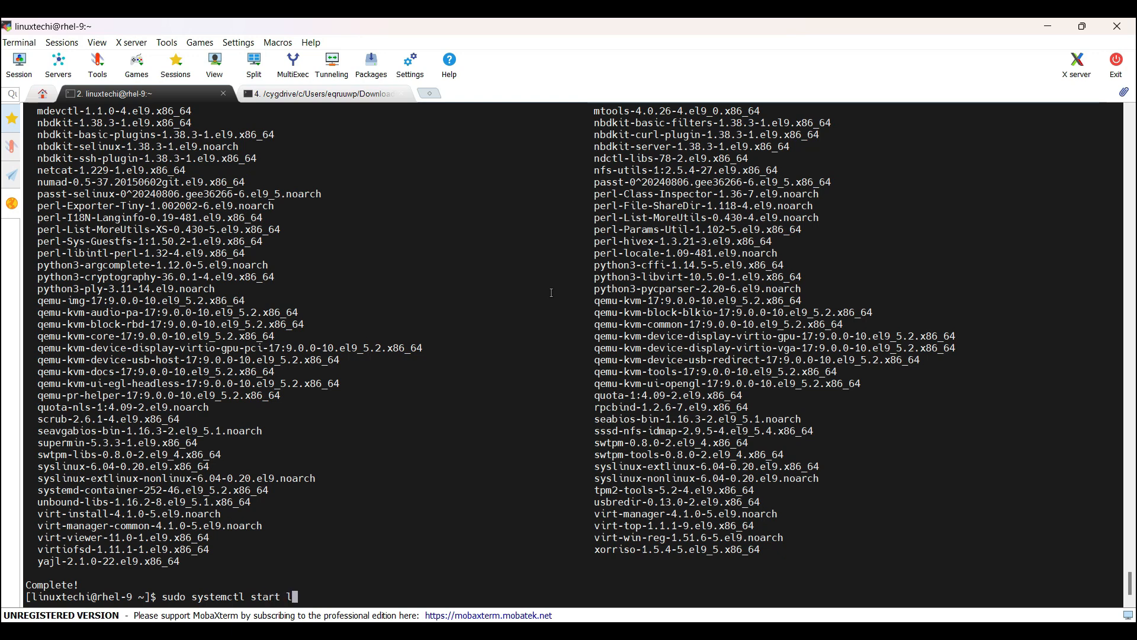
text(ib)
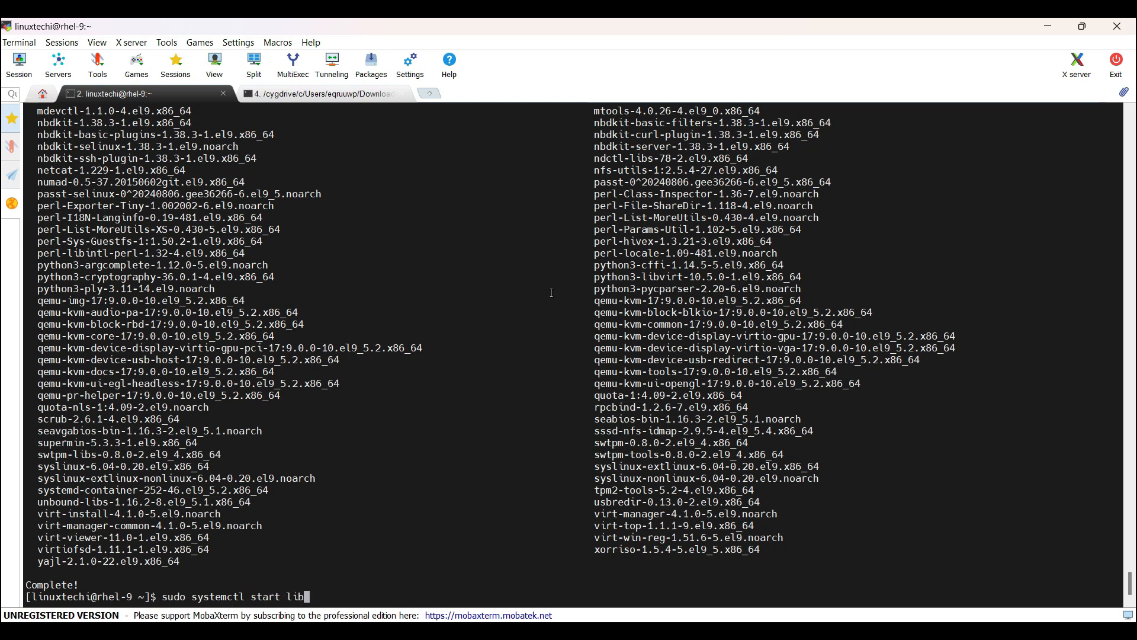
text(virtd)
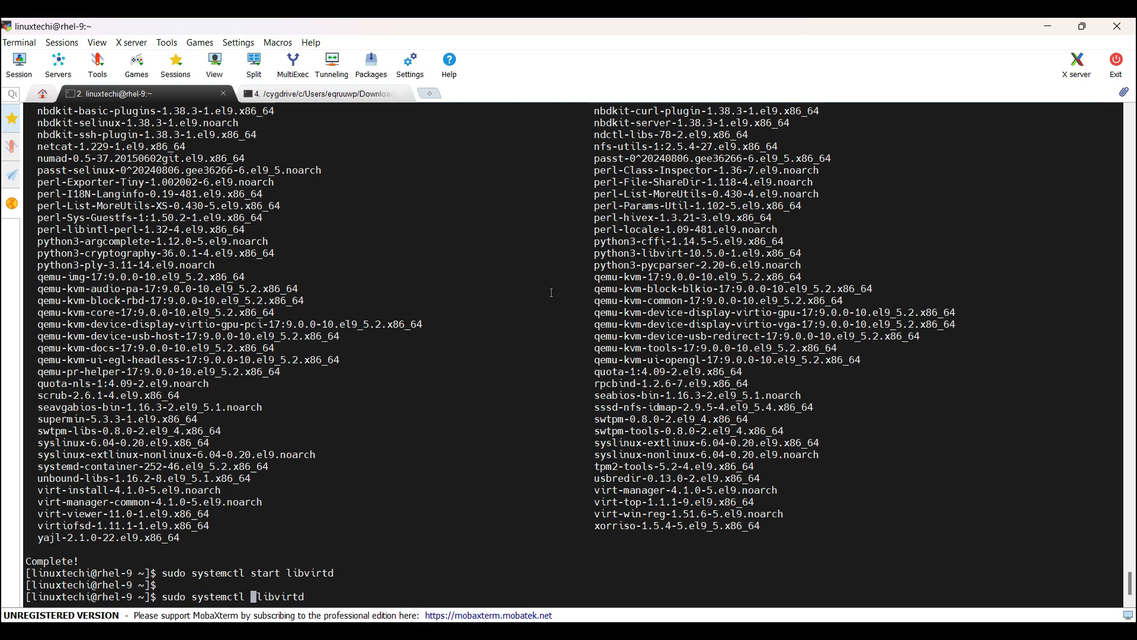
text(enable)
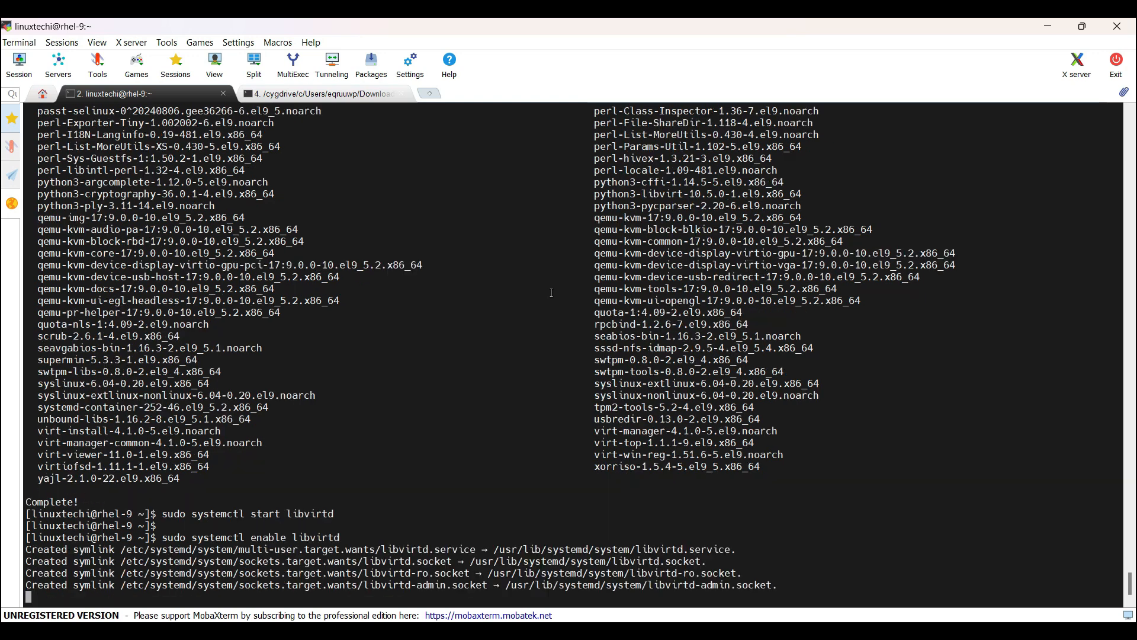
key(Return)
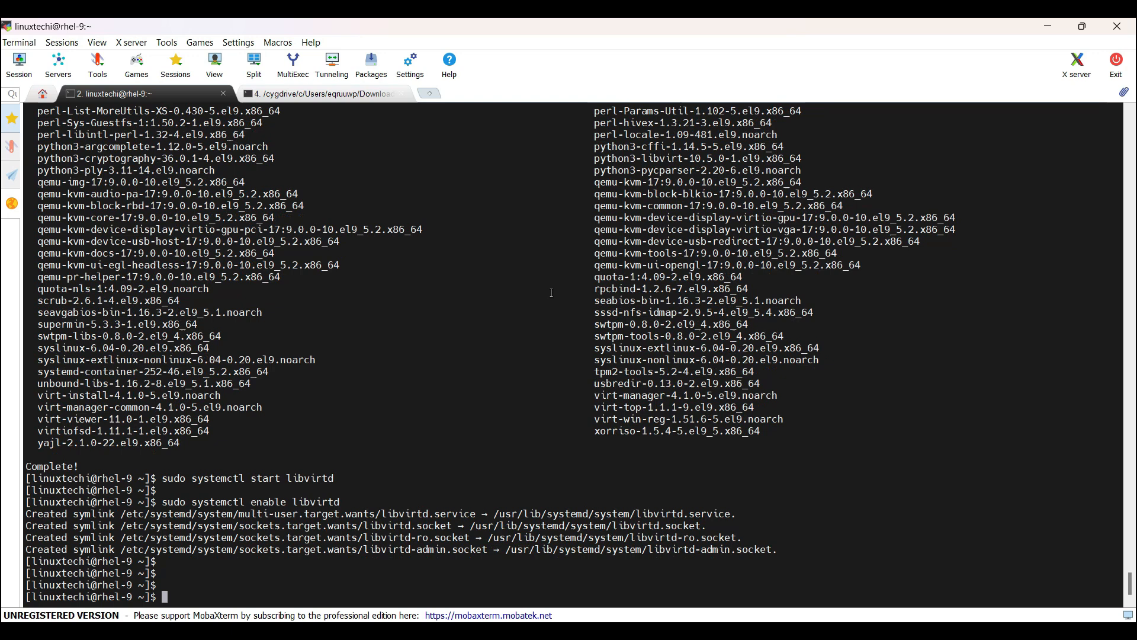
Check sudo systemctl status libvirtd shows active (running), then quit the pager
text(sudo syste)
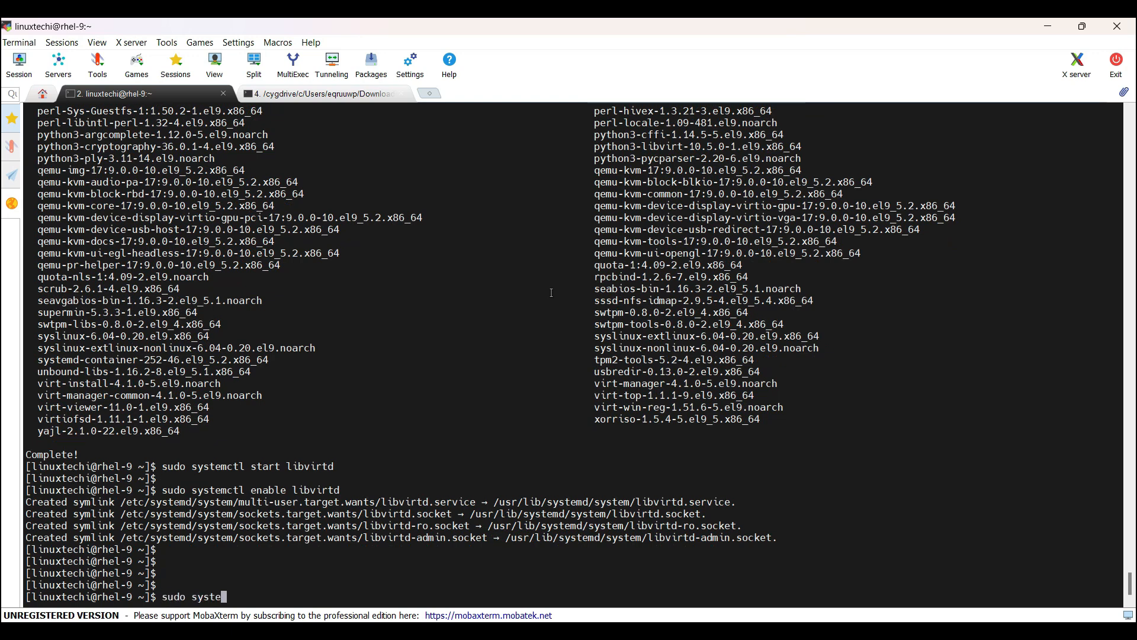
text(mctl)
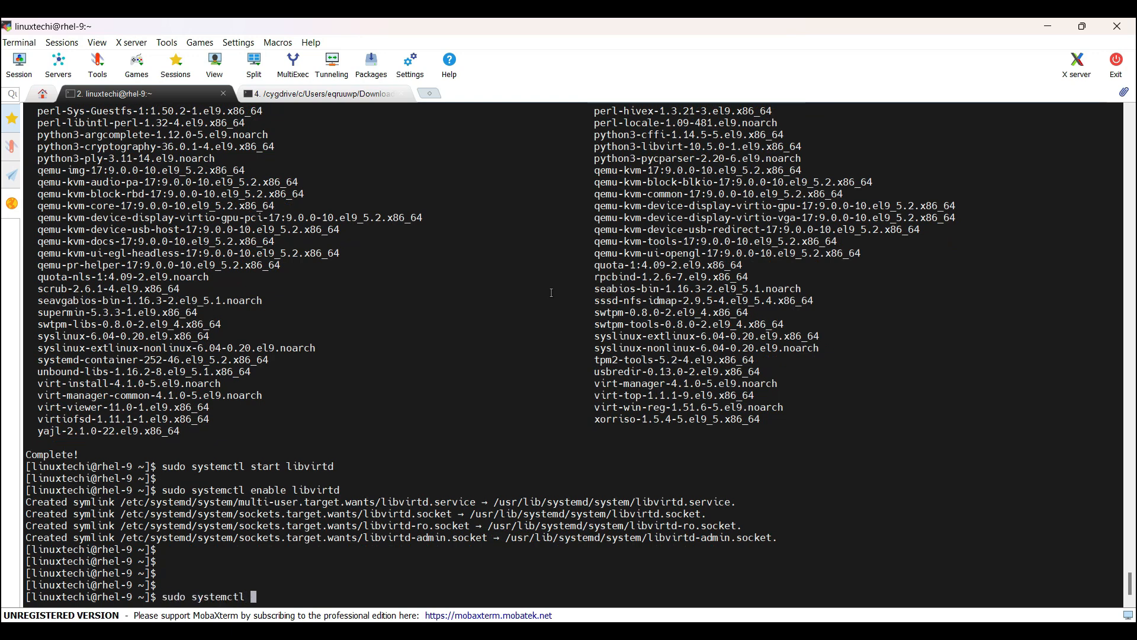
text(status)
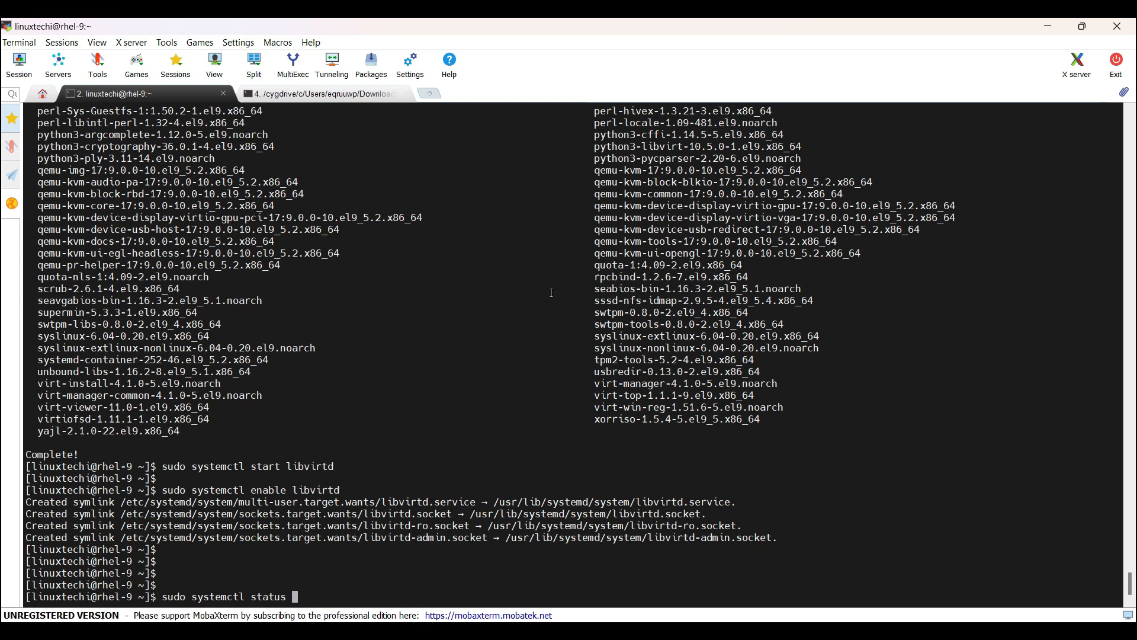
text(lib)
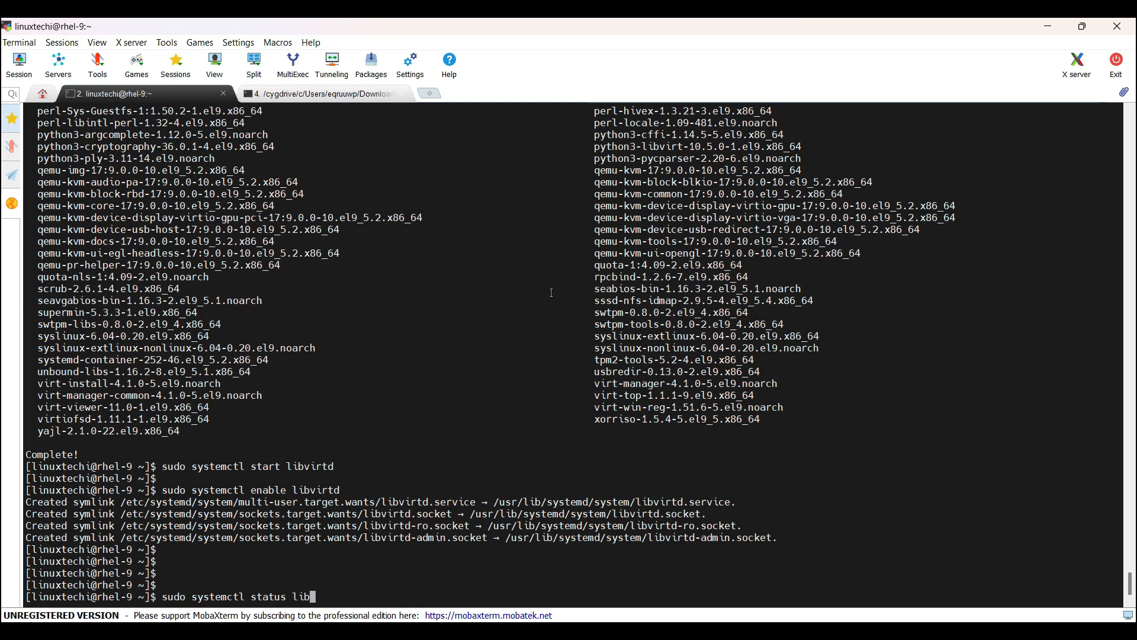
text(virtd)
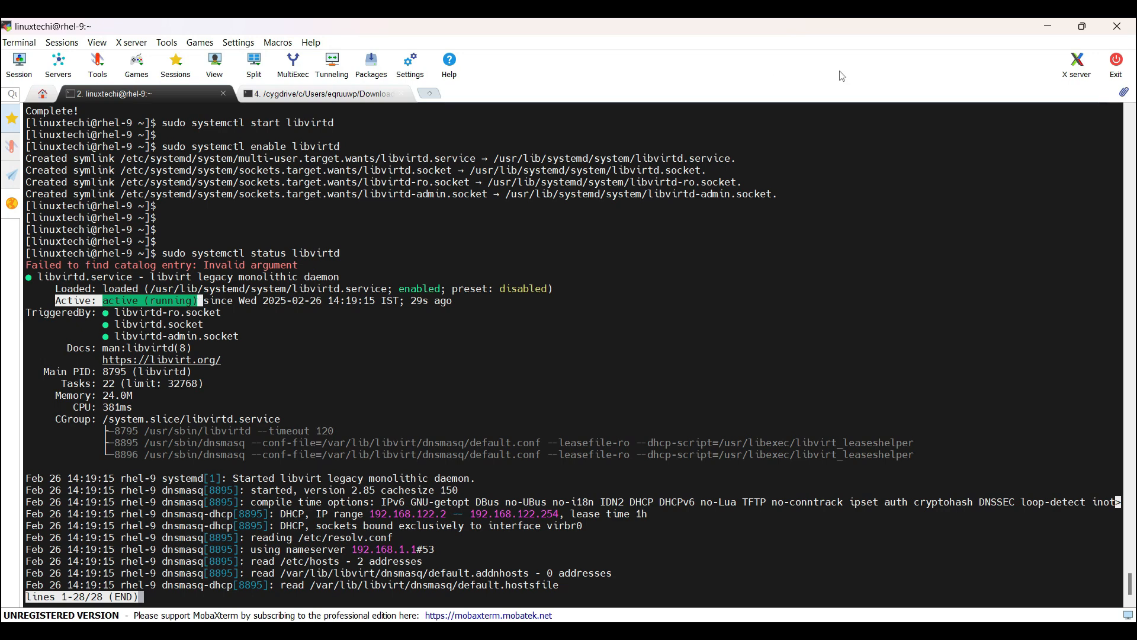
key(q)
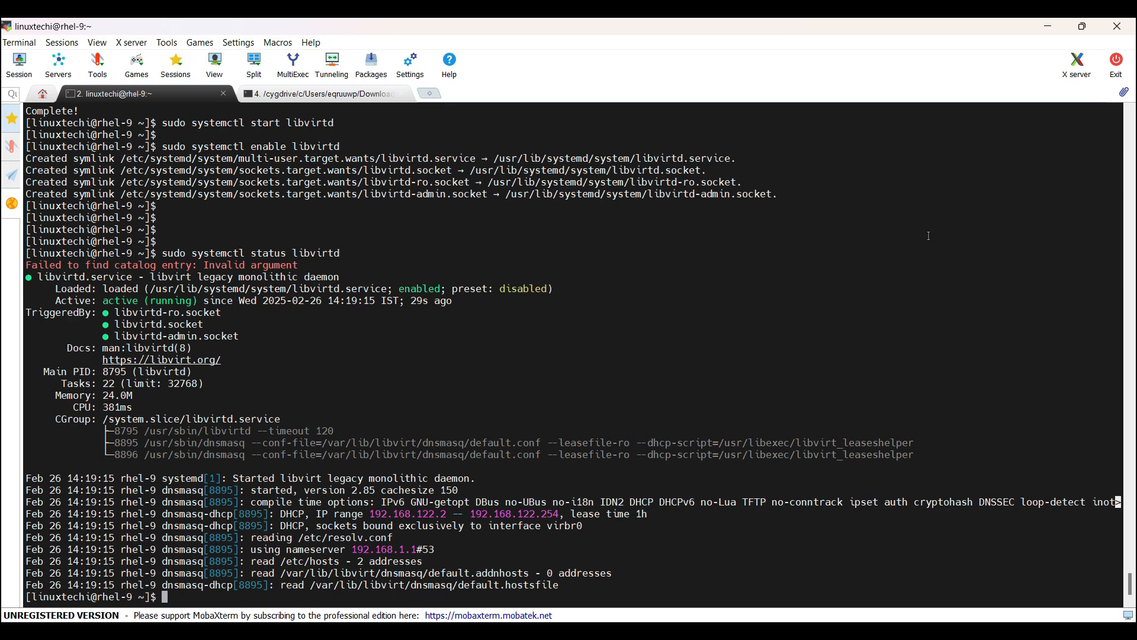
Clear the screen and run nmcli connection show, highlighting the lo entry
text(cle)
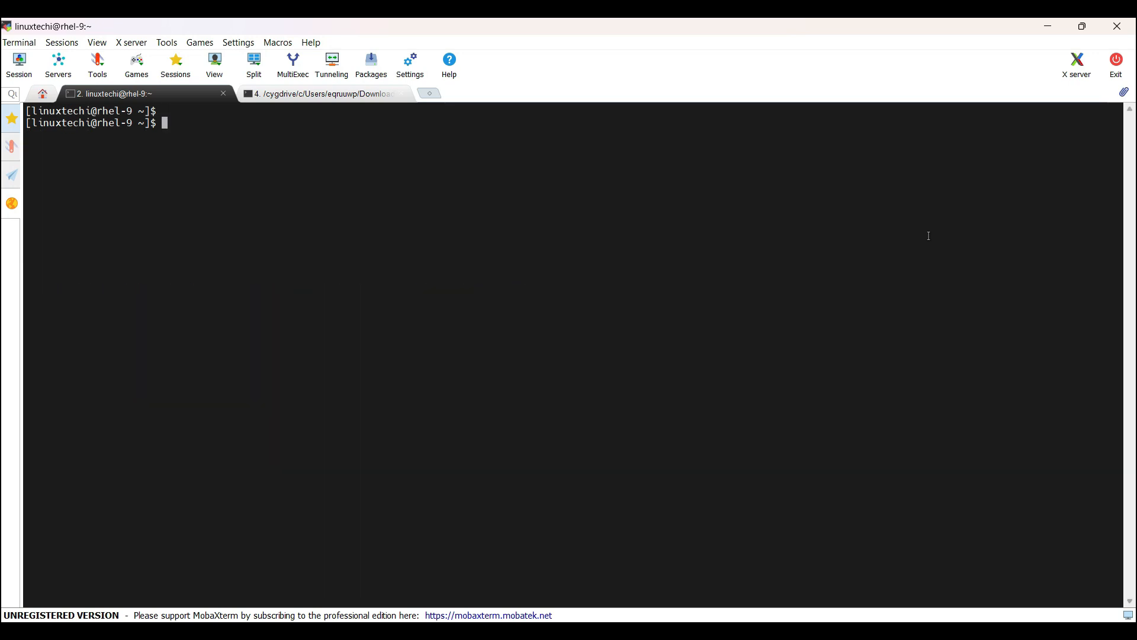
text(nmcli)
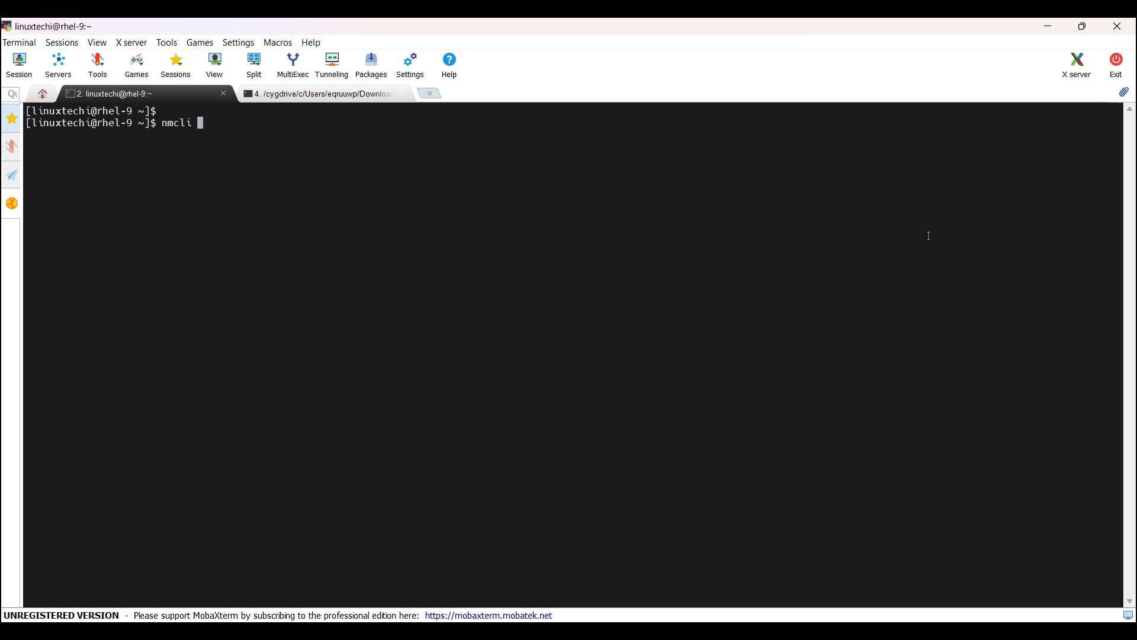
text(connection show)
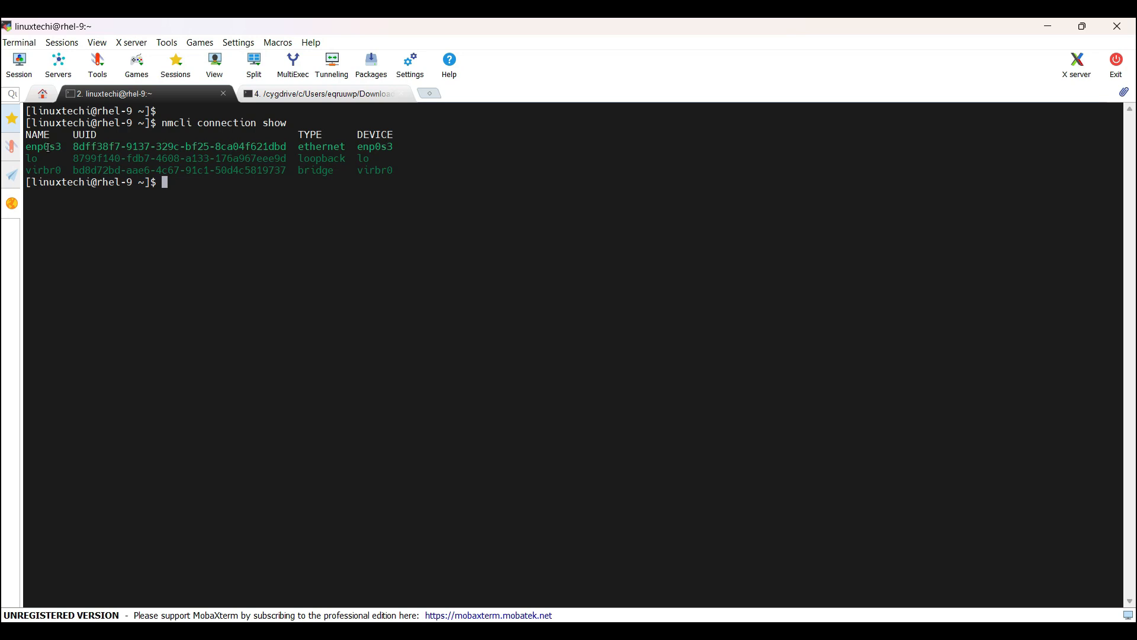
double_click(40, 158)
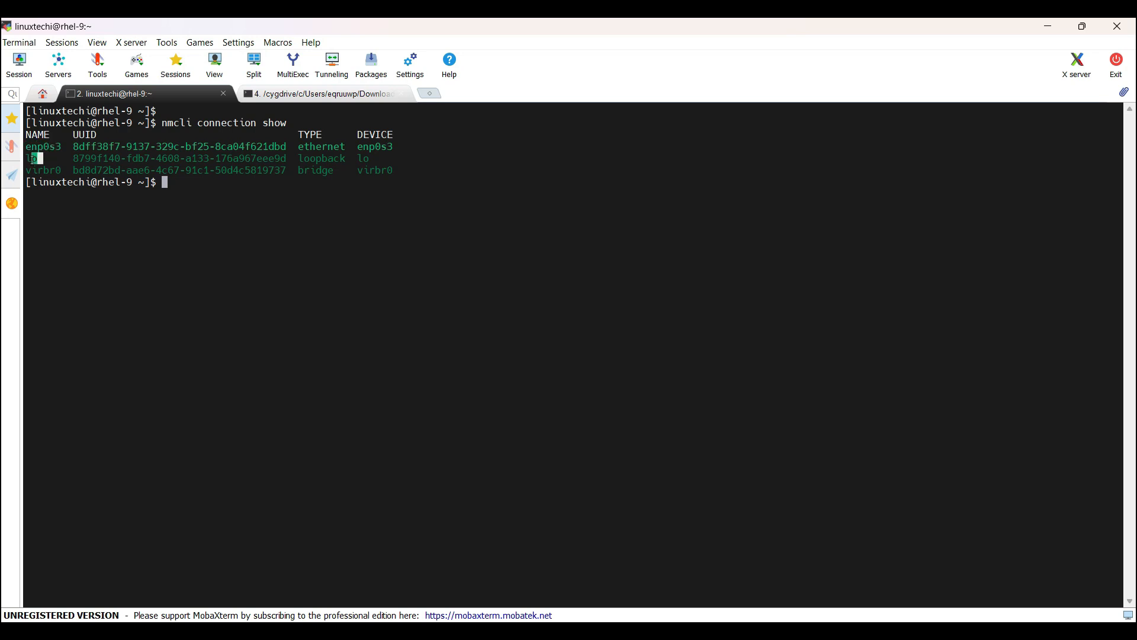
double_click(31, 159)
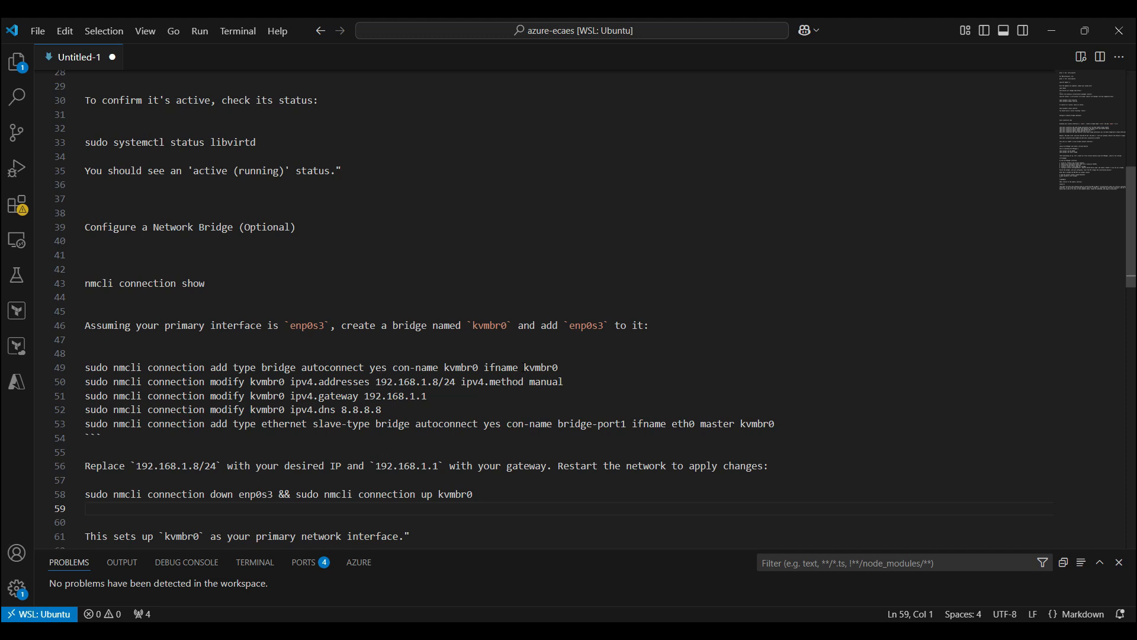
double_click(540, 367)
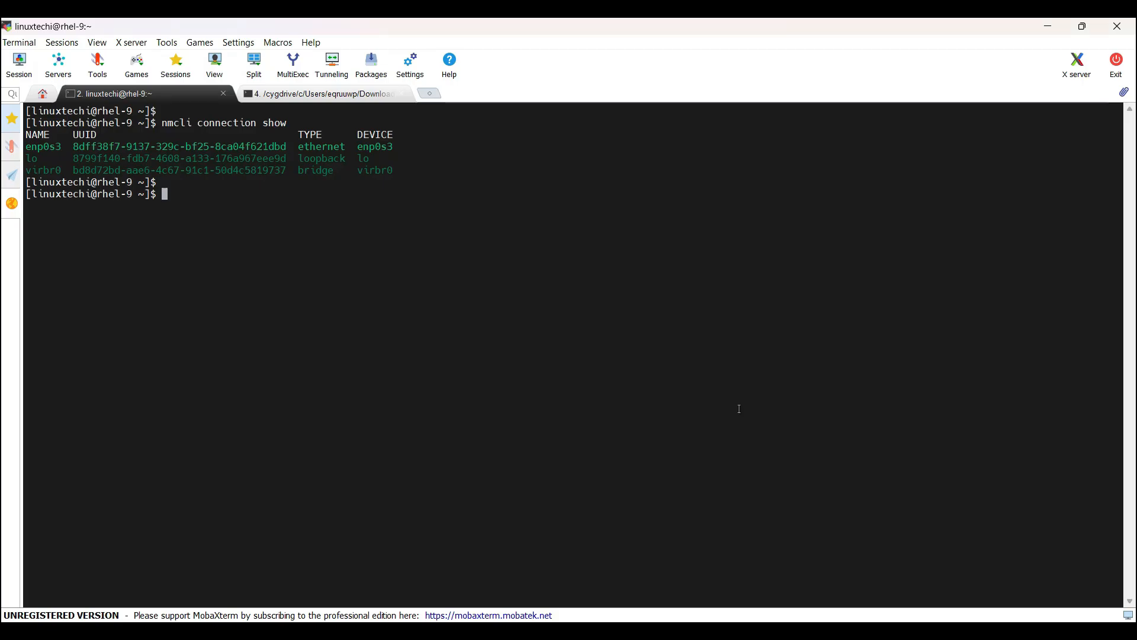
Show ip addr, then add bridge connection kvmbr0 with autoconnect yes via nmcli
text(ip add show)
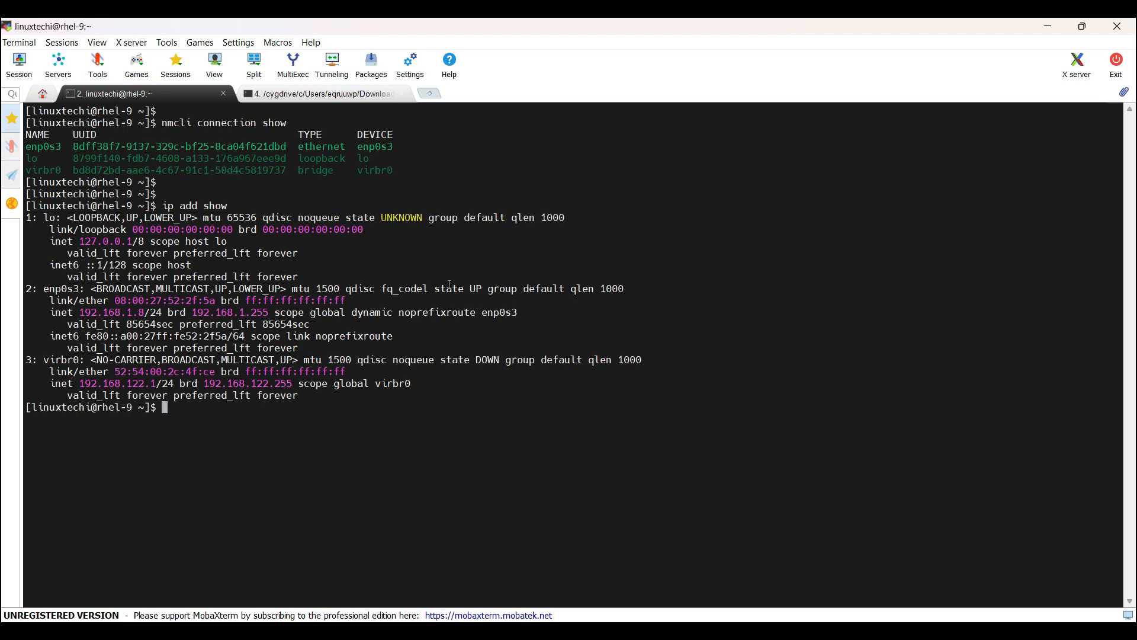
double_click(88, 311)
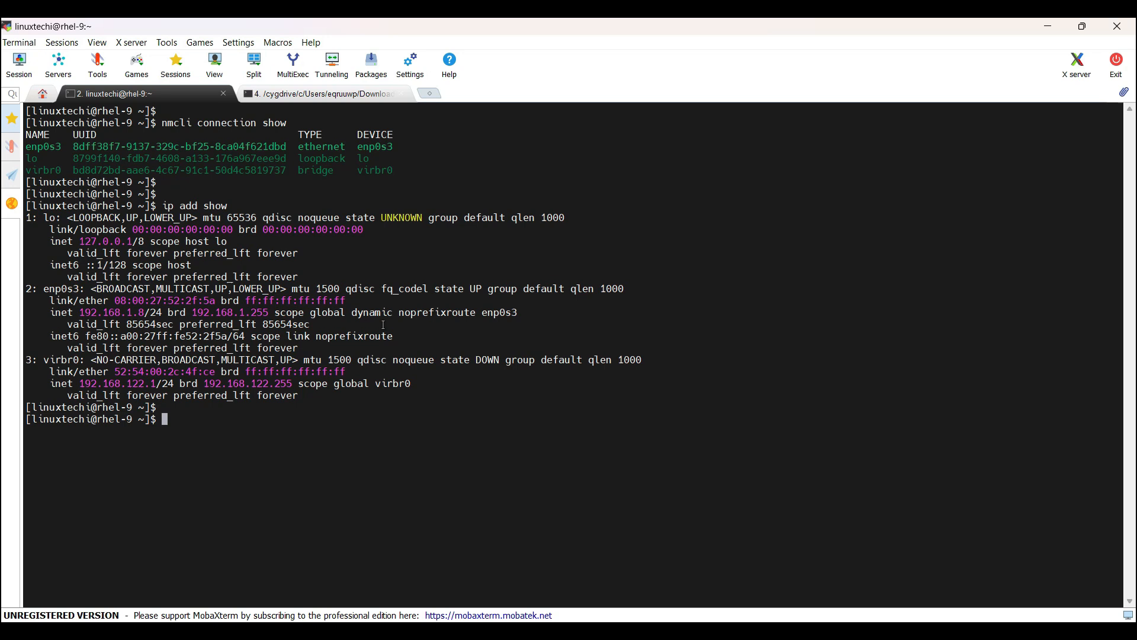
text(sudo nmcli connection add type bridge autoconnect yes con-name kvmbr0 ifname kvmbr0)
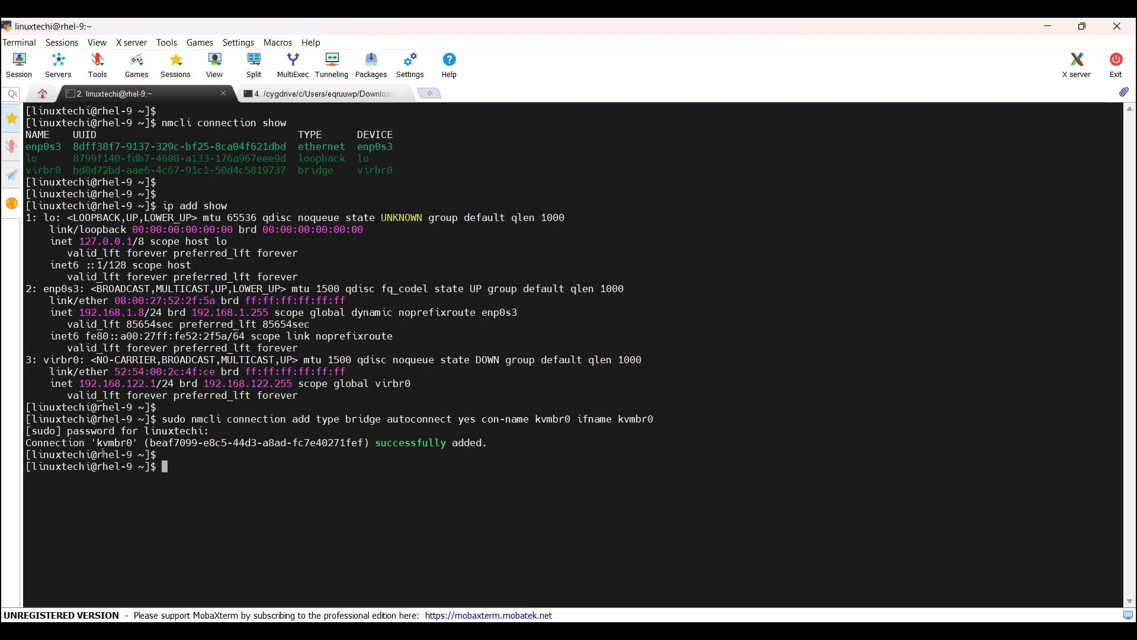
mouse_move(395, 449)
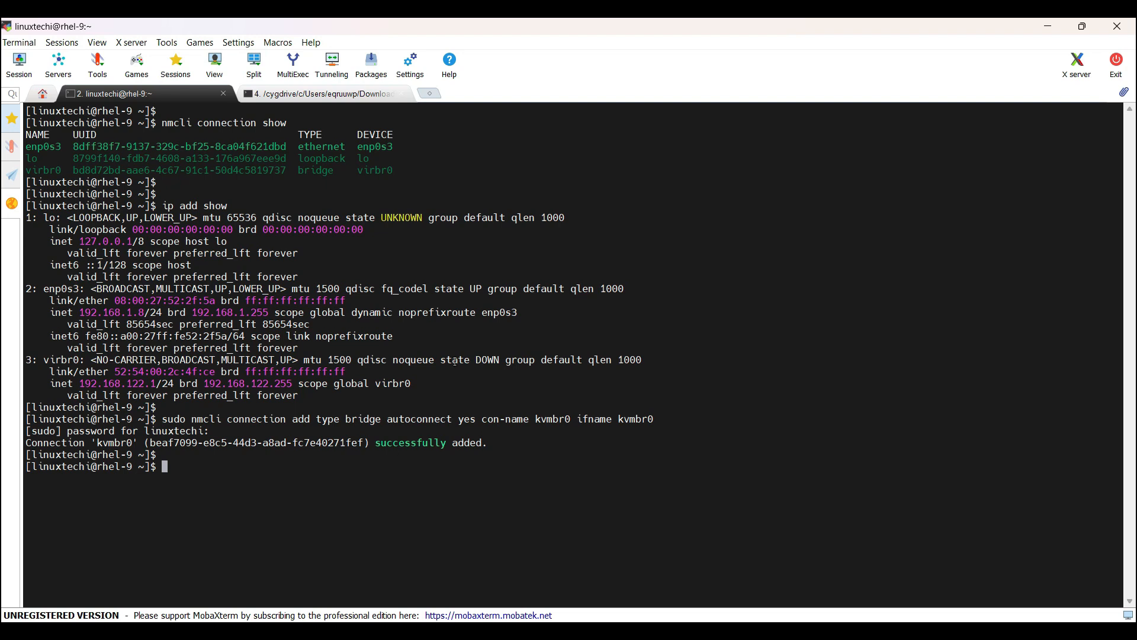
List connections to confirm kvmbr0 exists and paste the next bridge command
text(nmcli connection show)
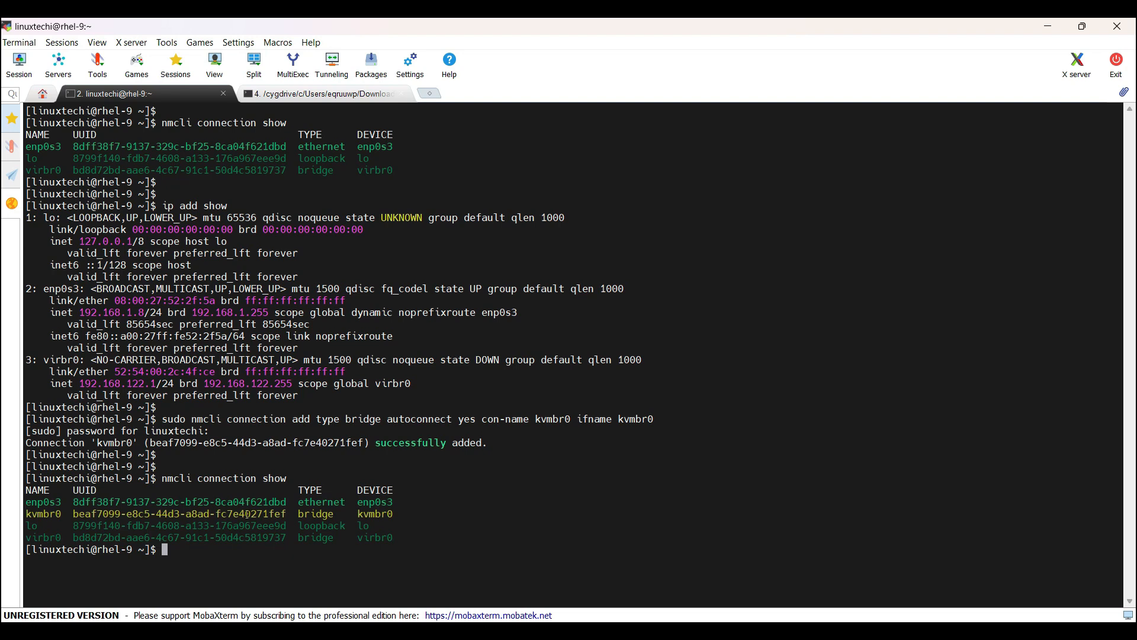
double_click(37, 526)
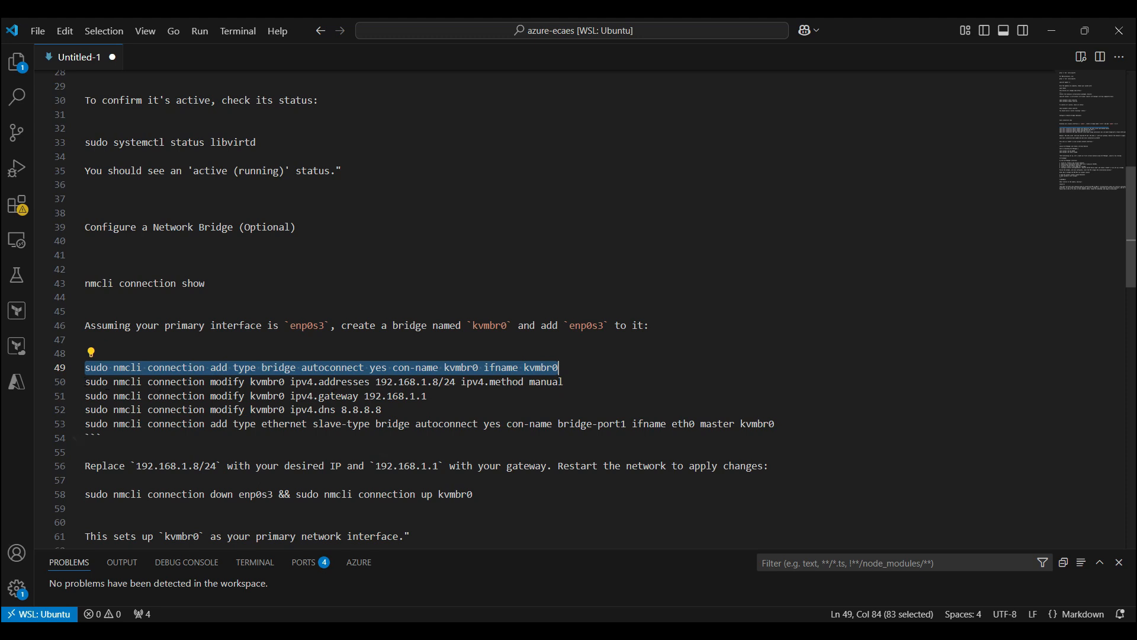
right_click(287, 382)
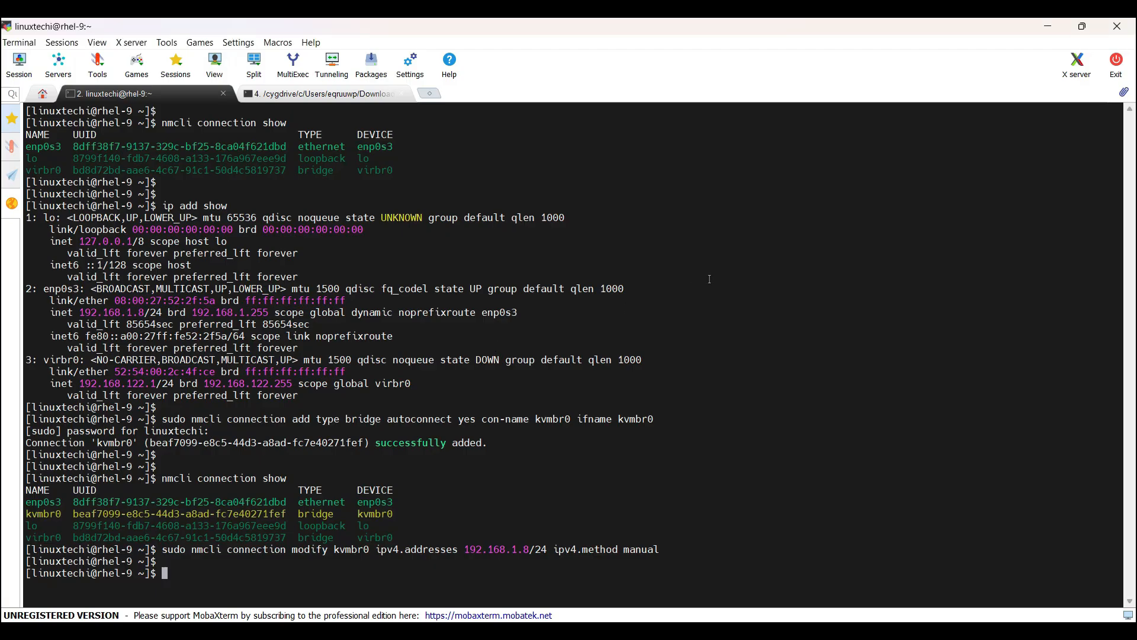
Set kvmbr0 ipv4.gateway 192.168.1.1 and ipv4.dns 8.8.8.8 with nmcli modify
text(sudo nmcli connection modify kvmbr0 ipv4.gateway 192.168.1.1)
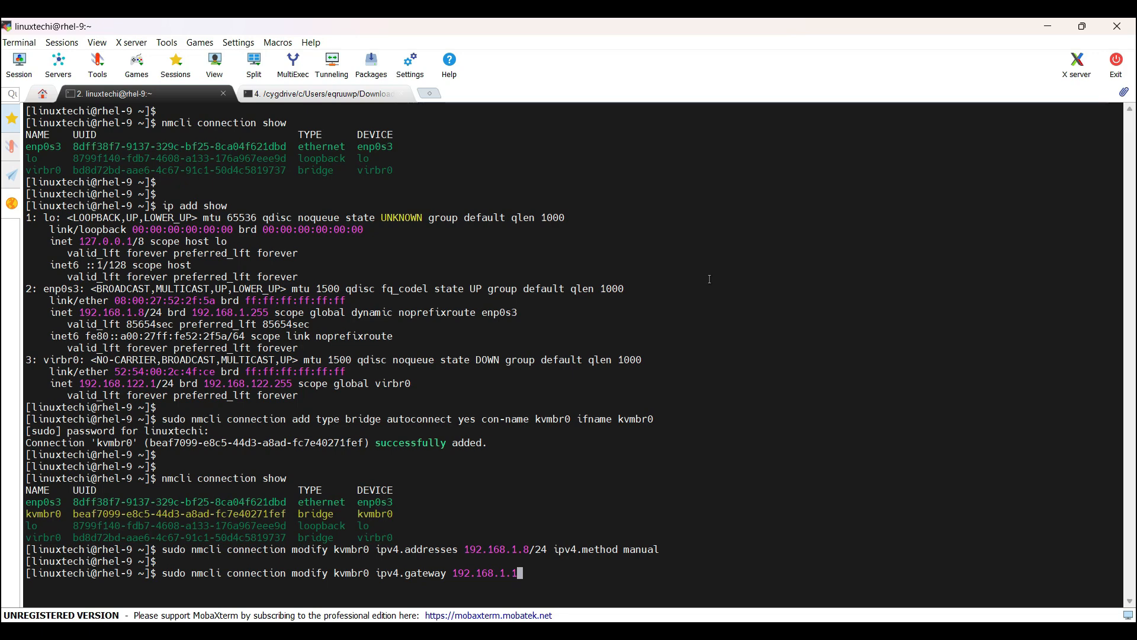
mouse_move(360, 573)
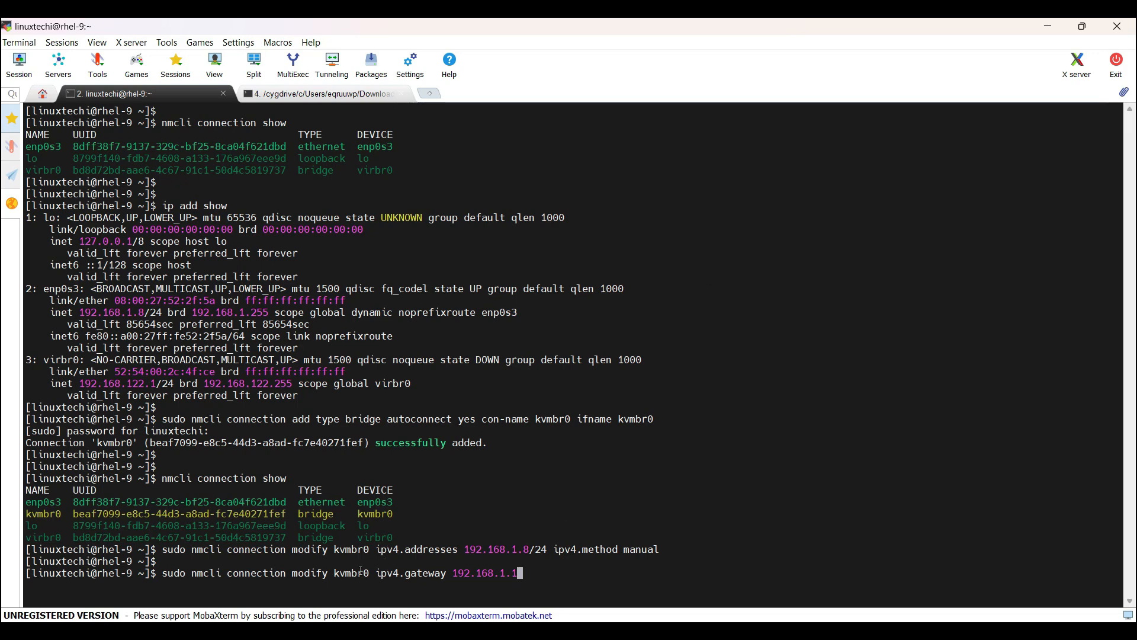
mouse_move(348, 578)
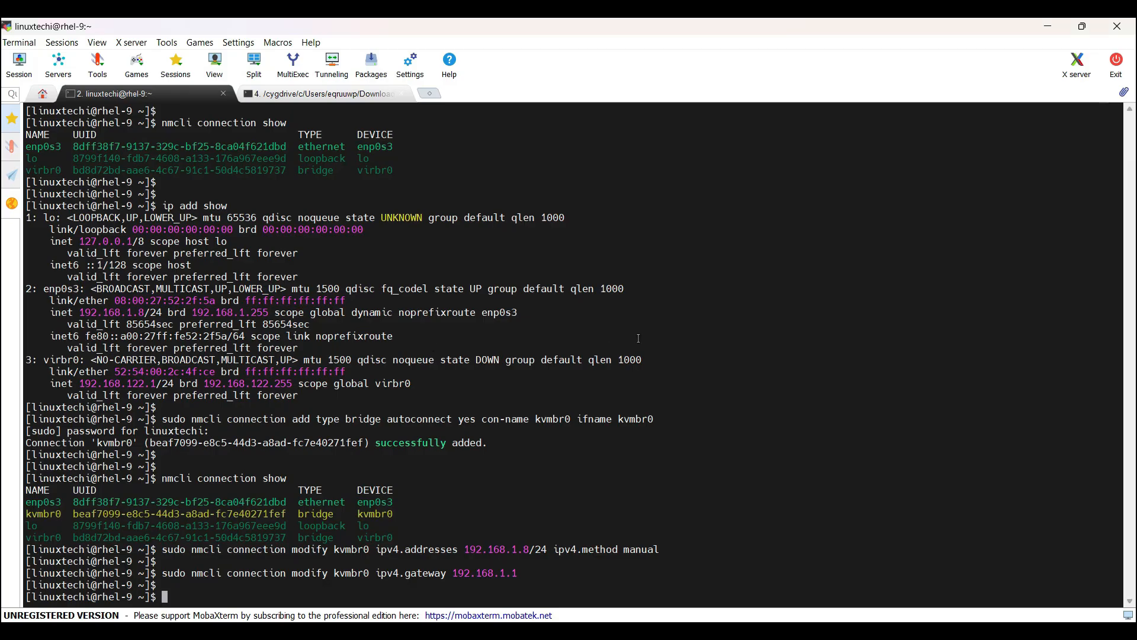
text(sudo nmcli connection modify kvmbr0 ipv4.dns 8.8.8.8)
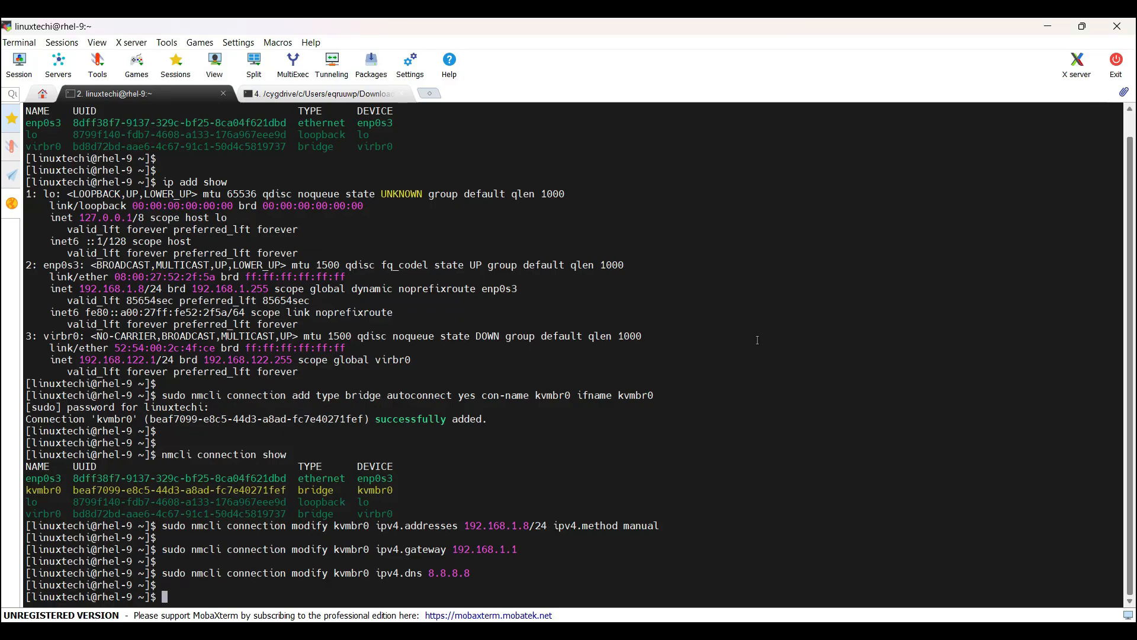
Add ethernet slave bridge-port1 attaching enp0s3 to master kvmbr0
text(sudo nmcli connection add type ethernet slave-type bridge autoconnect yes con-name bridge-port1 ifname eth0 master kvmbr0)
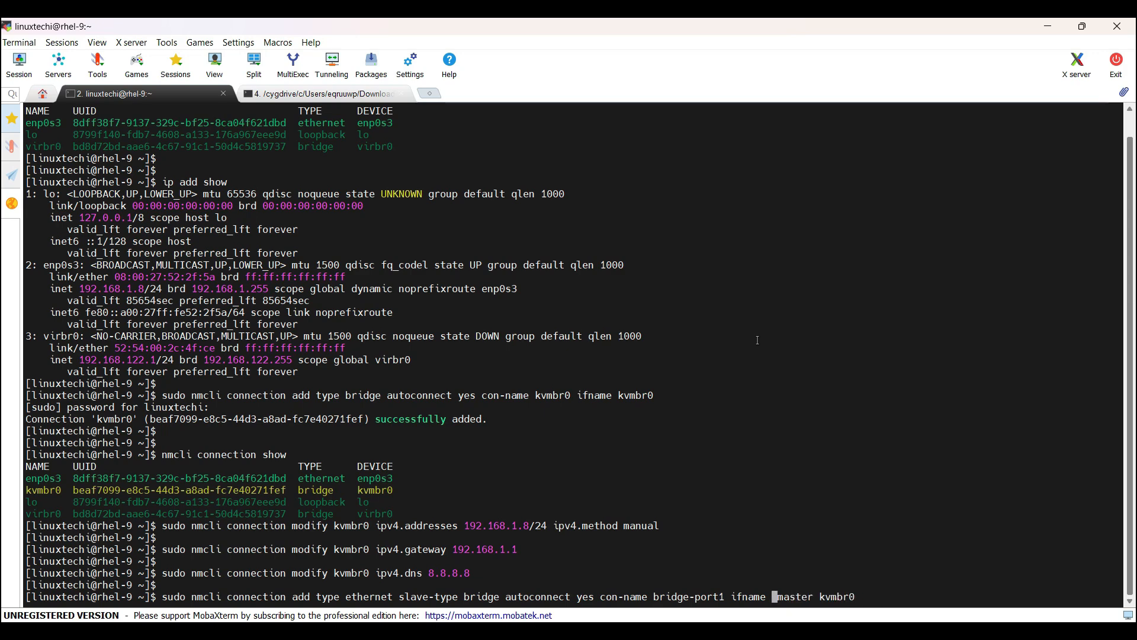
double_click(375, 477)
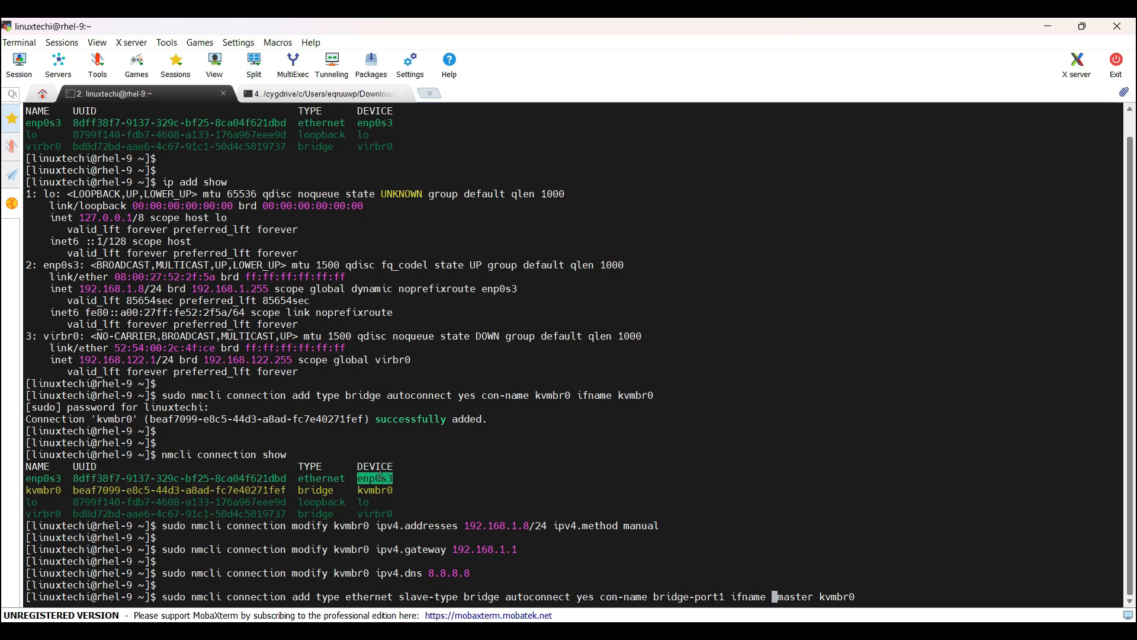
text(enp0s3)
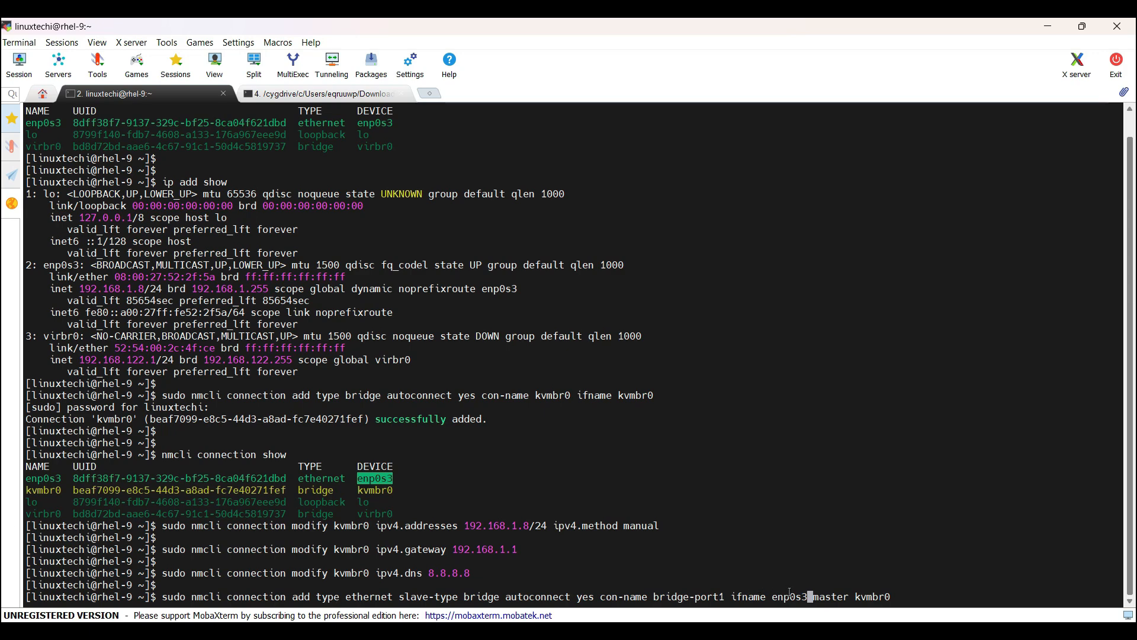
mouse_move(514, 595)
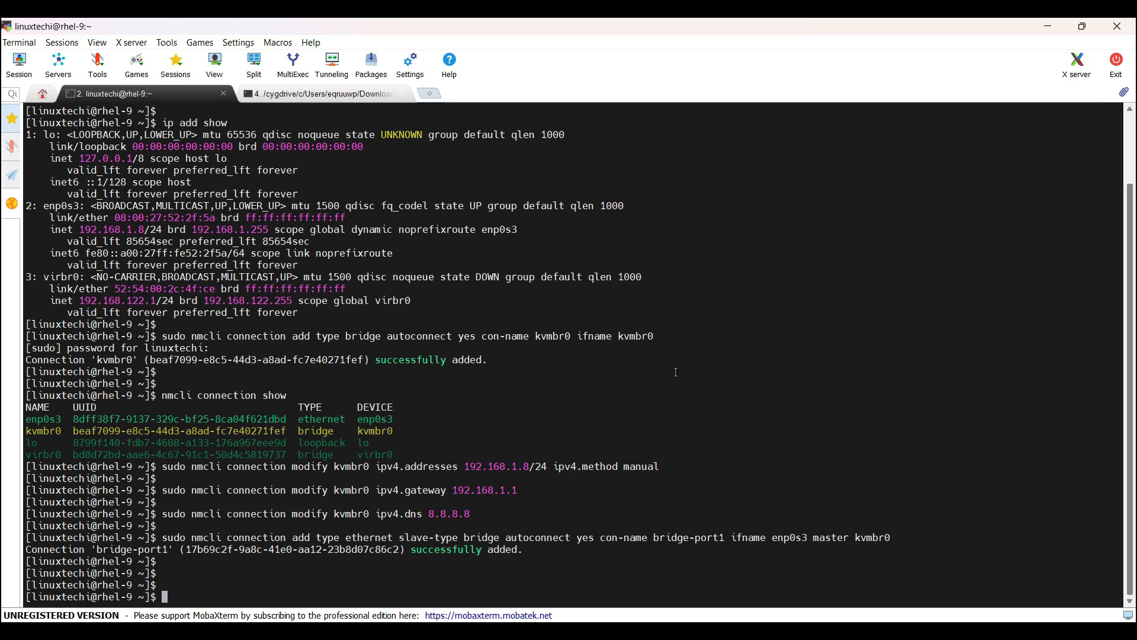
Bring enp0s3 down and kvmbr0 up via nmcli, then verify with ip add show that kvmbr0 holds 192.168.1.8 with enp0s3 attached
text(sudo nmcli connection down enp0s3 && sudo nmcli connection up kvmbr0)
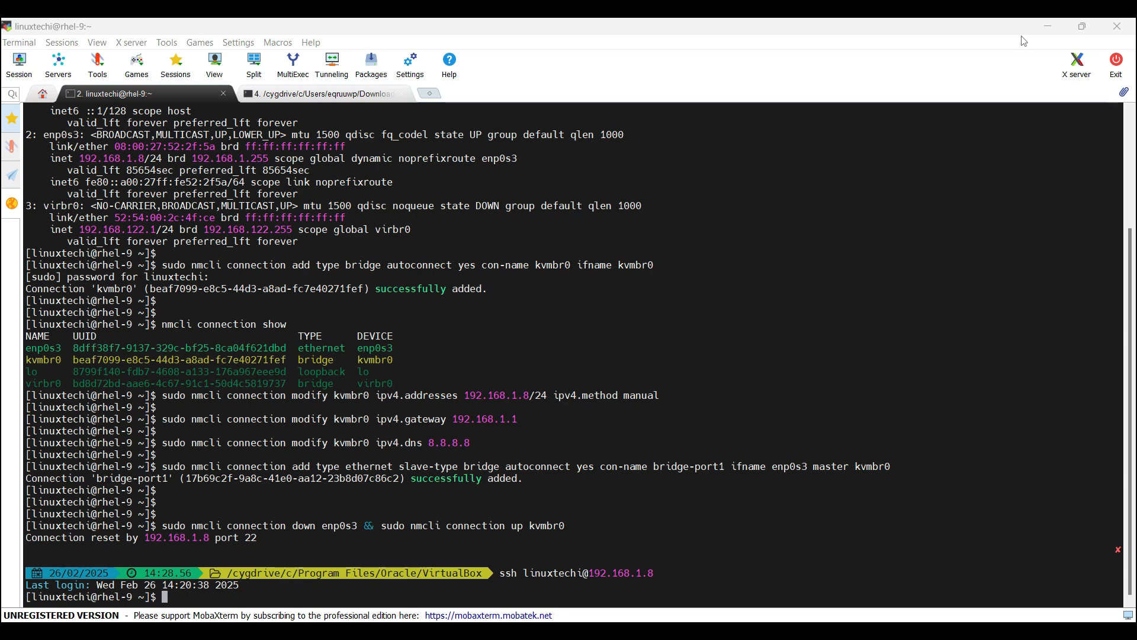
text(ip)
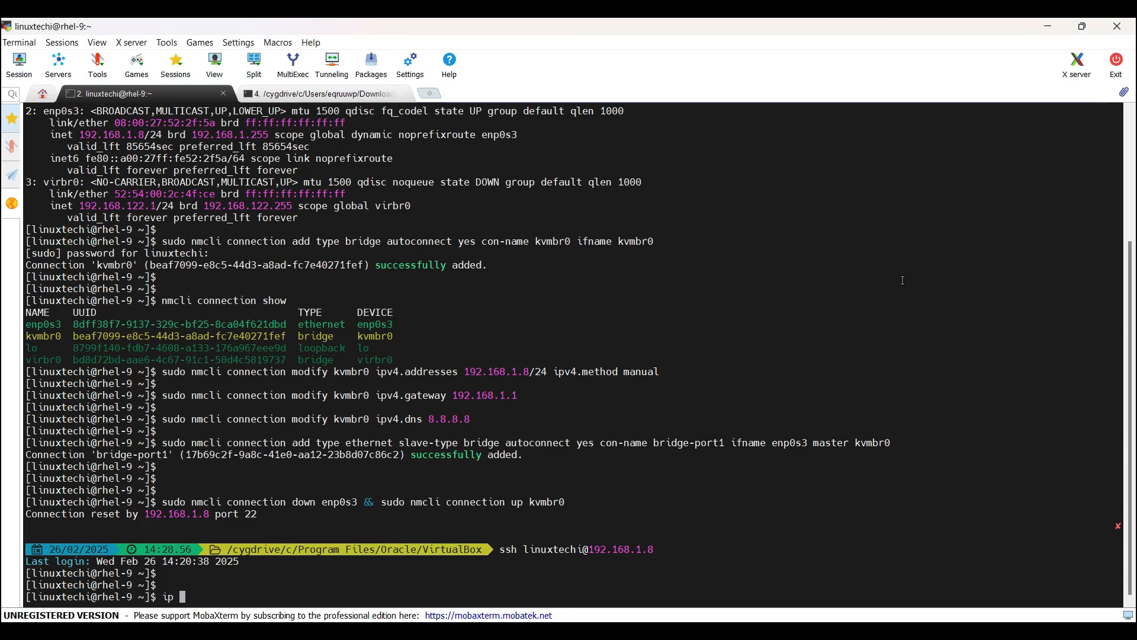
text(add show)
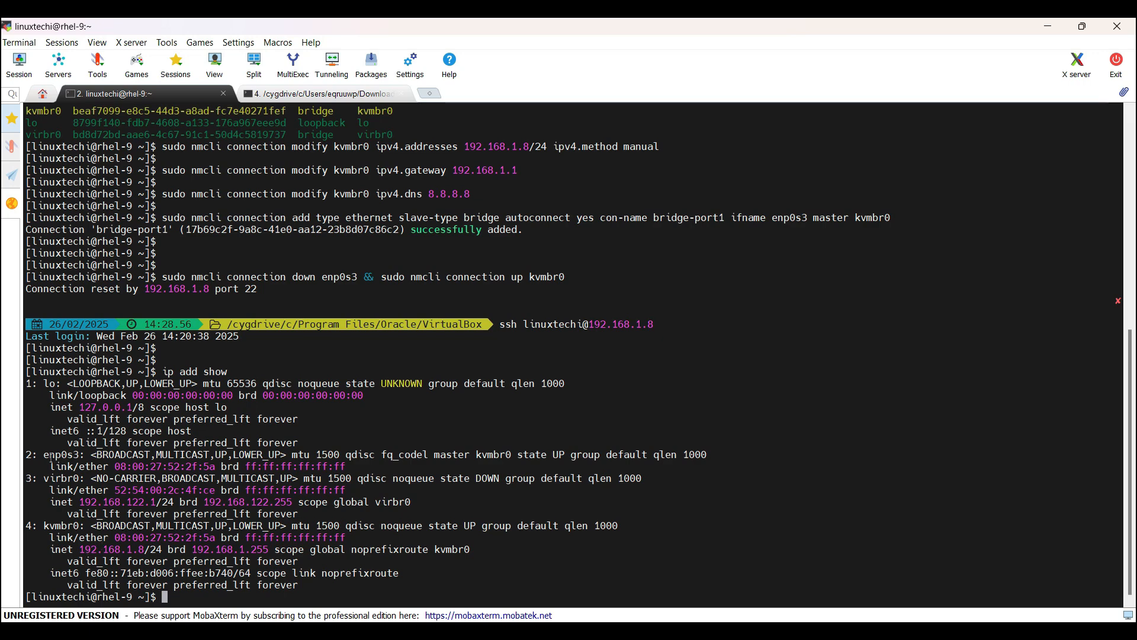
double_click(46, 452)
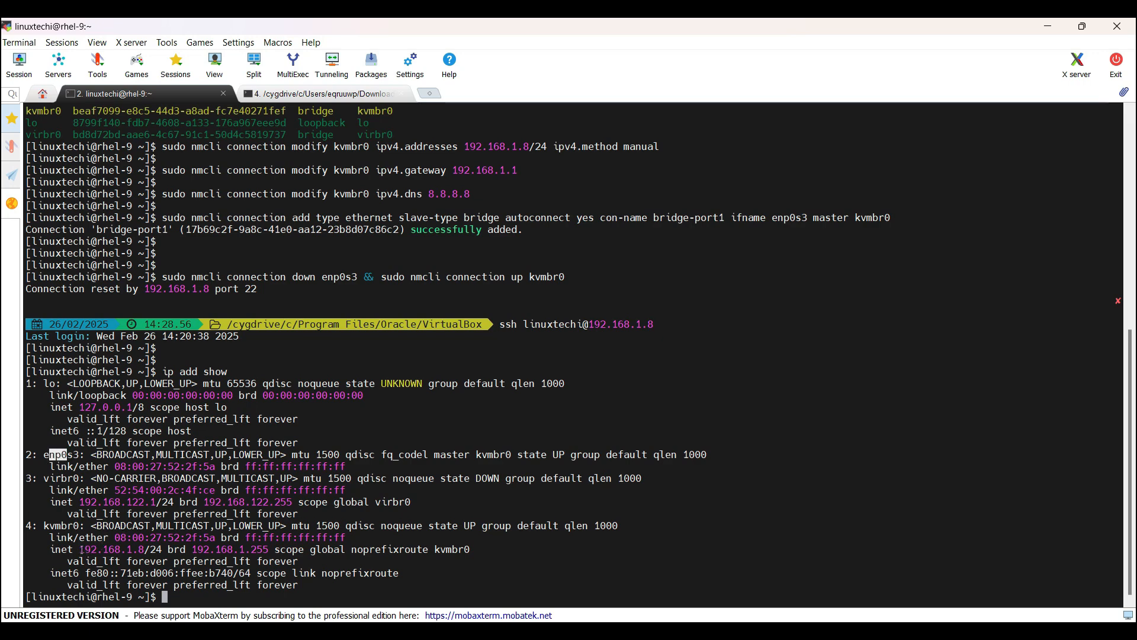
double_click(101, 550)
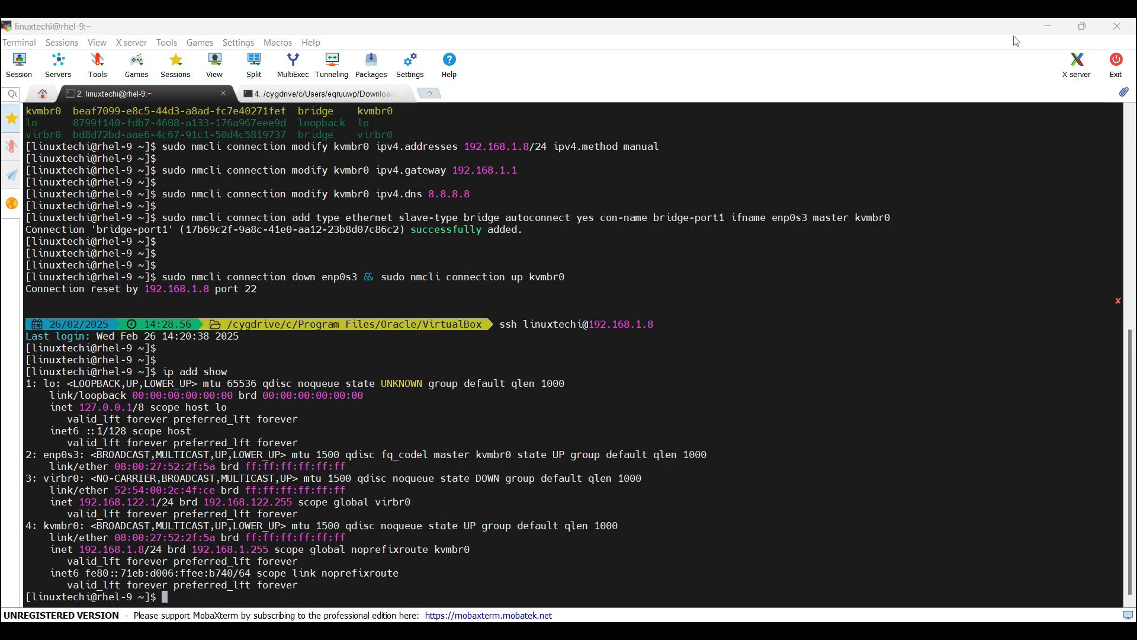
Add $USER to the kvm and libvirt groups with sudo usermod -aG
text(cle)
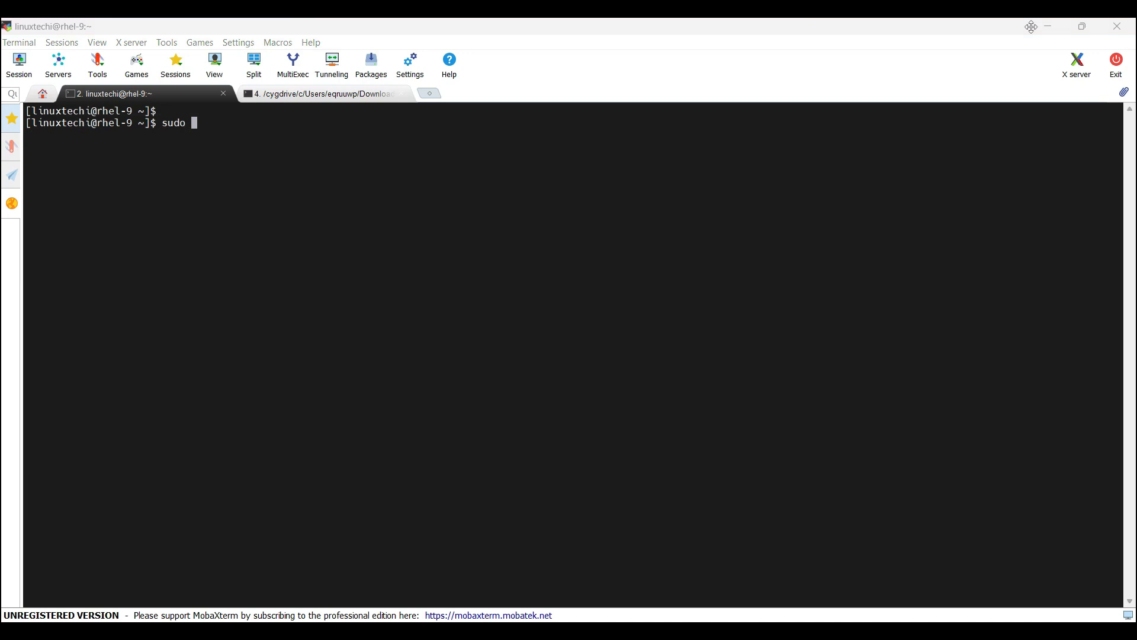
text(usermod)
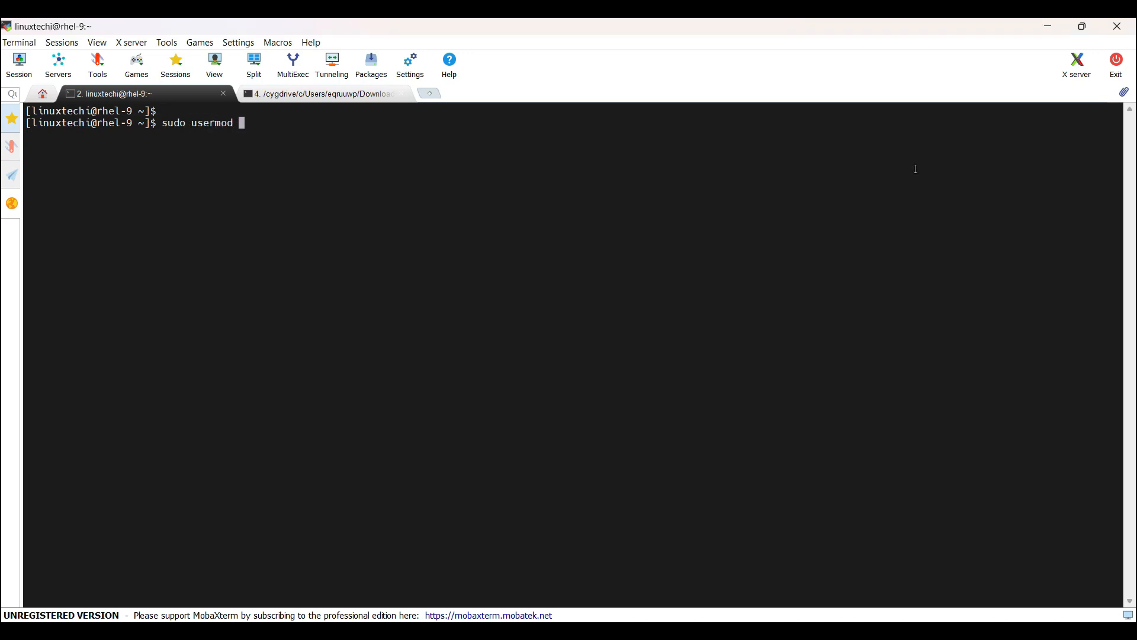
text(-aG kvm -)
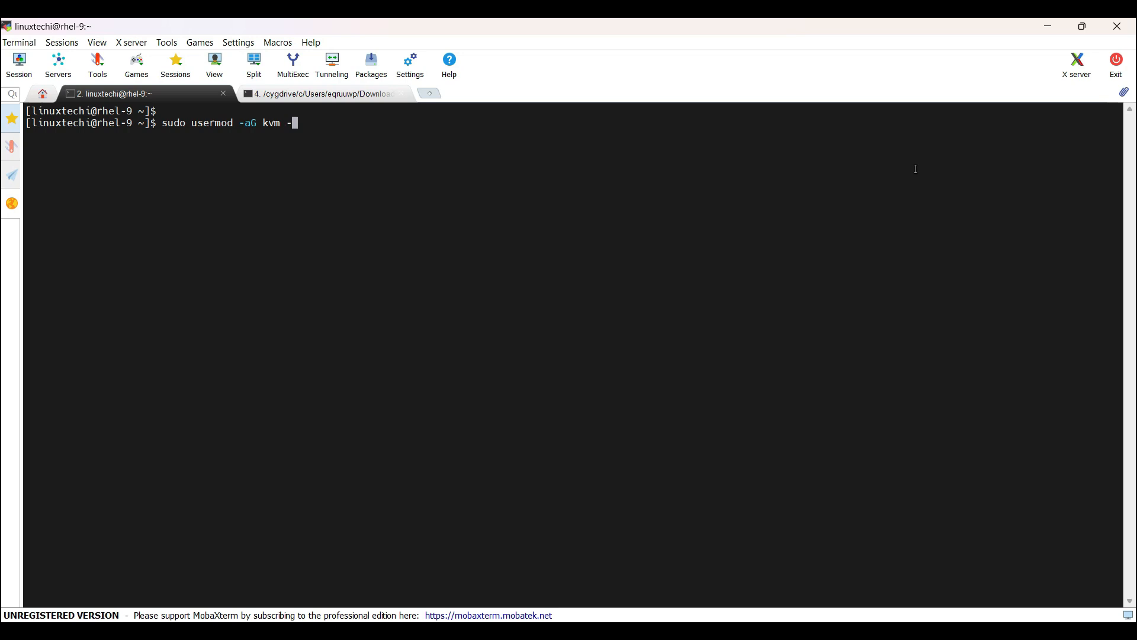
text($USER)
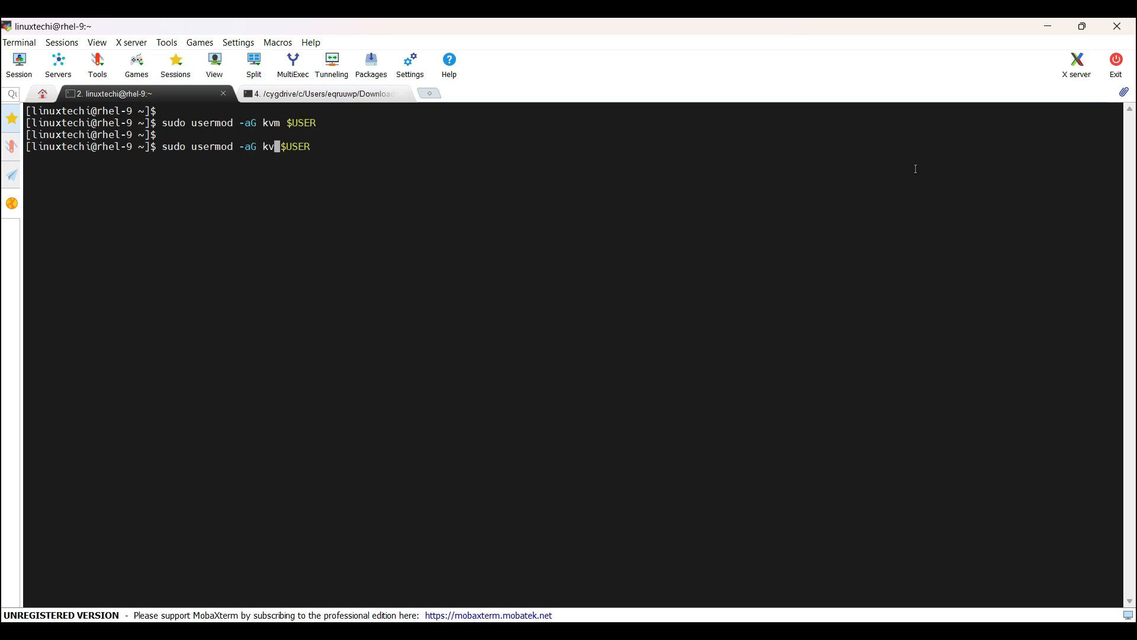
text(libvirt)
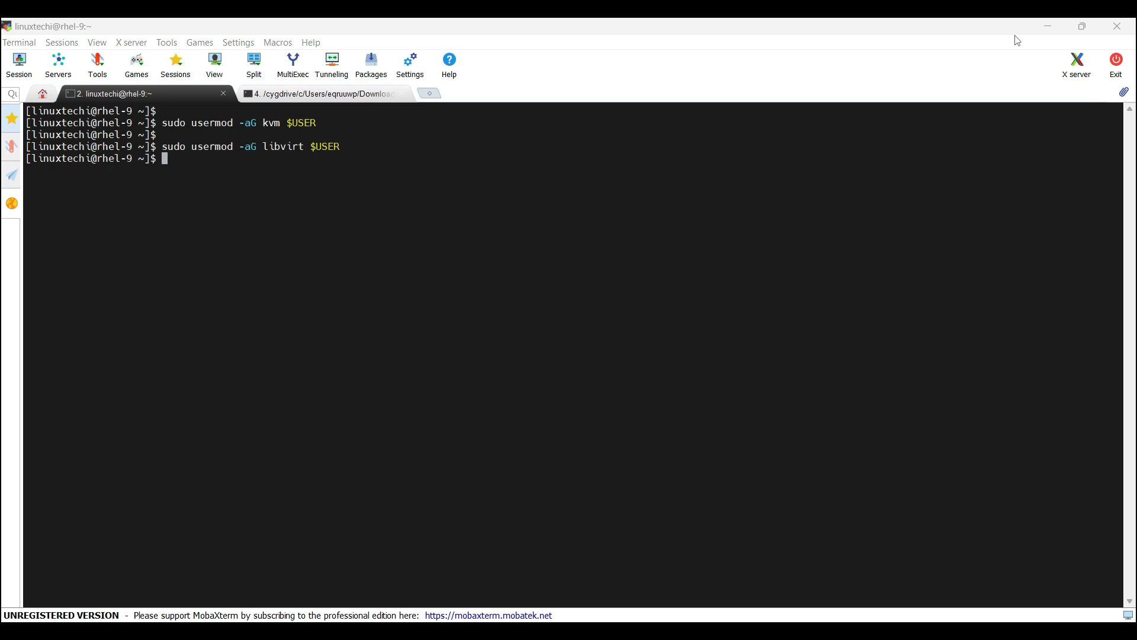
mouse_move(991, 79)
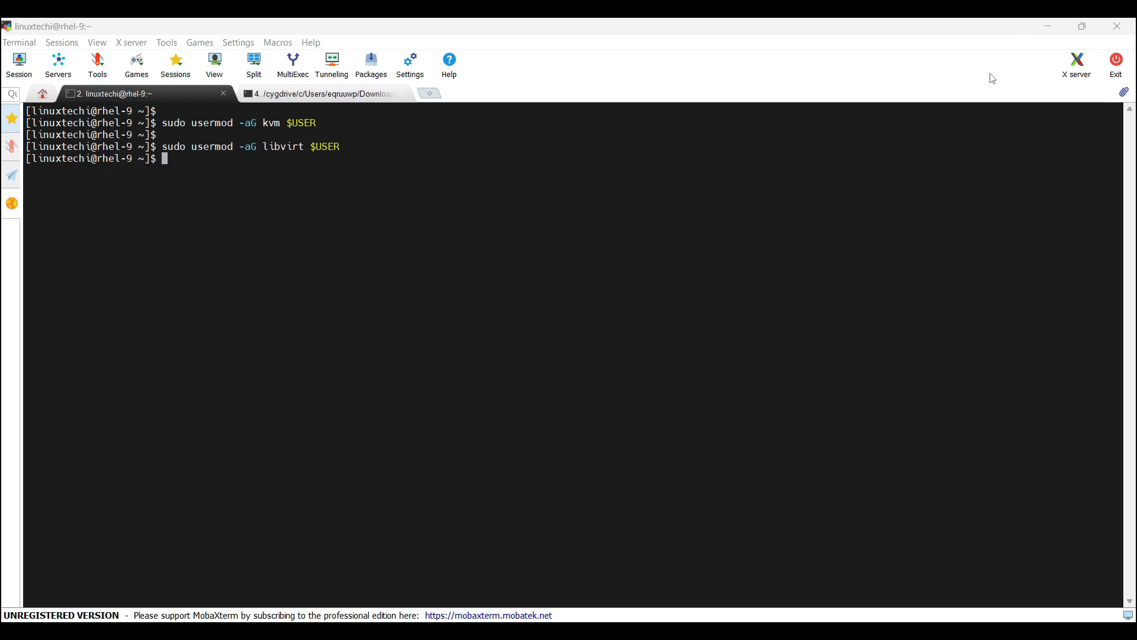
text(exit)
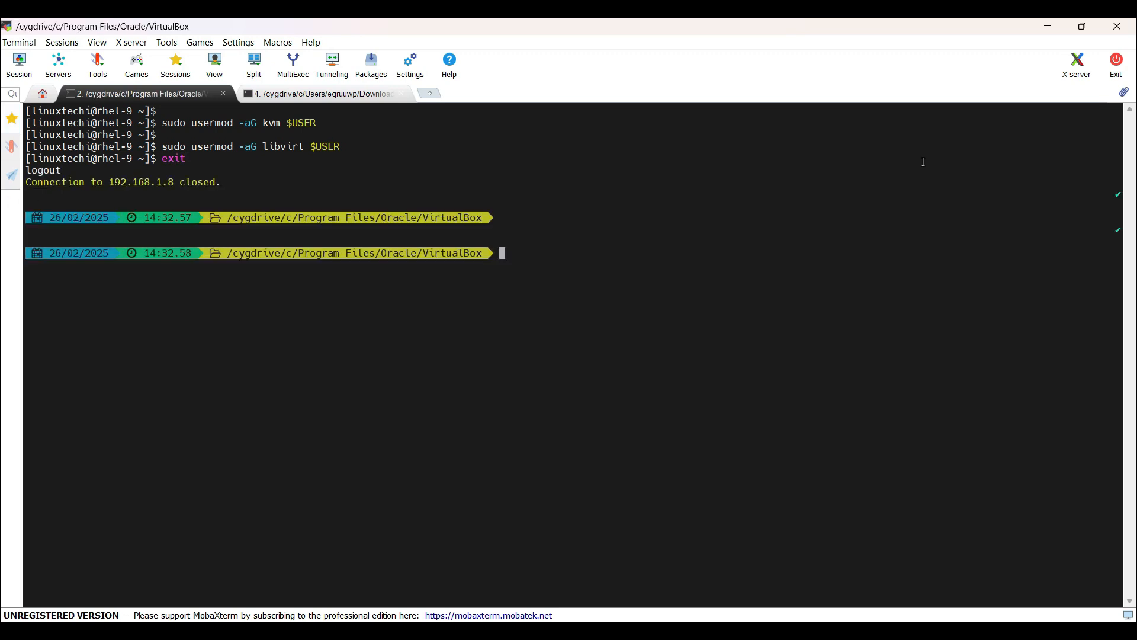
text(ssh linuxtechi@192.168.1.8)
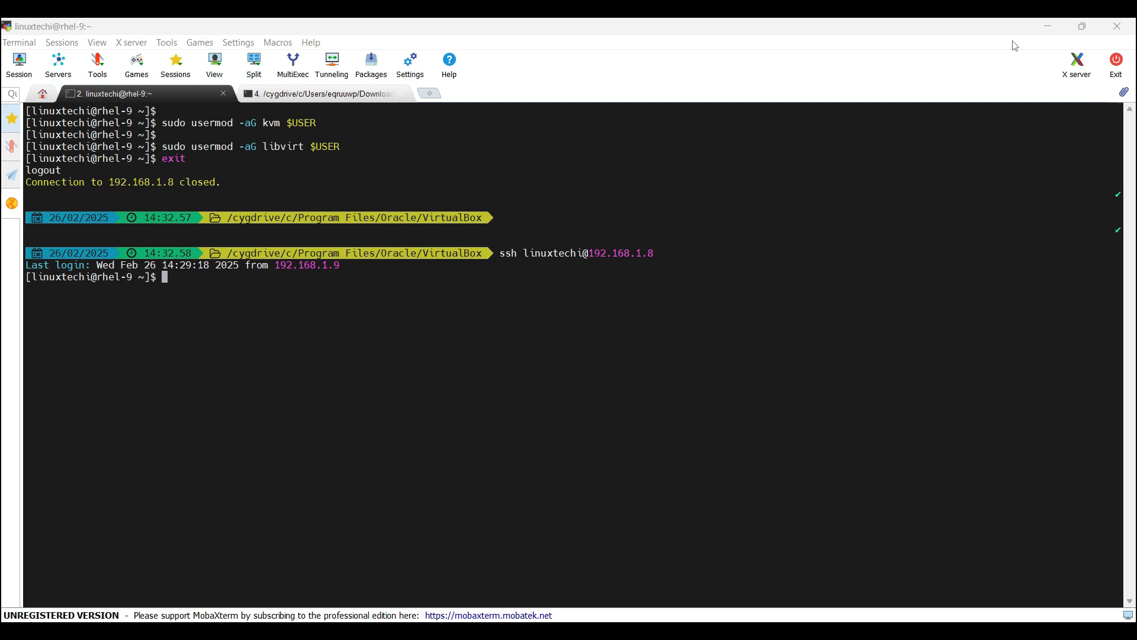
text(id)
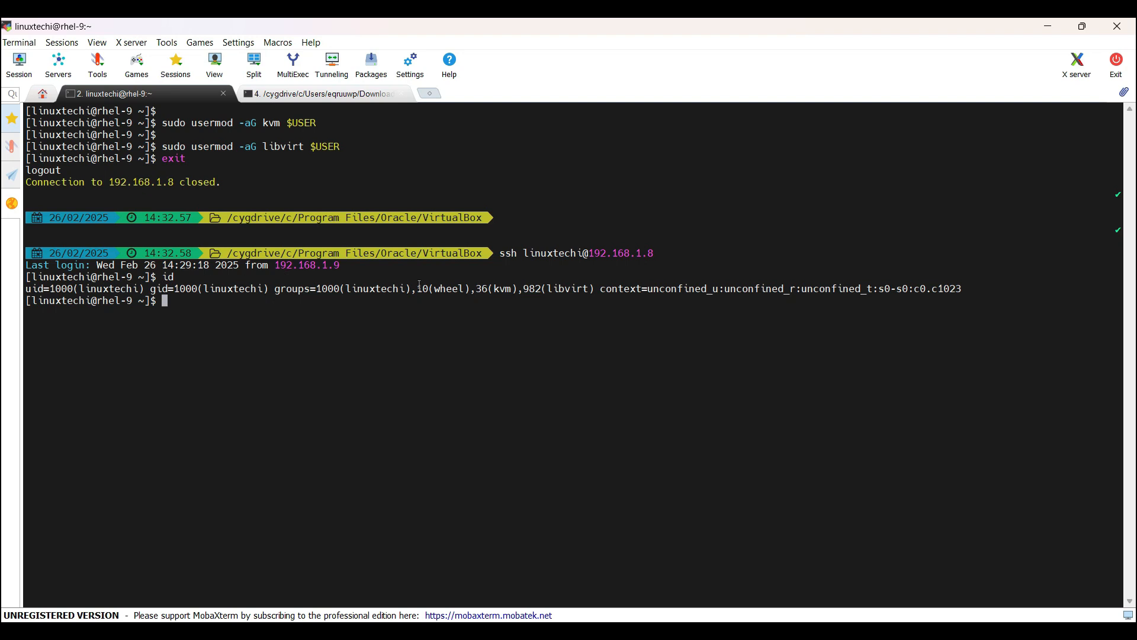
double_click(562, 288)
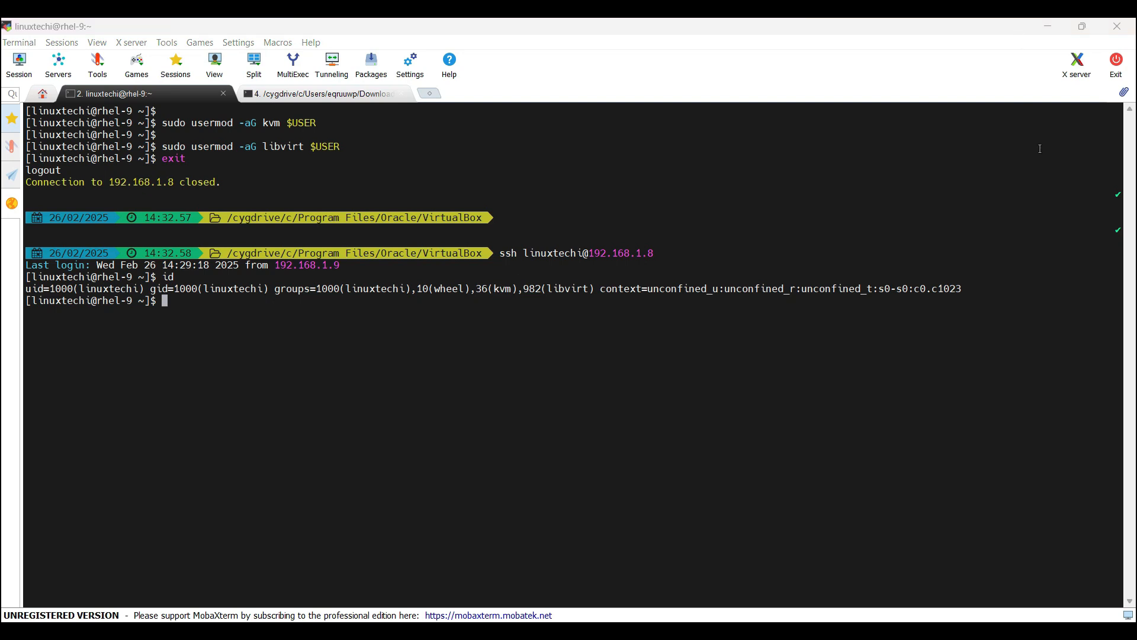
mouse_move(763, 472)
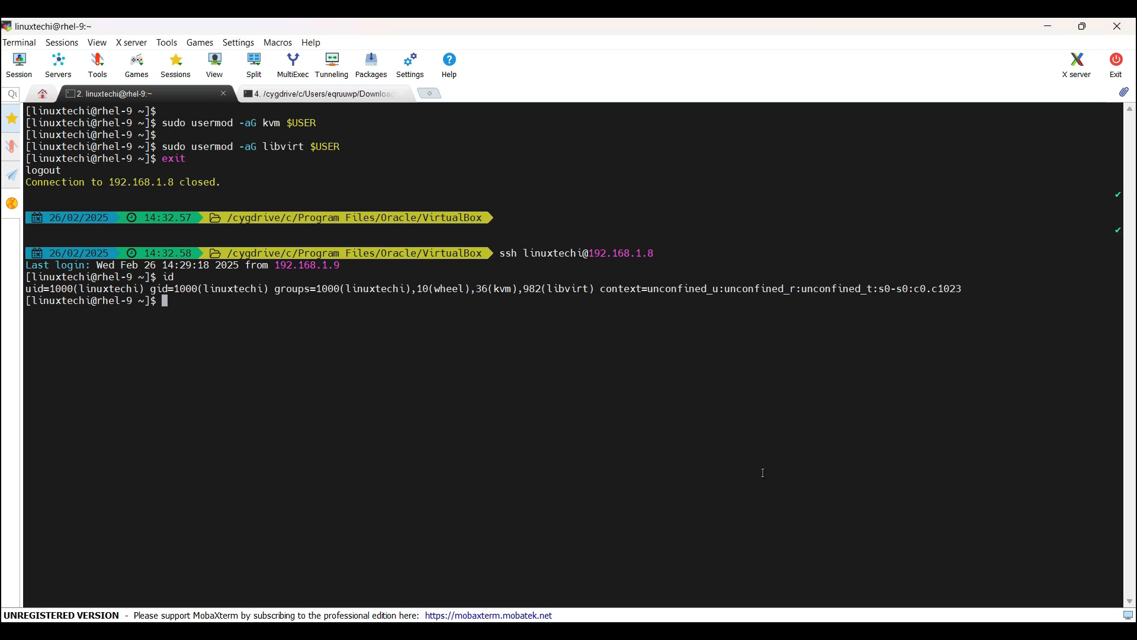
text(virt-manager)
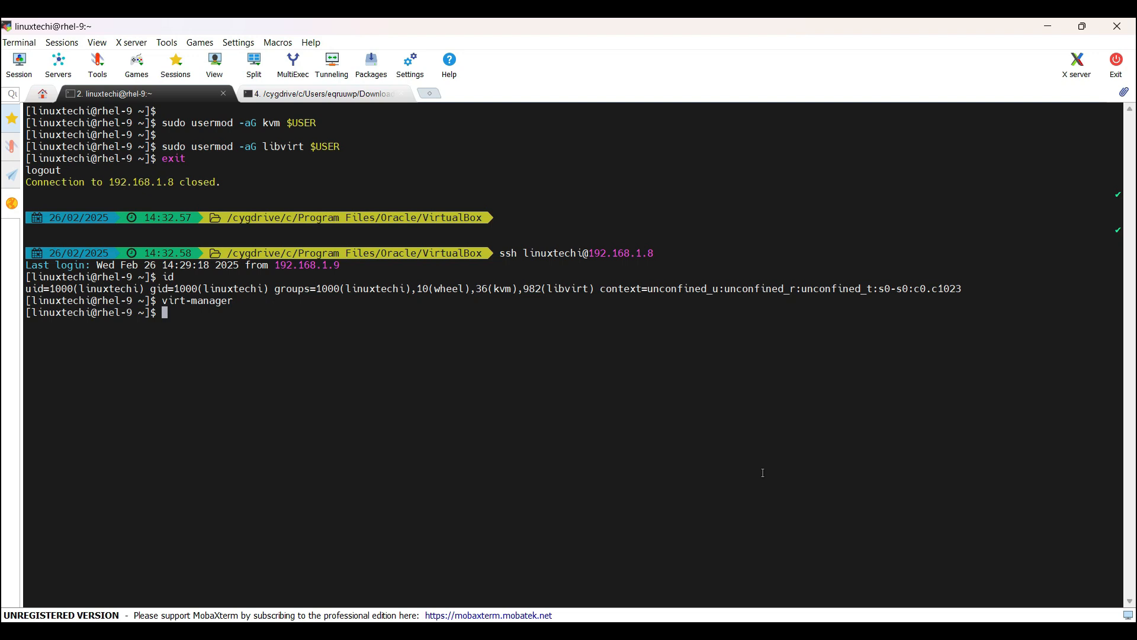
Begin a new VM in virt-manager using ubuntu-24.04.1-desktop-amd64.iso from the storage pool as local install media
key(Return)
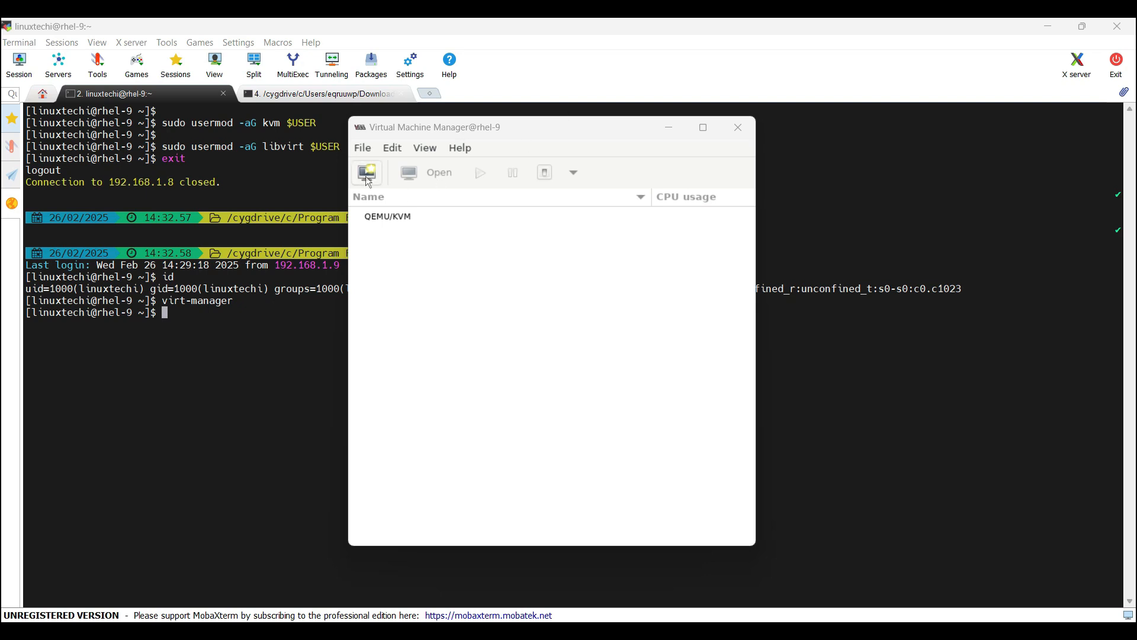
click(366, 173)
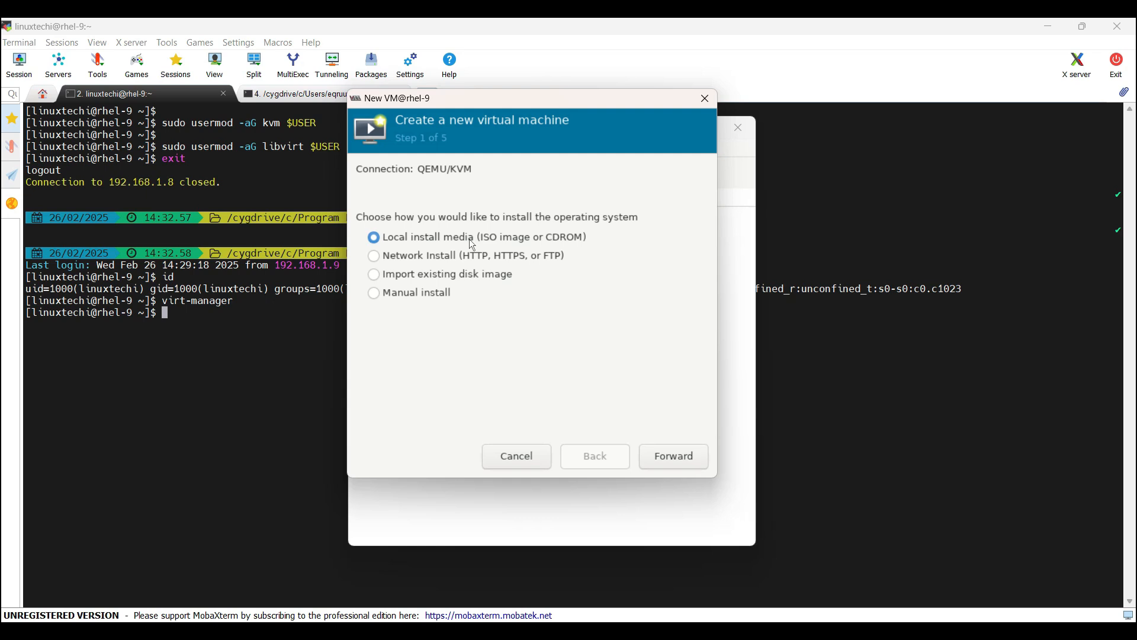
mouse_move(661, 428)
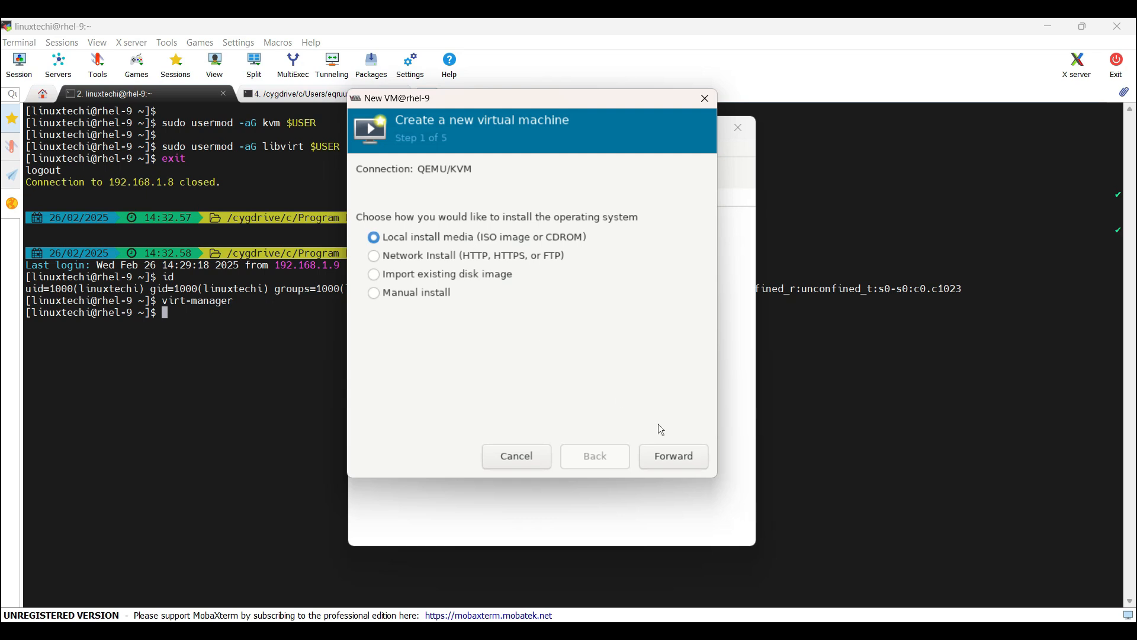
click(673, 456)
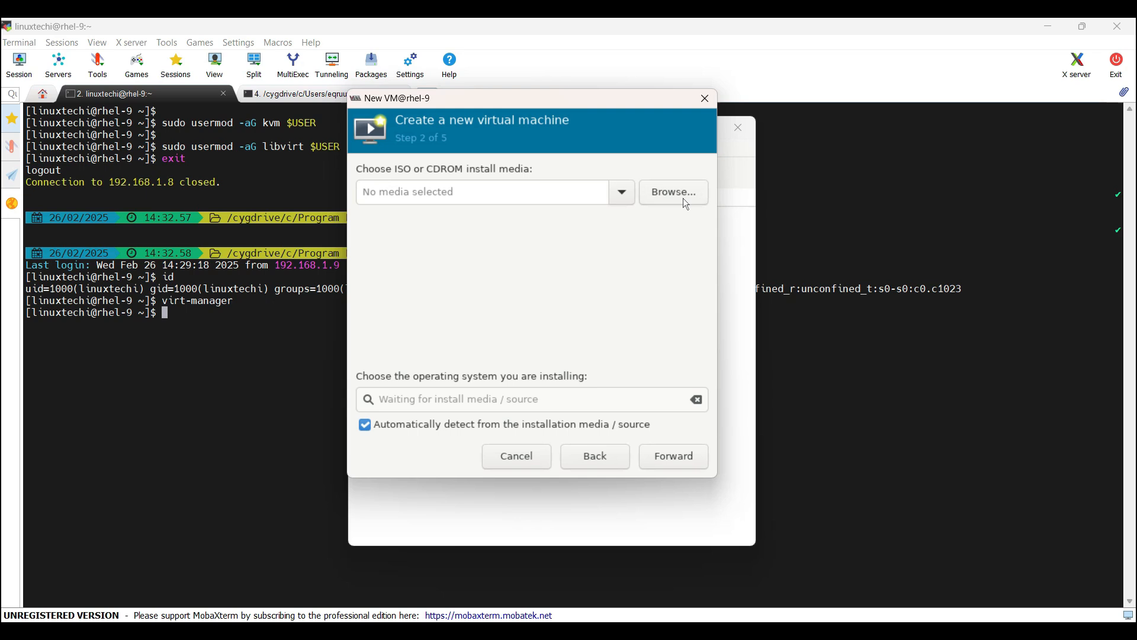
click(672, 192)
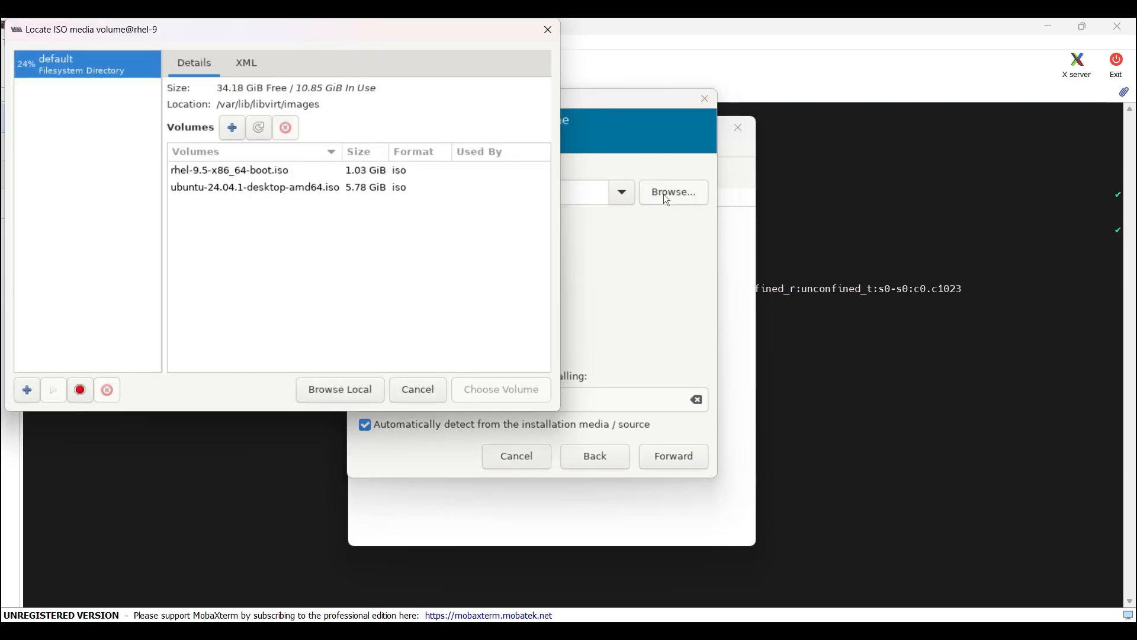
mouse_move(258, 127)
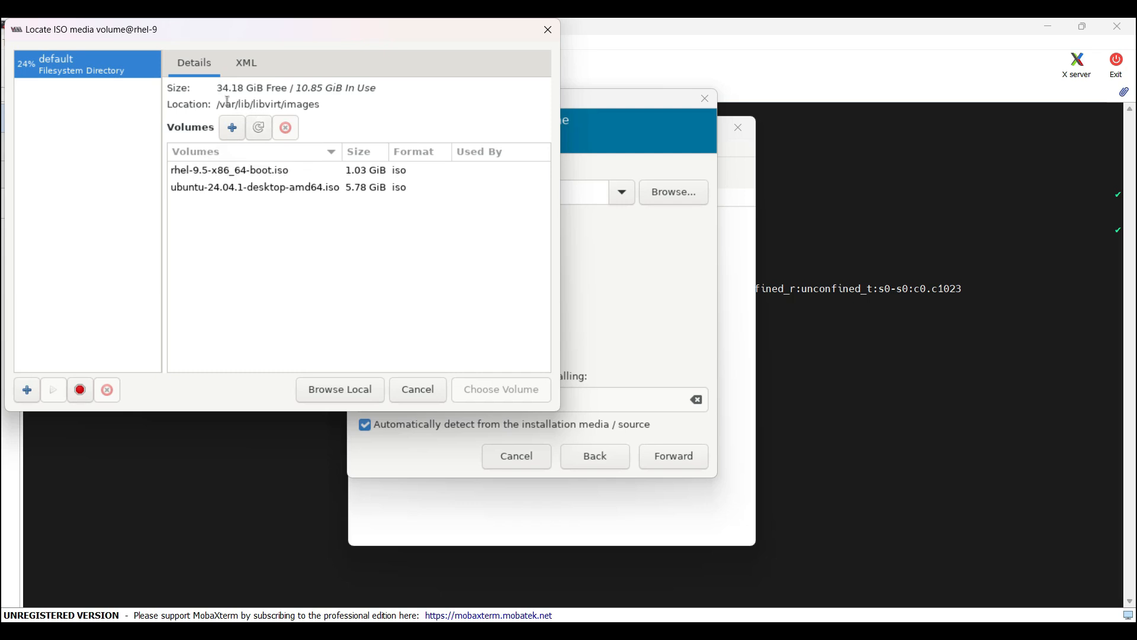
double_click(267, 104)
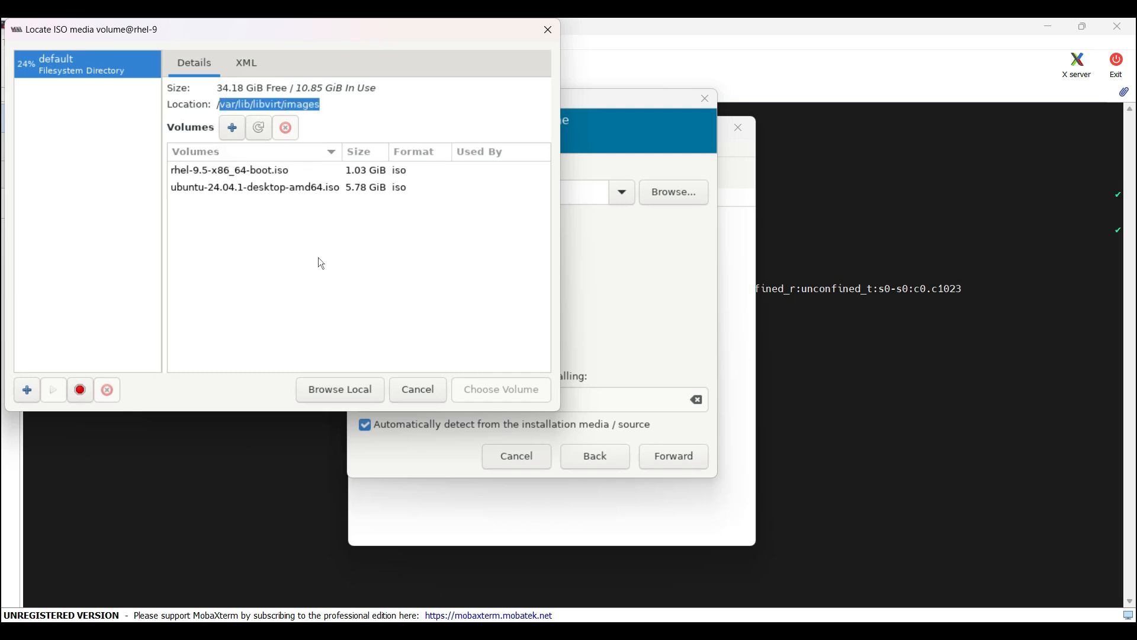
click(254, 187)
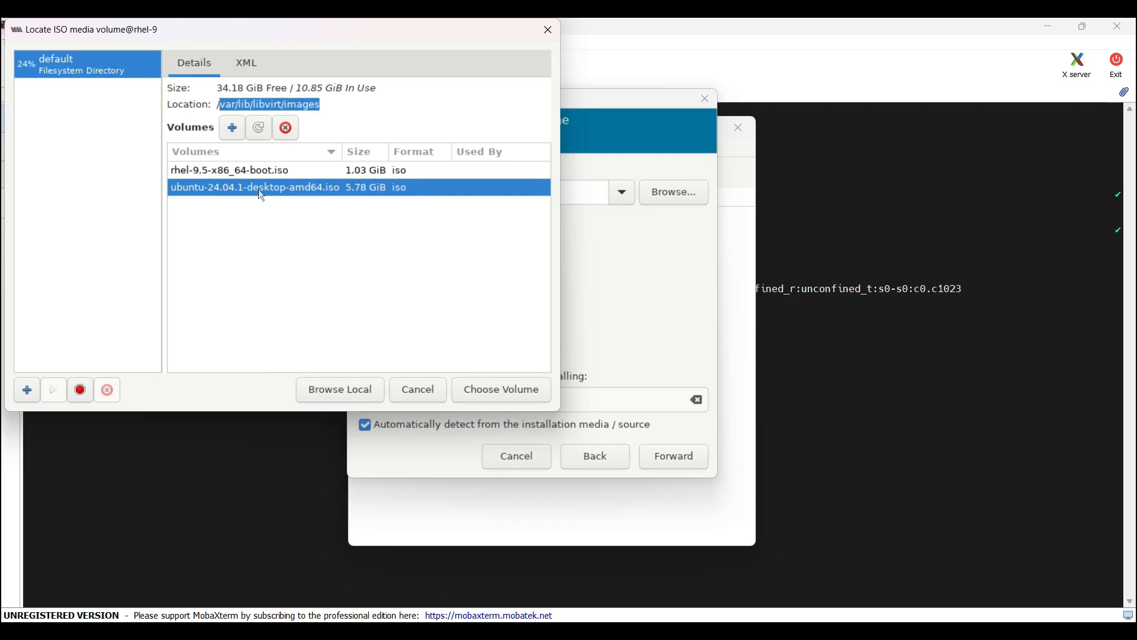
mouse_move(278, 200)
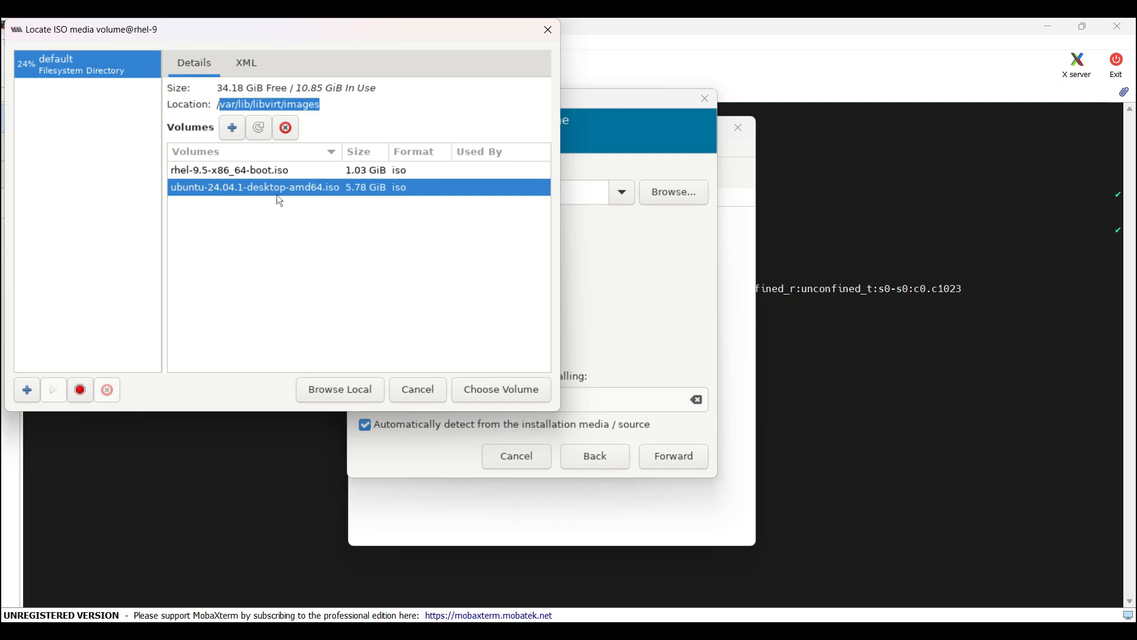
click(500, 388)
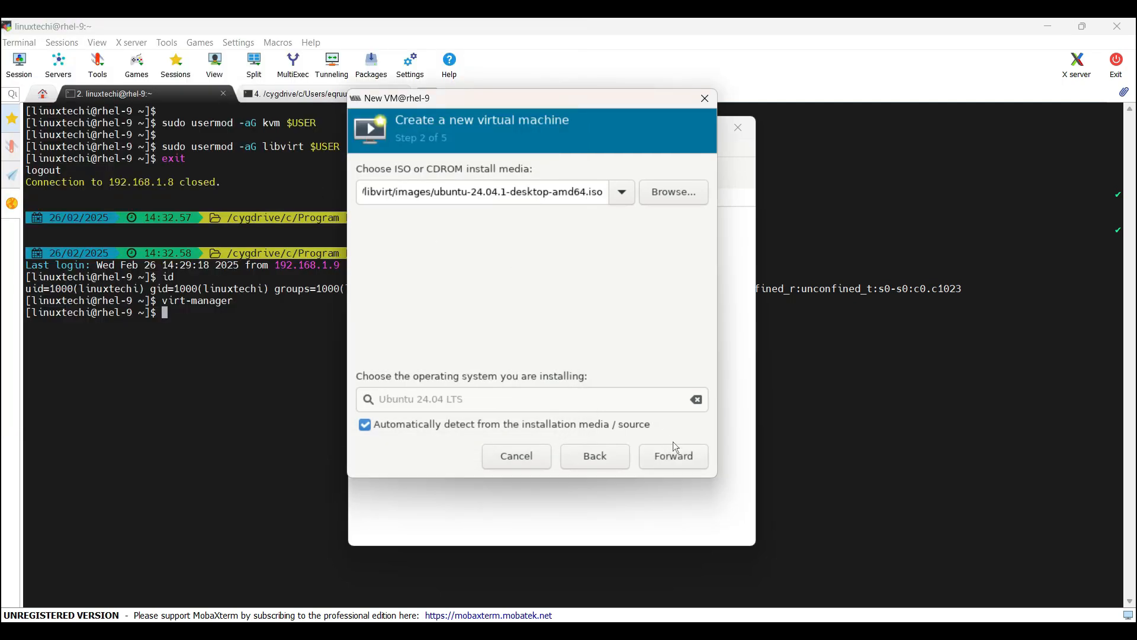
mouse_move(707, 443)
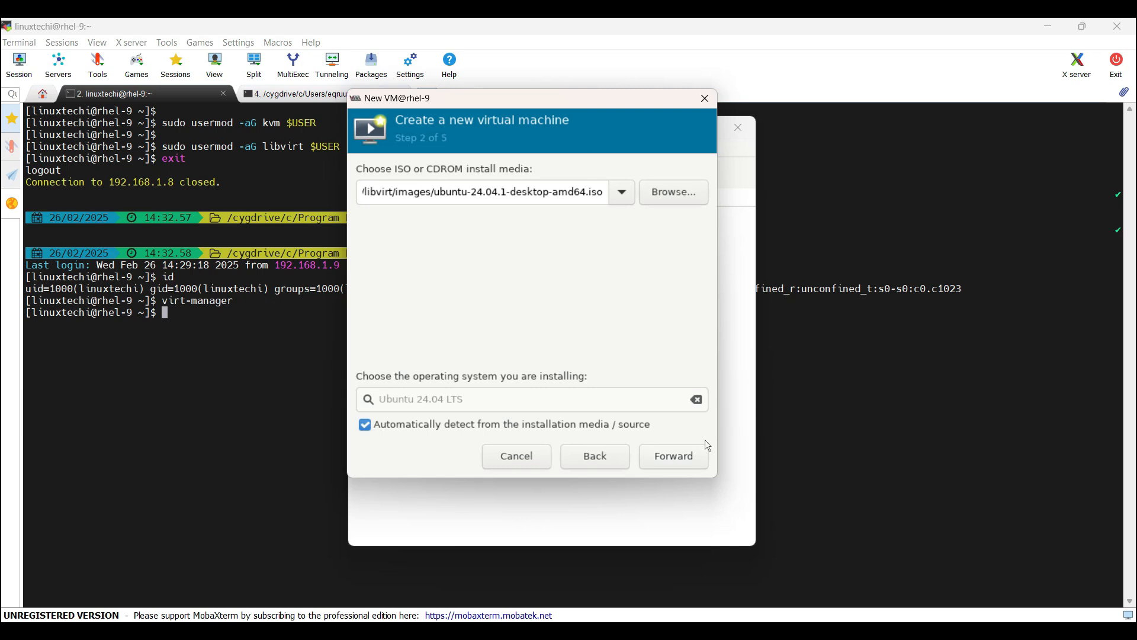
Accept 2048 MiB memory, 1 CPU, 25 GiB disk and bridge kvmbr0, then finish creating the ubuntu24.04 VM
click(673, 456)
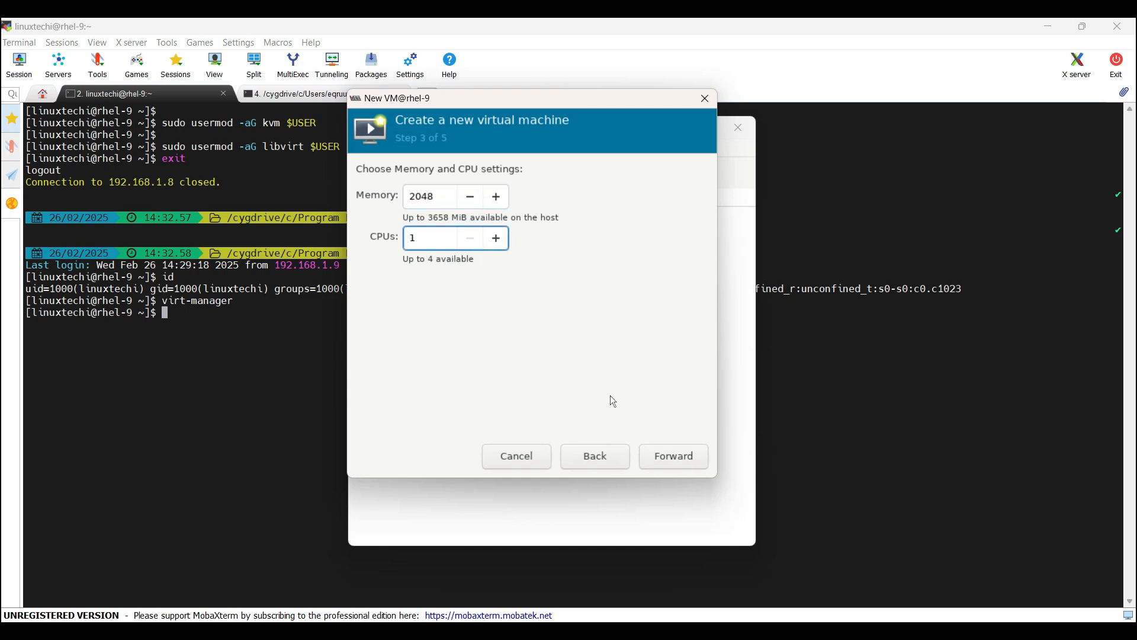
click(673, 456)
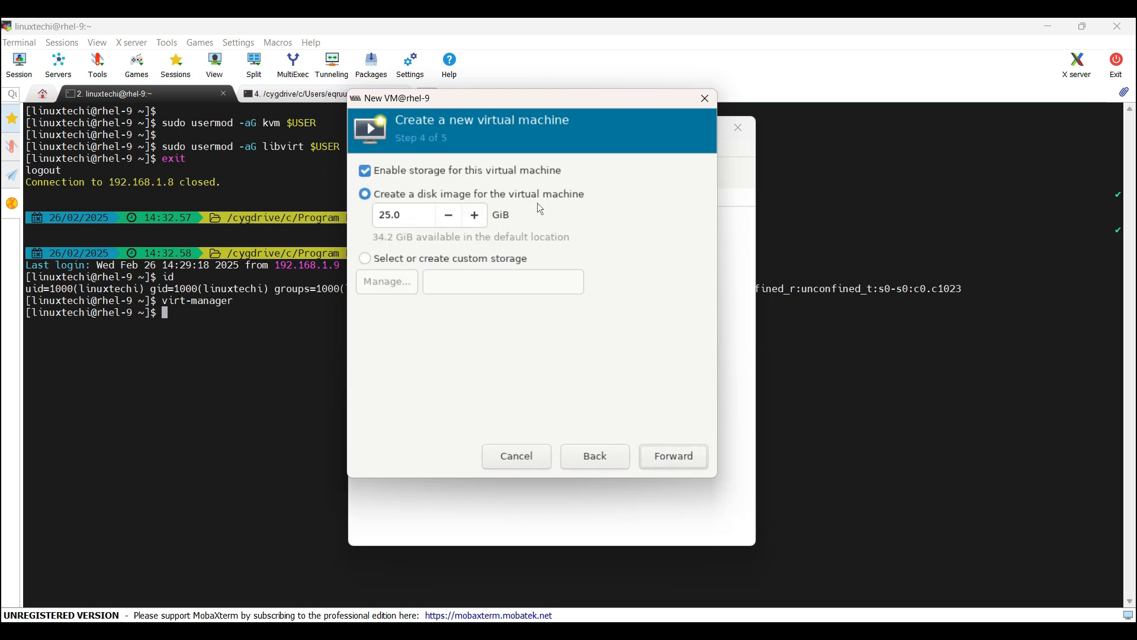
mouse_move(462, 222)
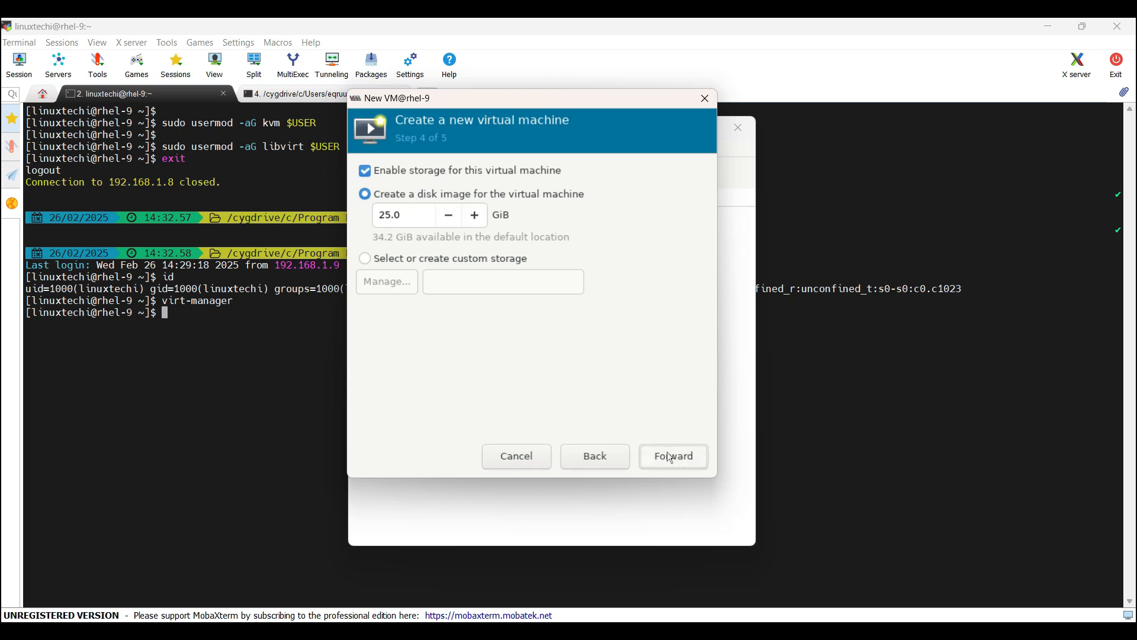
click(673, 456)
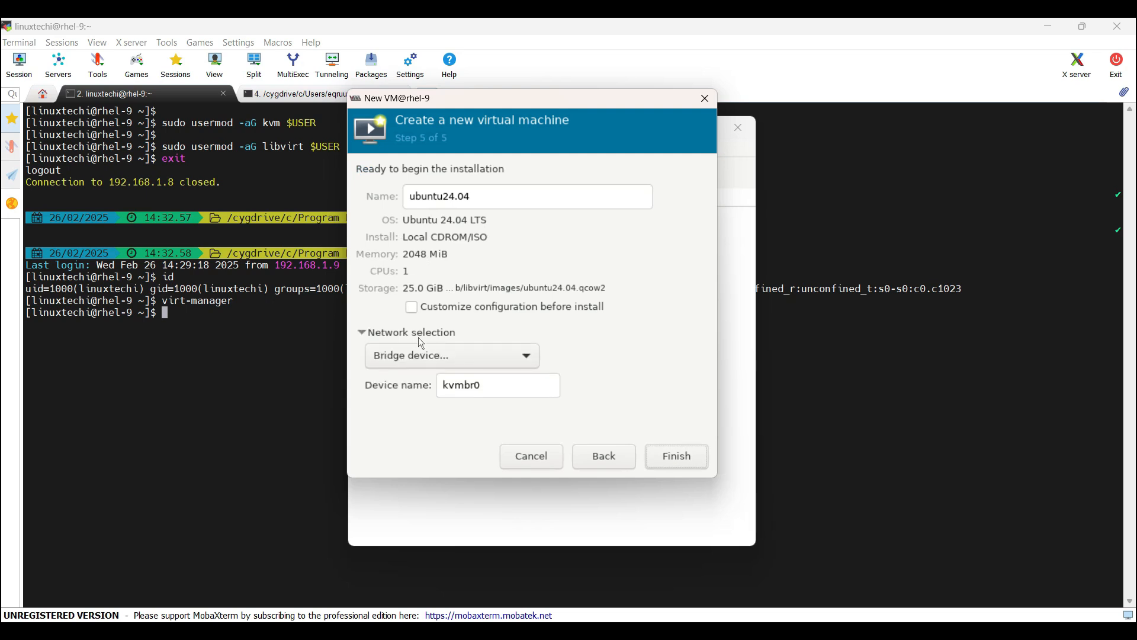
mouse_move(410, 403)
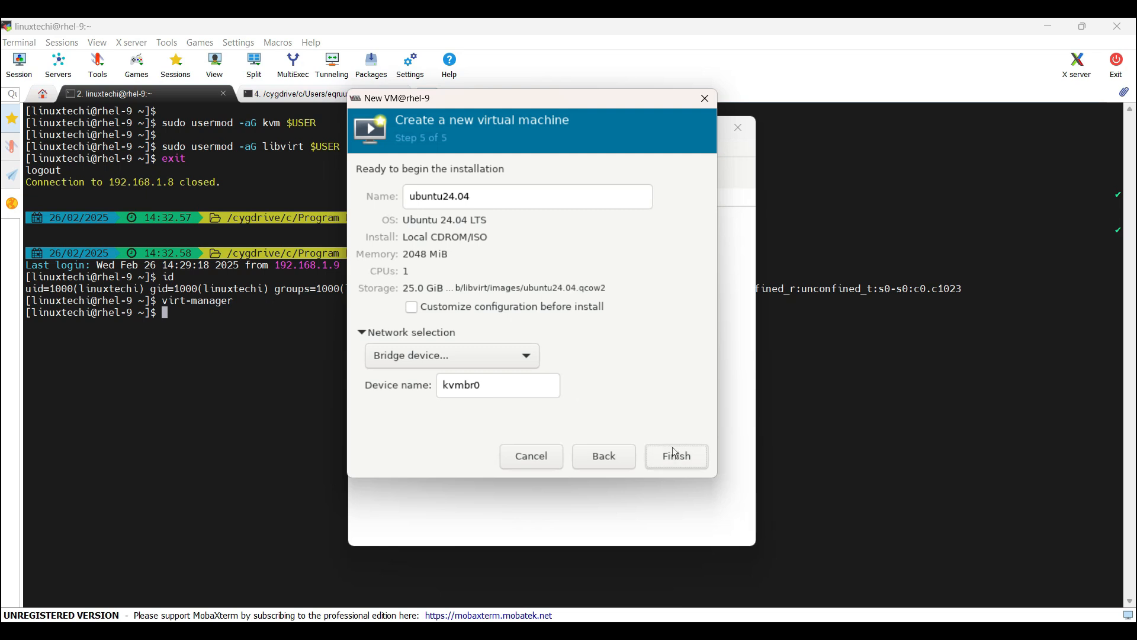
click(676, 456)
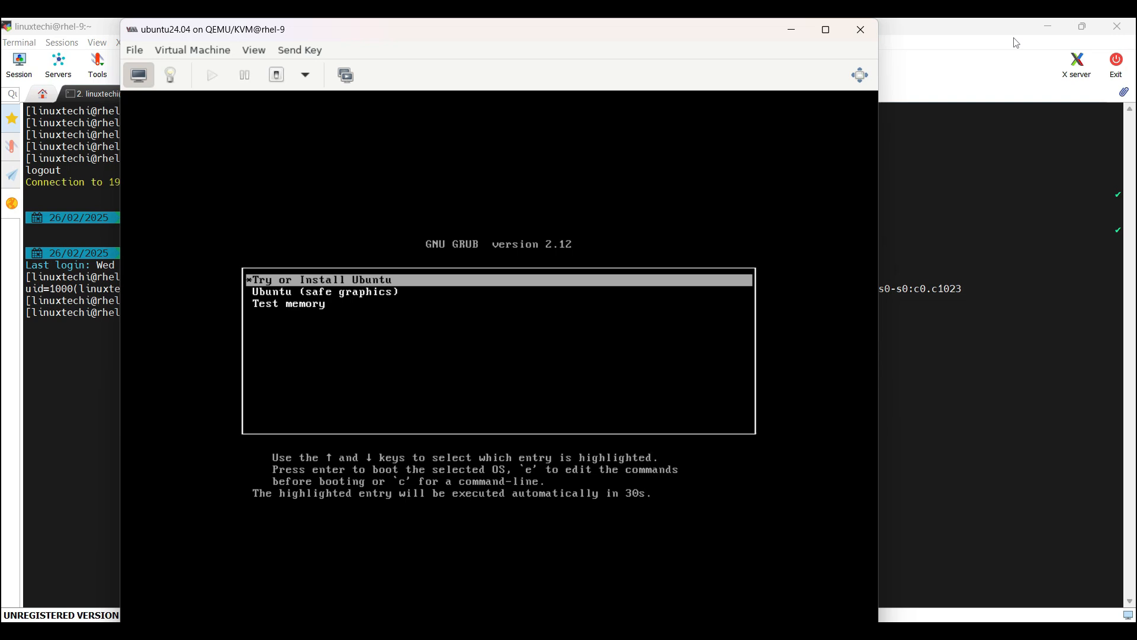
Move the GRUB selection down to Ubuntu (safe graphics) and back up in the ubuntu24.04 VM console
key(Down)
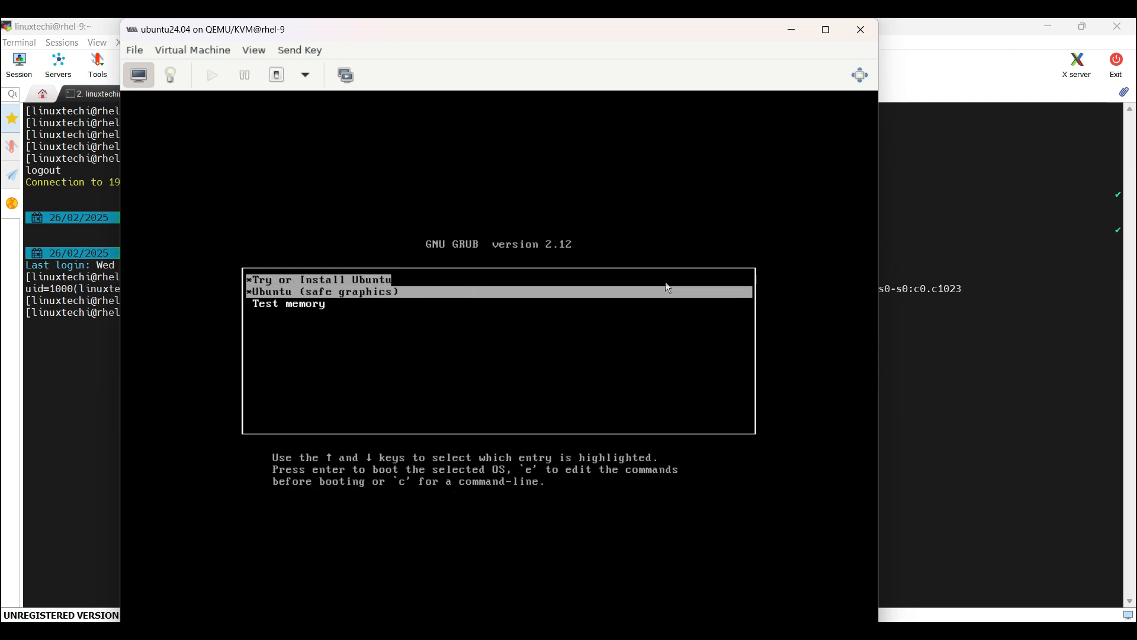
key(Up)
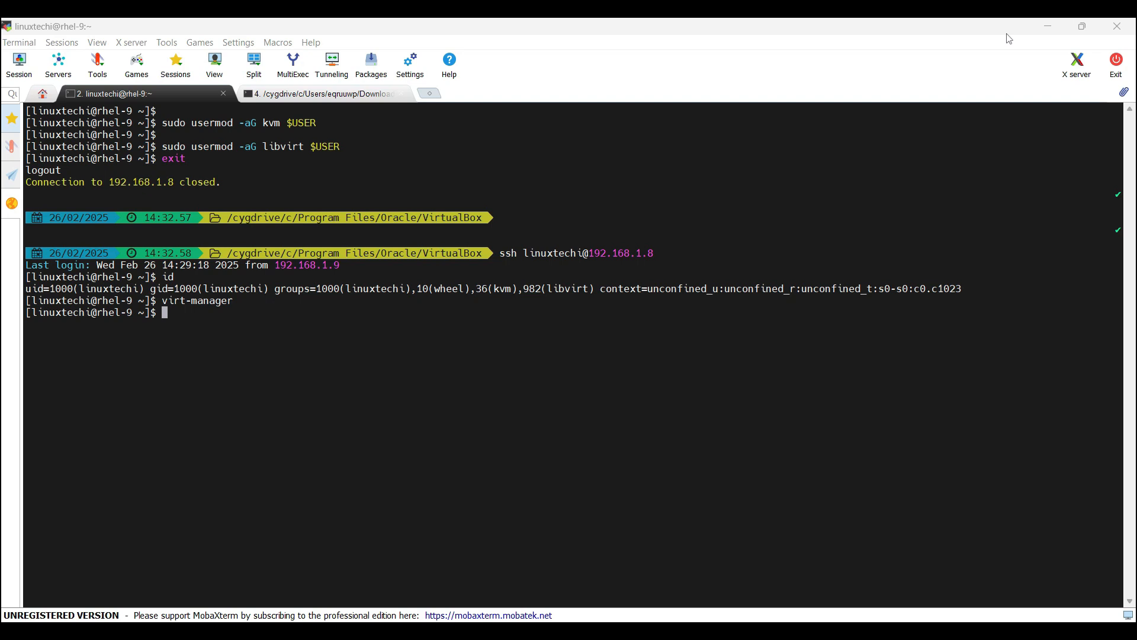
mouse_move(820, 253)
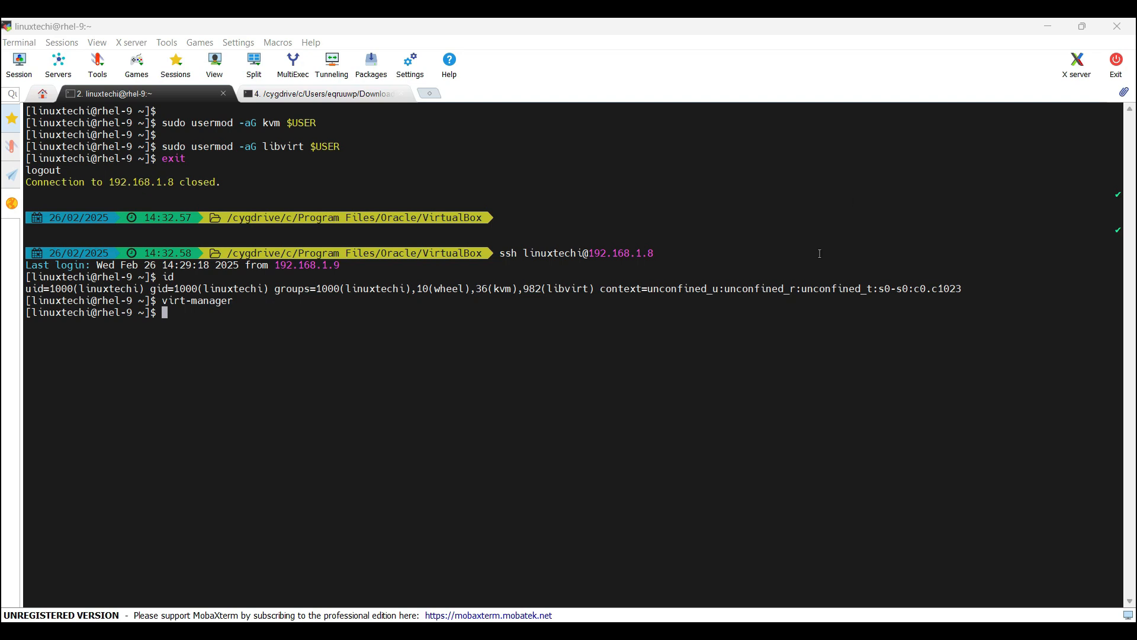
Run sudo dnf install cockpit cockpit-machines -y on the RHEL 9 host
text(sudo)
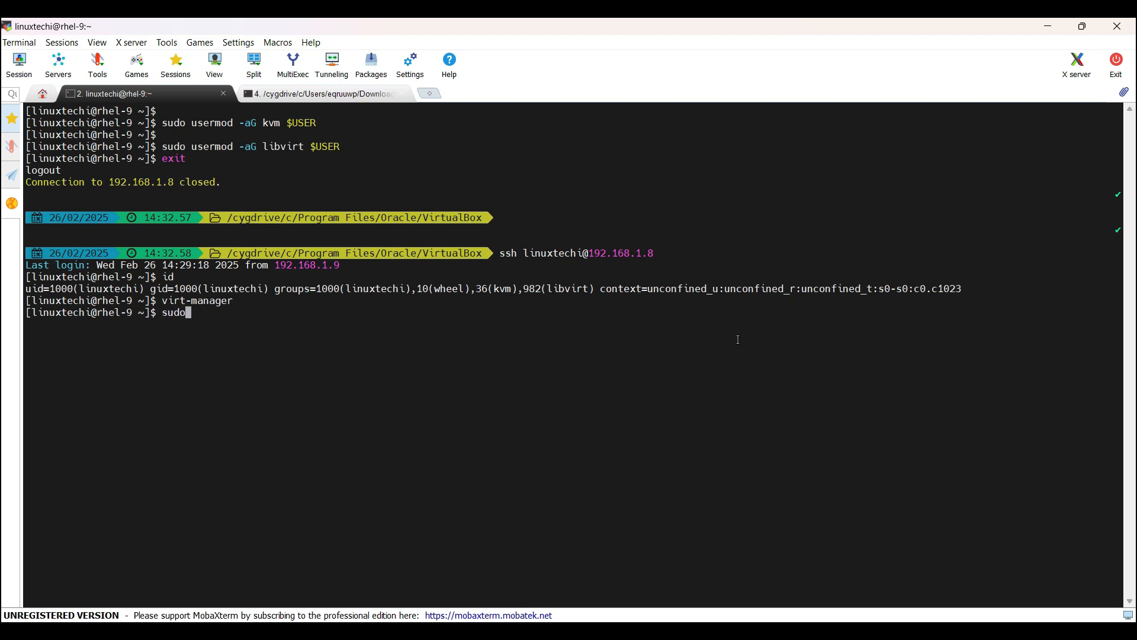
text(dnf in)
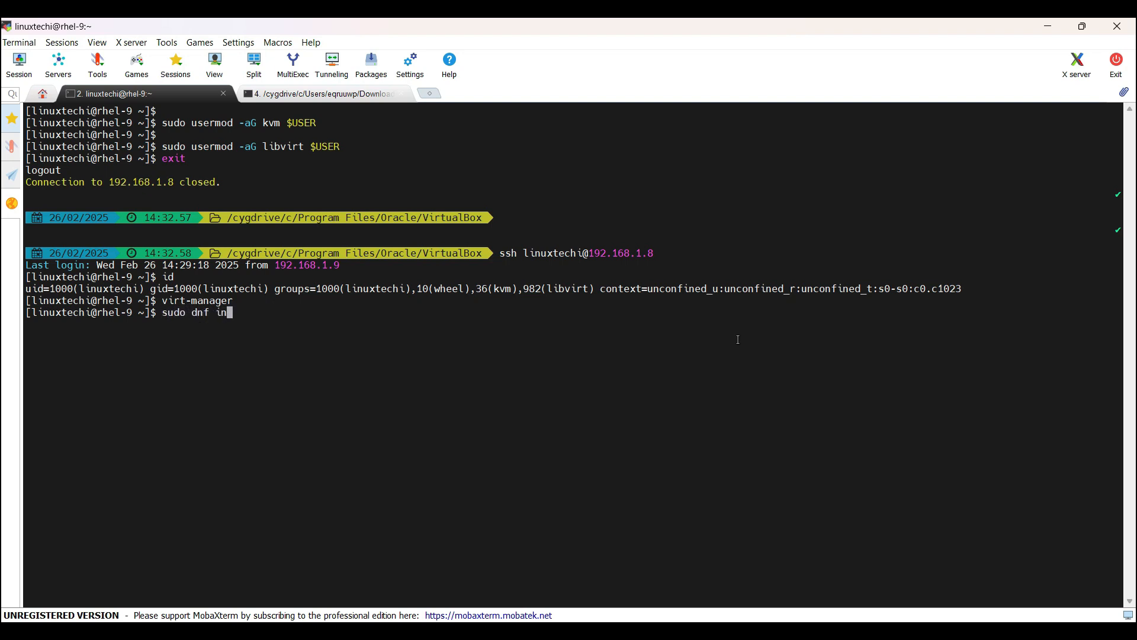
text(stall coc)
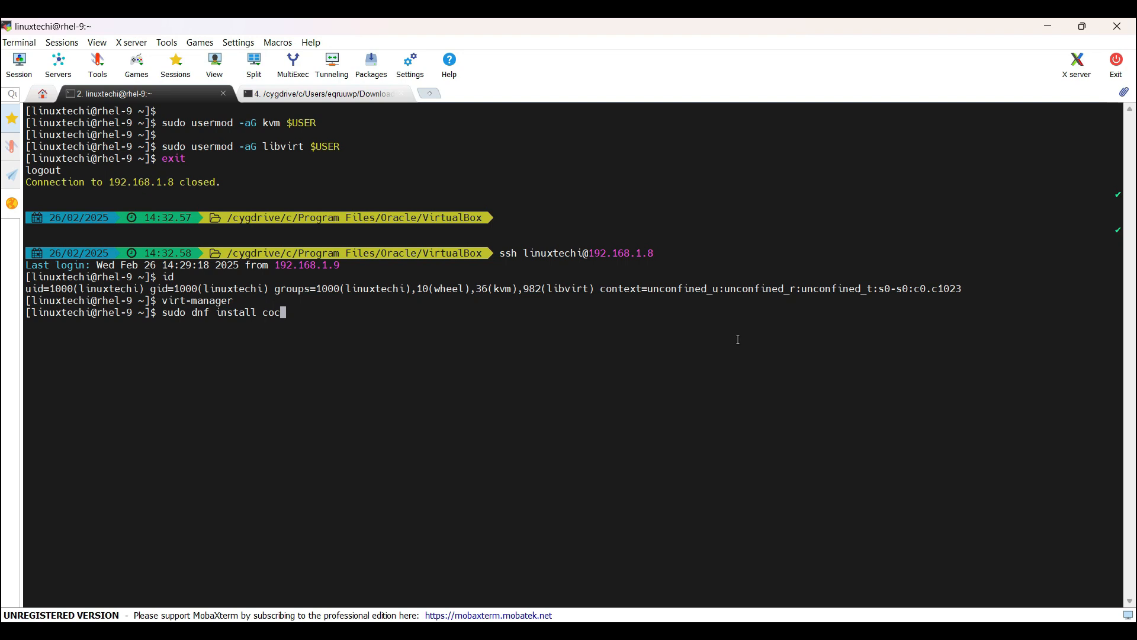
text(kpit)
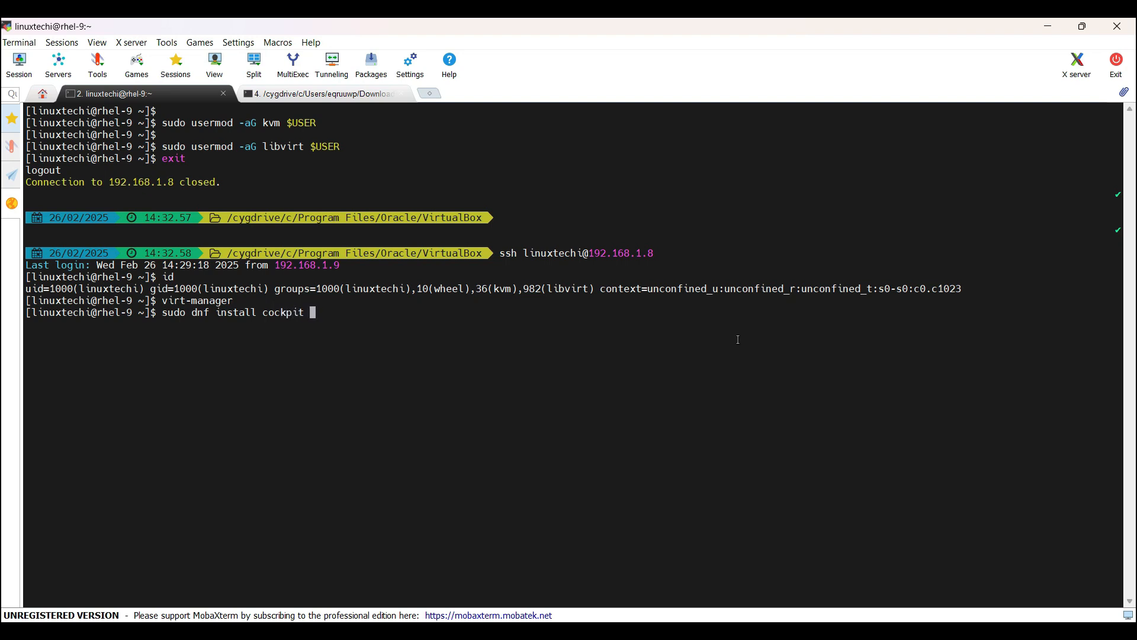
text(coc)
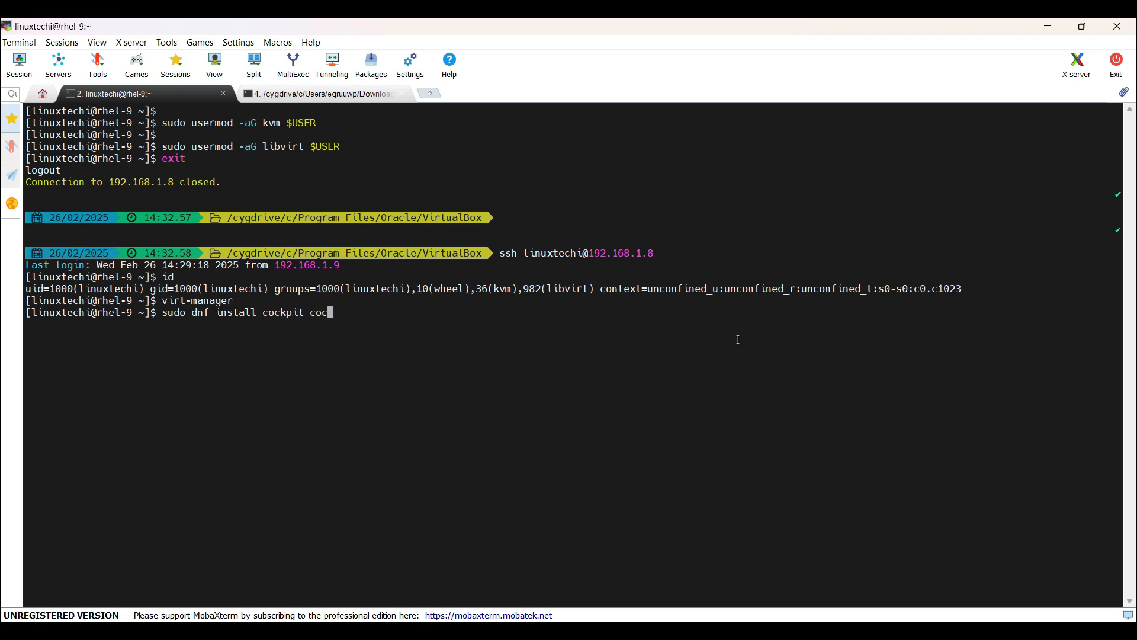
text(kpit-ma)
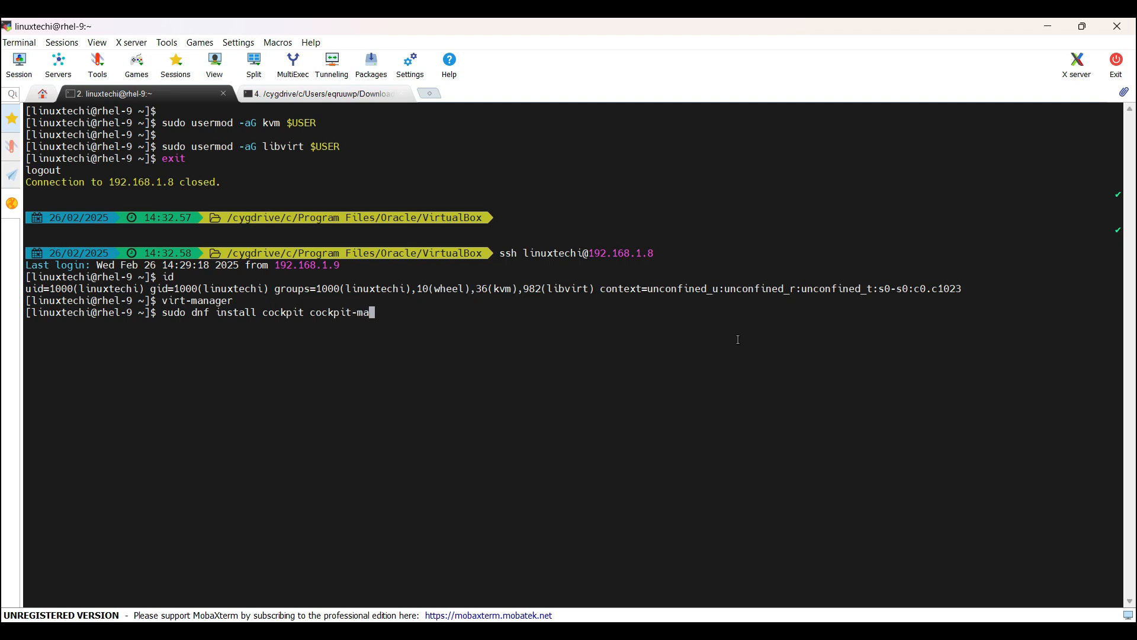
text(chines -y)
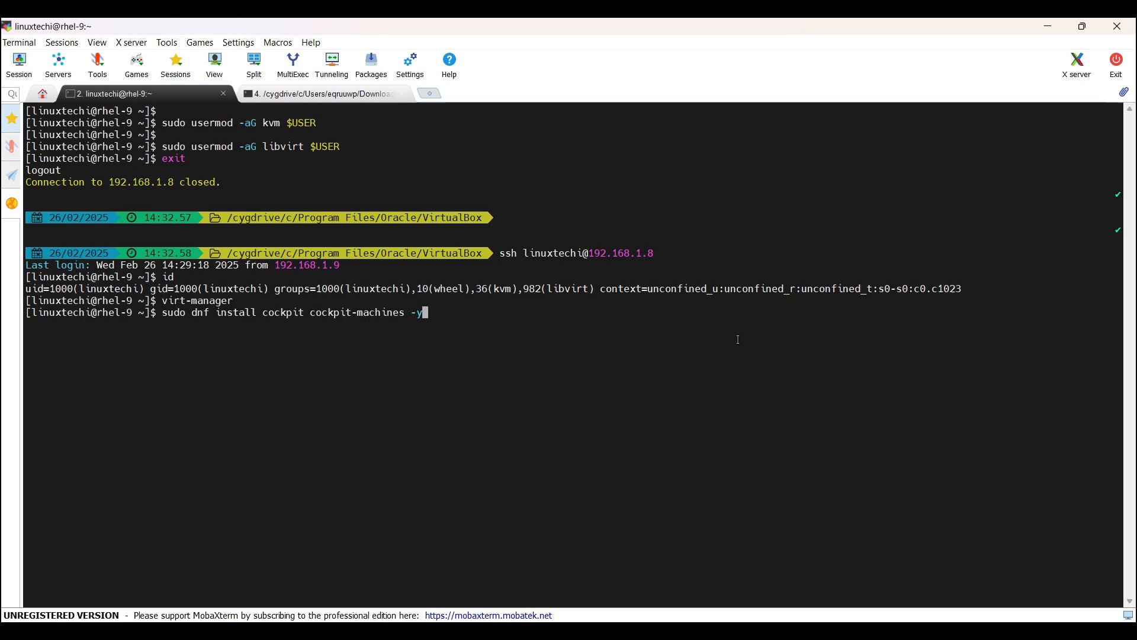
key(Return)
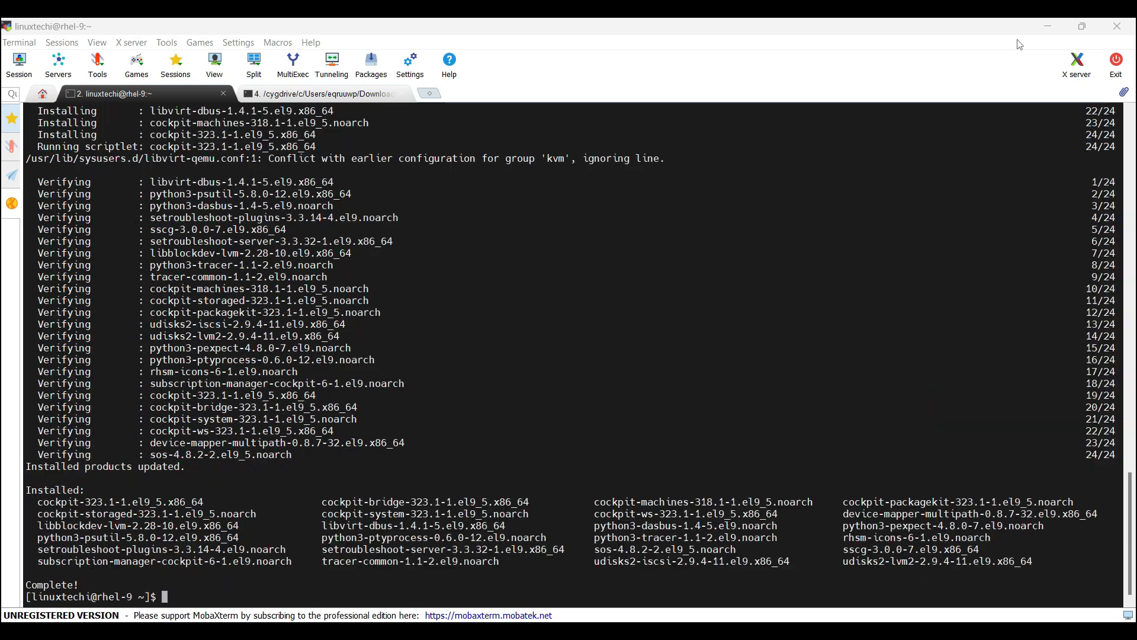
mouse_move(1026, 198)
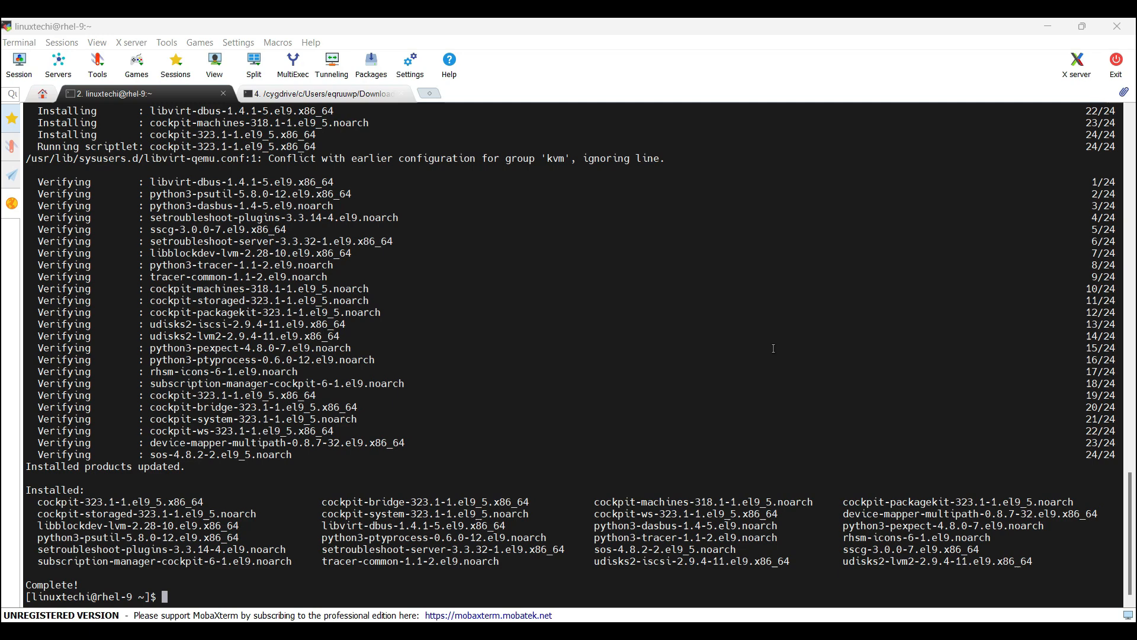
Start the cockpit service with sudo systemctl start cockpit
text(sudo systemc)
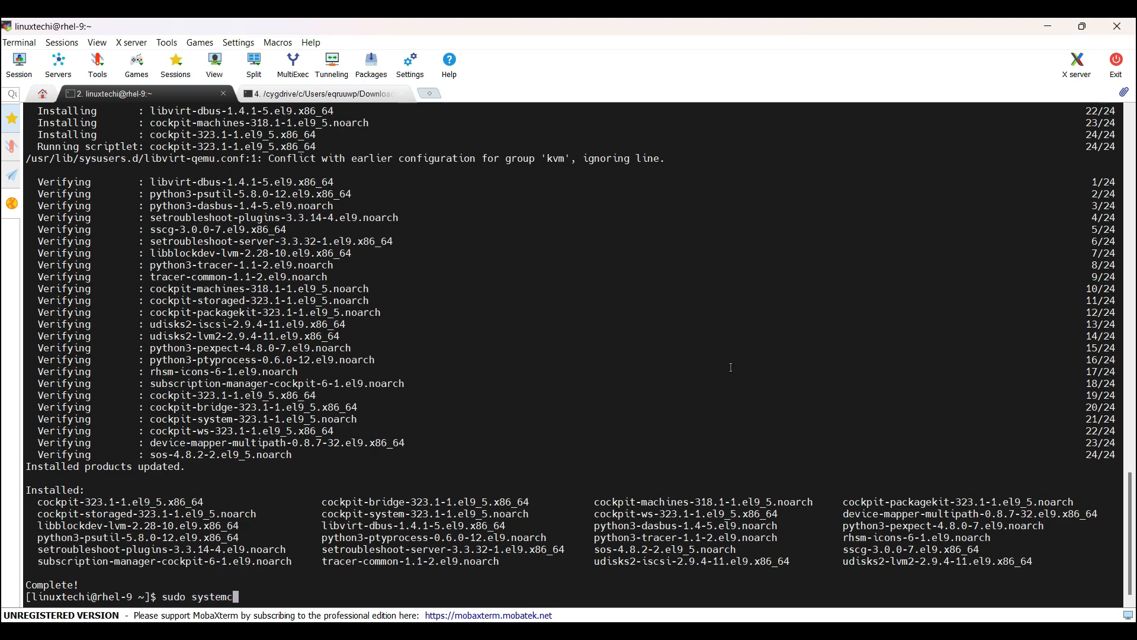
text(tl start cockpit)
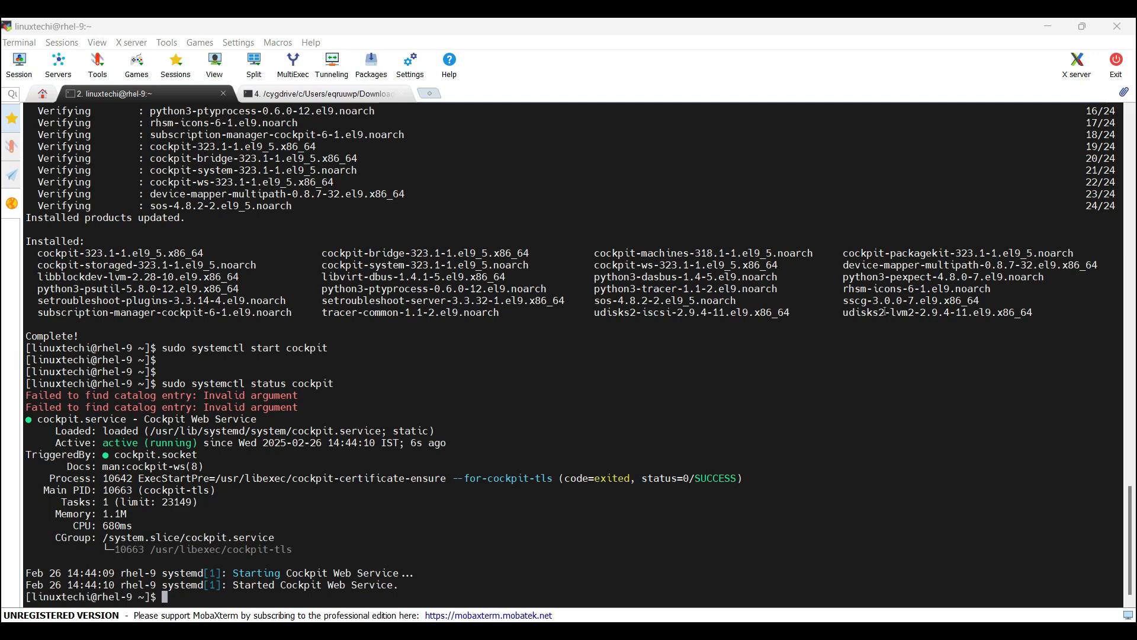
mouse_move(590, 619)
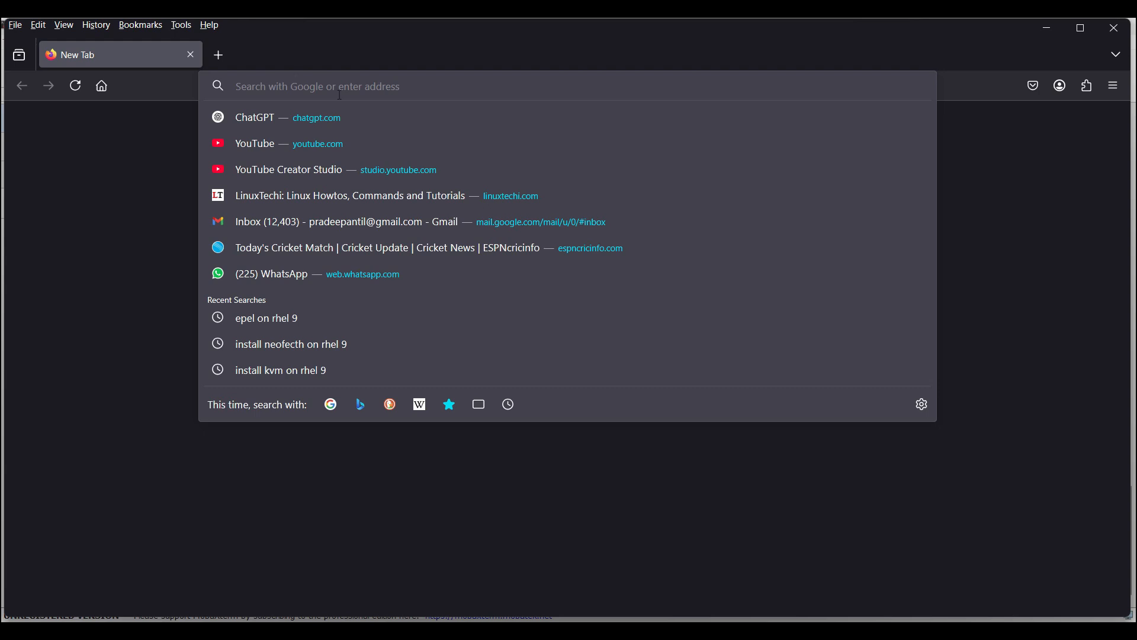
text(192.168.1.47:8080/)
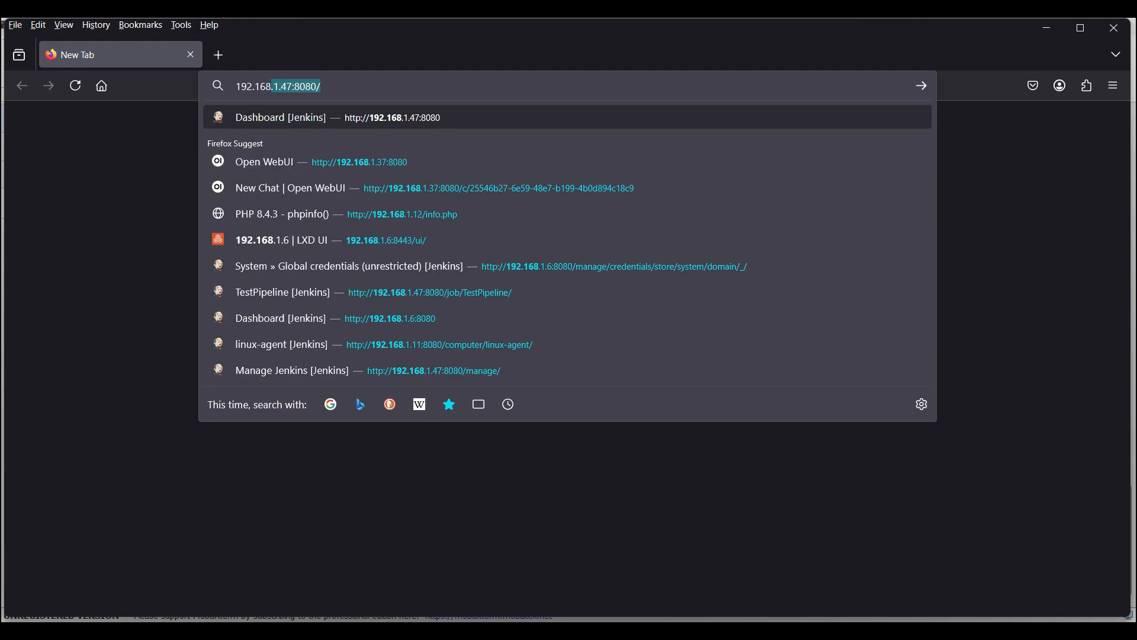
text(192.168.1.8)
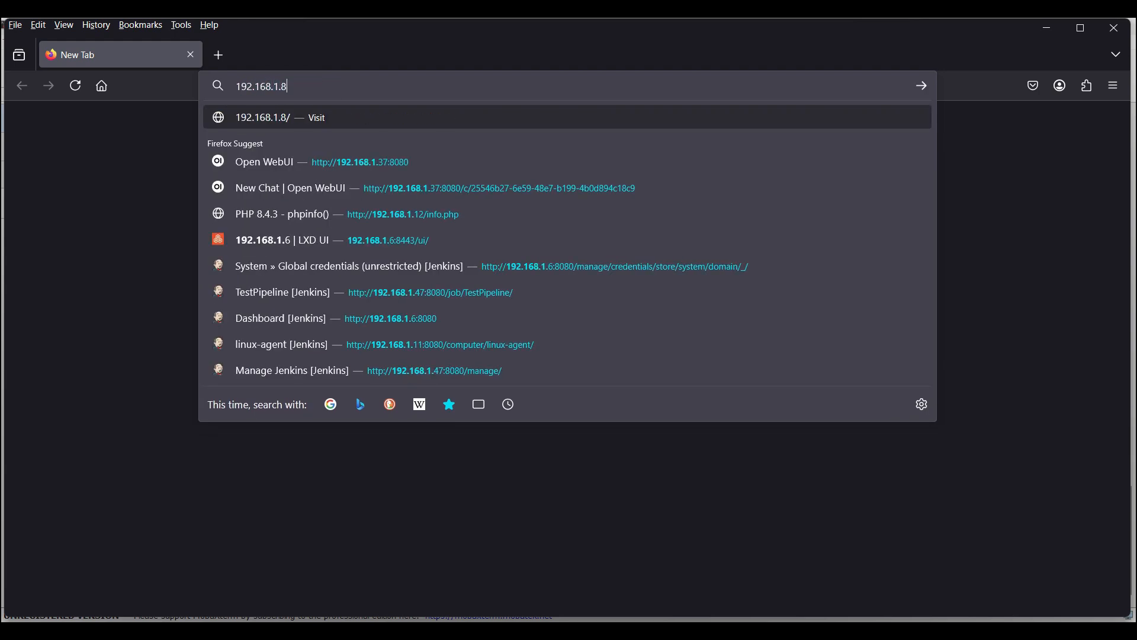
text(://)
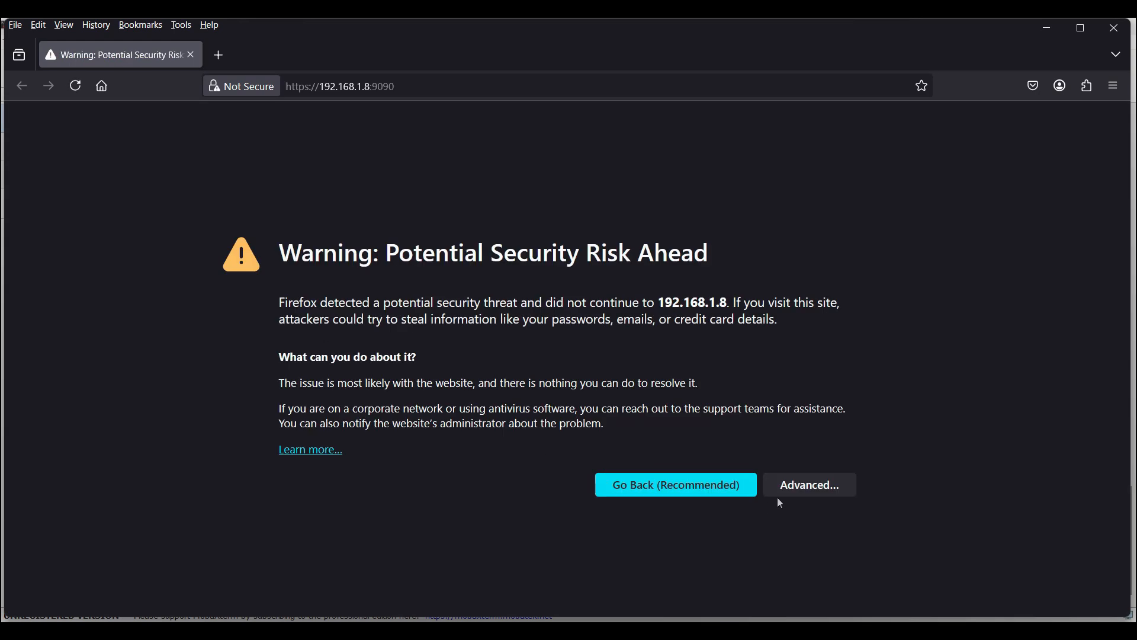
click(809, 485)
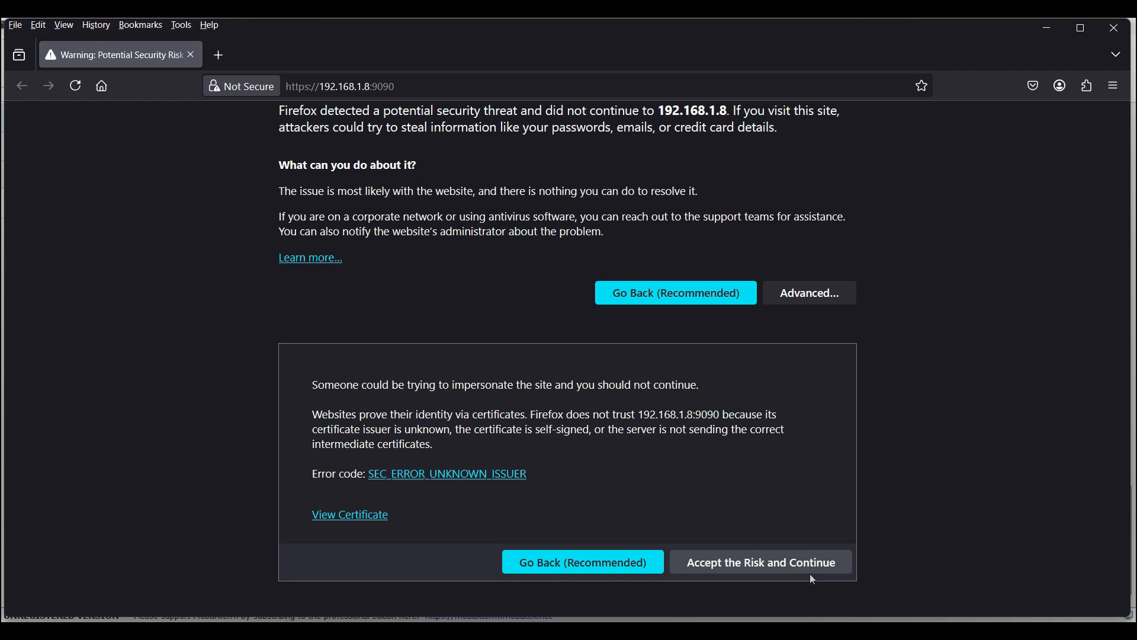
click(760, 562)
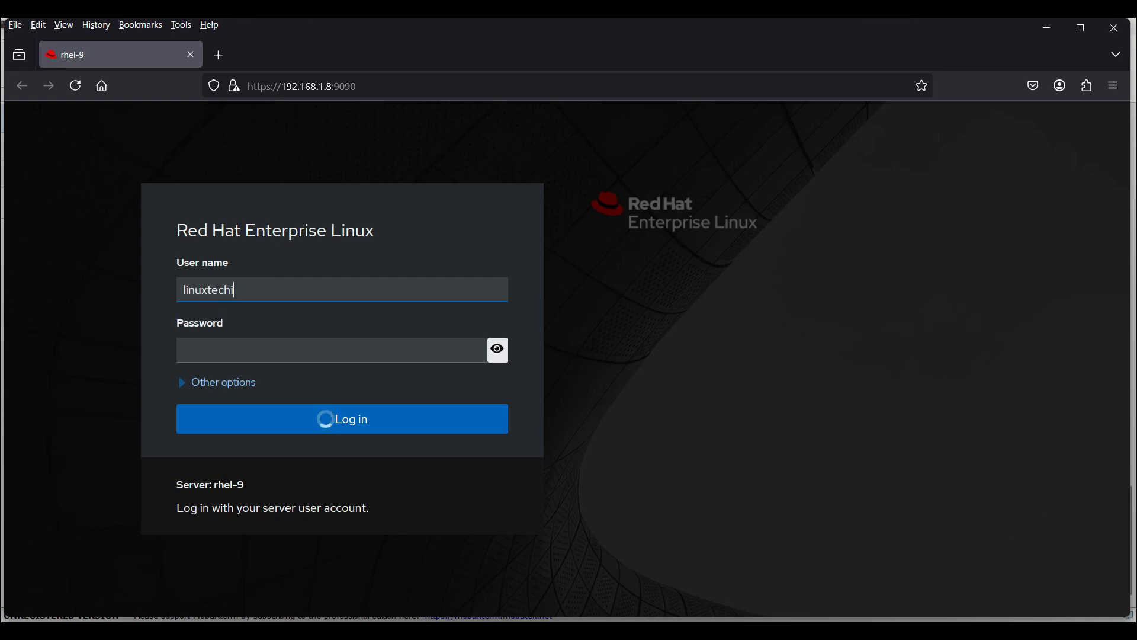
Log in to Cockpit as linuxtechi and go to the Virtual machines page
click(334, 350)
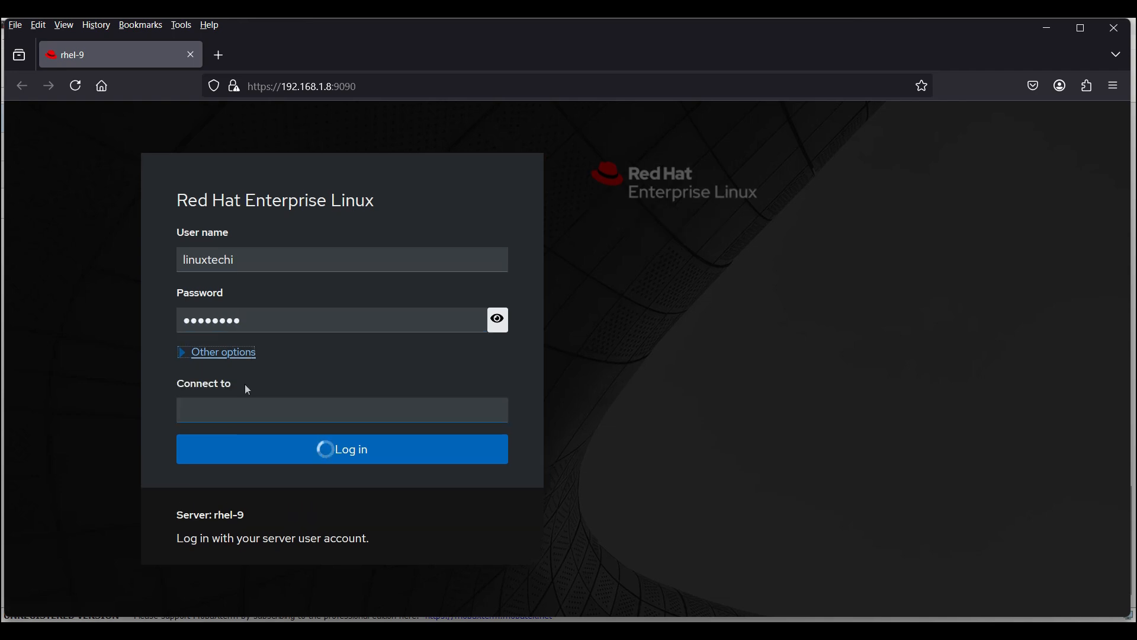
click(351, 448)
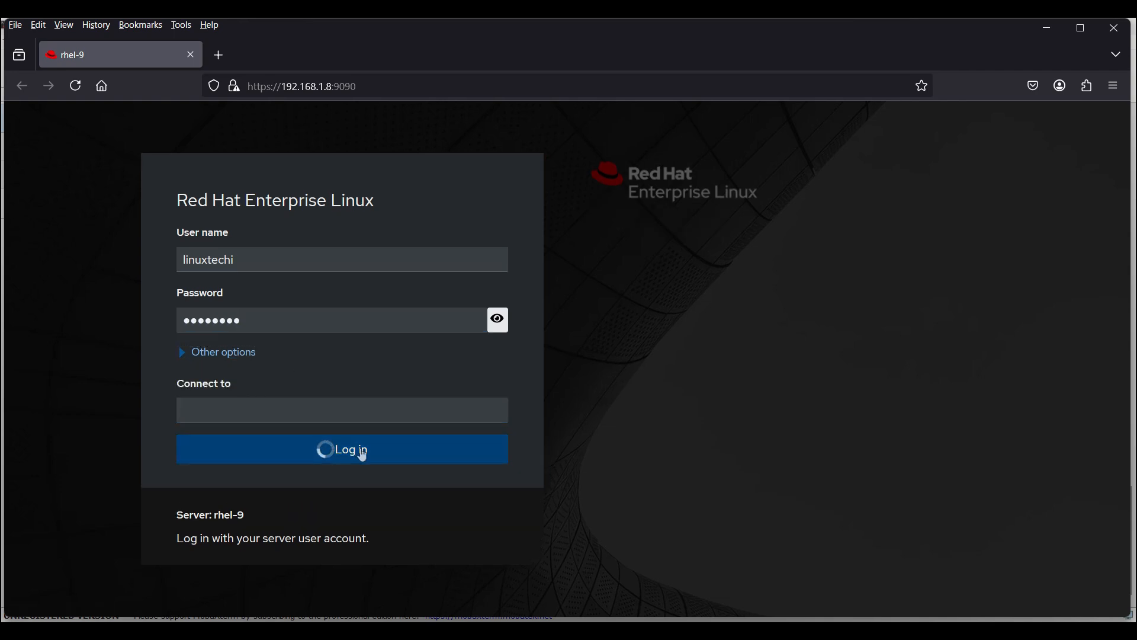
click(342, 449)
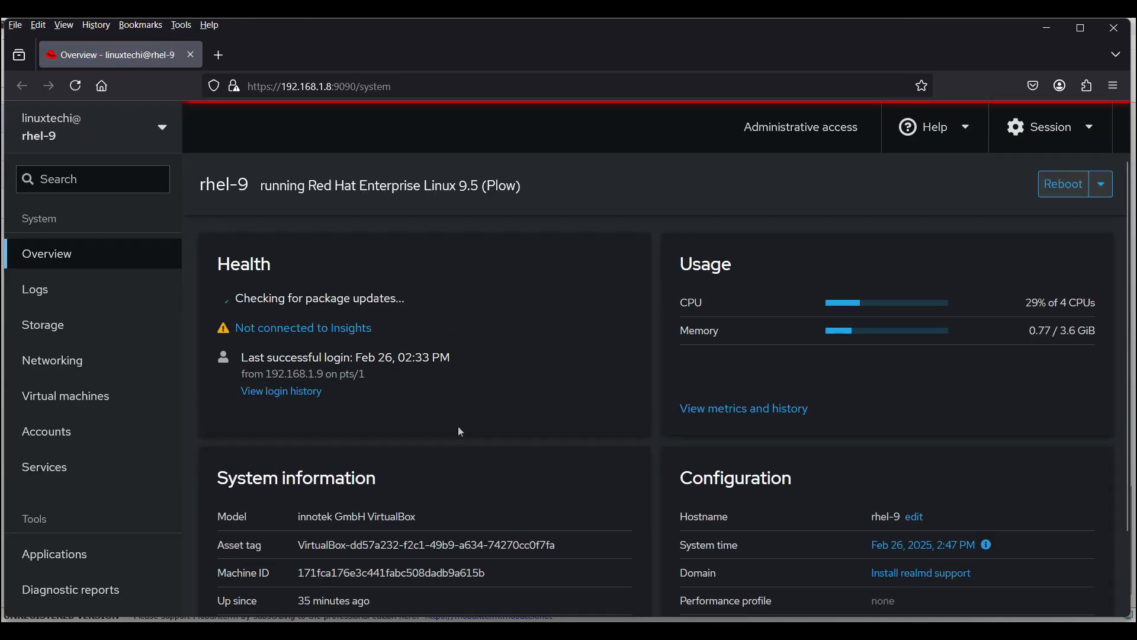
mouse_move(99, 343)
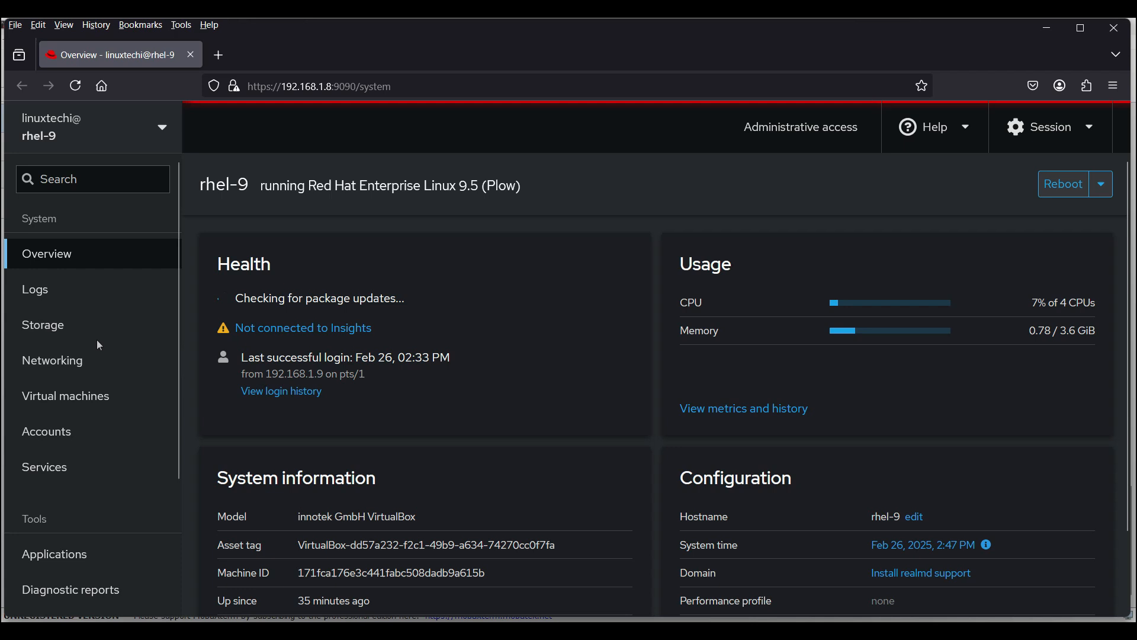
click(66, 396)
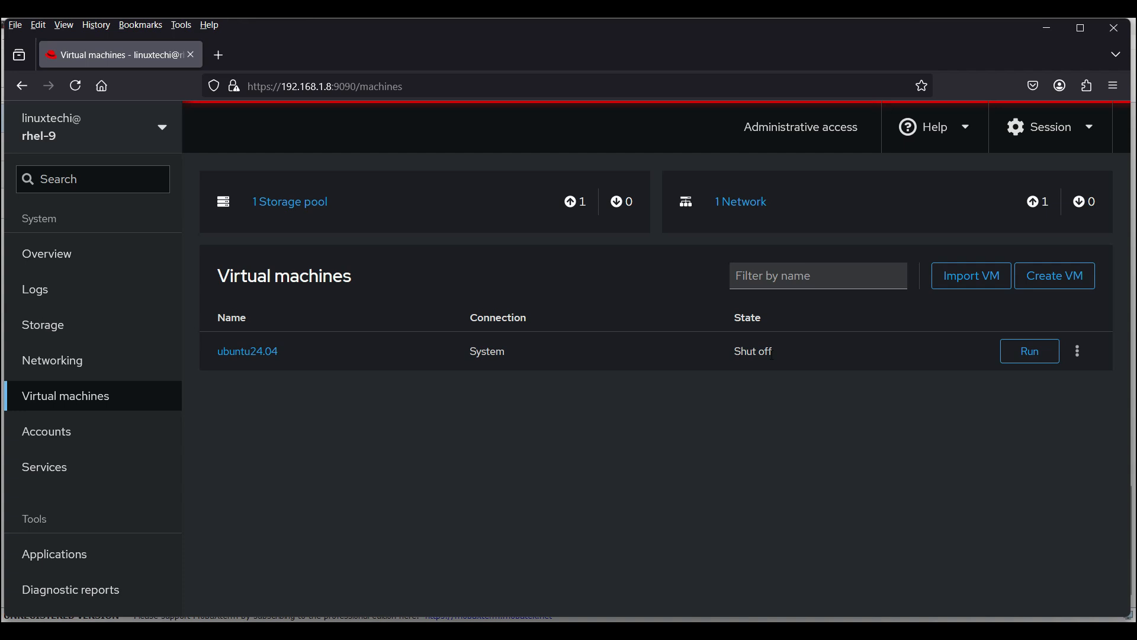
mouse_move(831, 378)
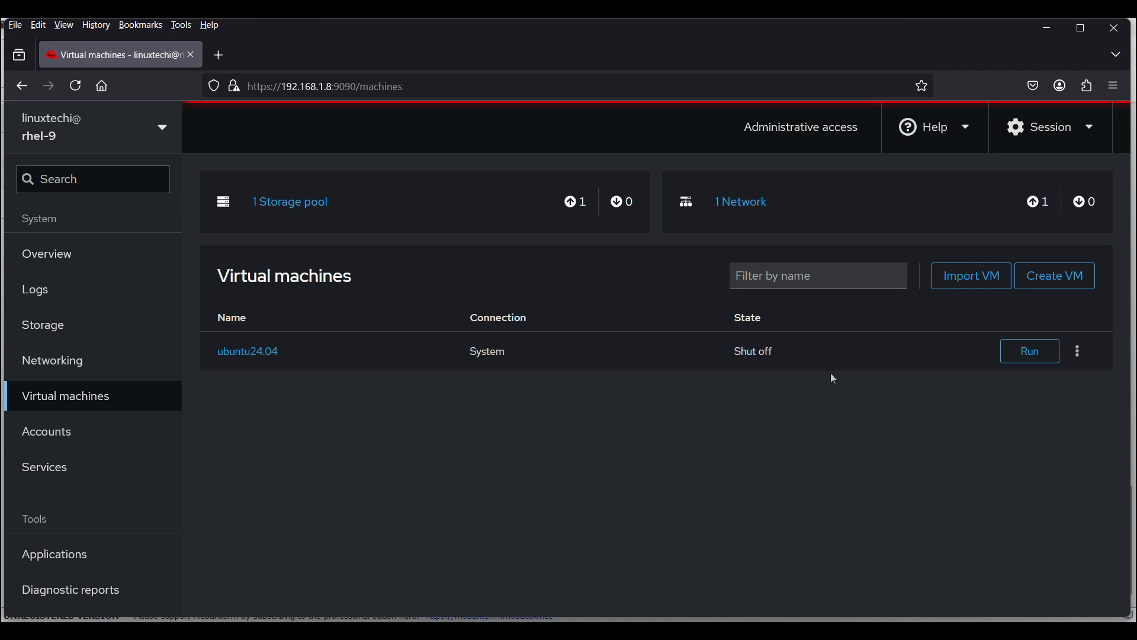
Start a new Cockpit VM named rhel9 with installation type Local install media
click(1054, 275)
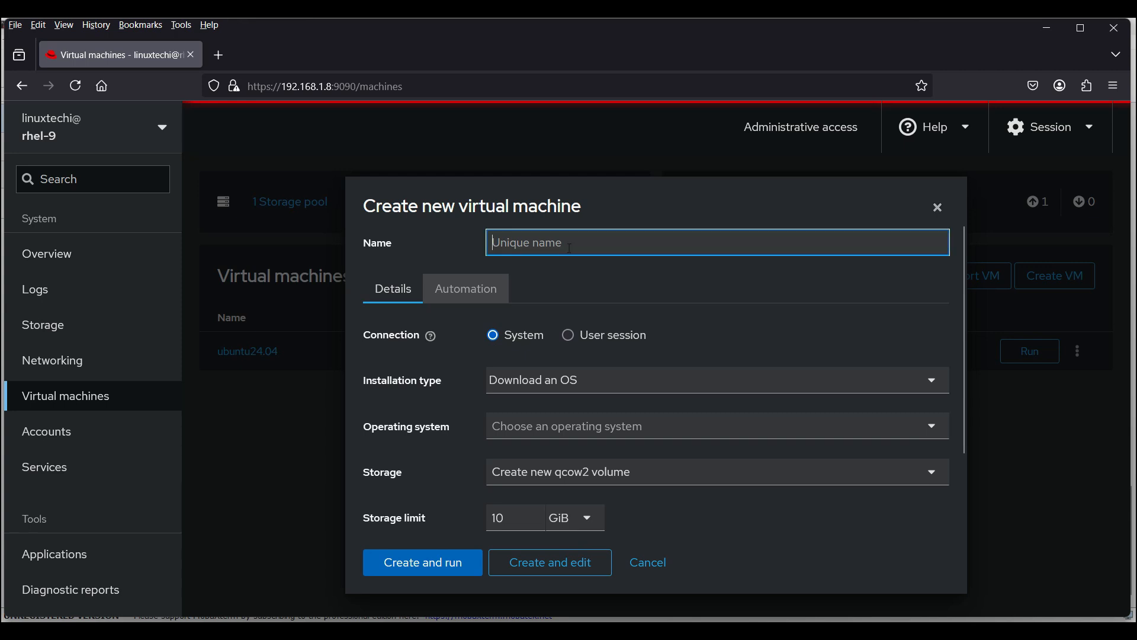
text(rhel9)
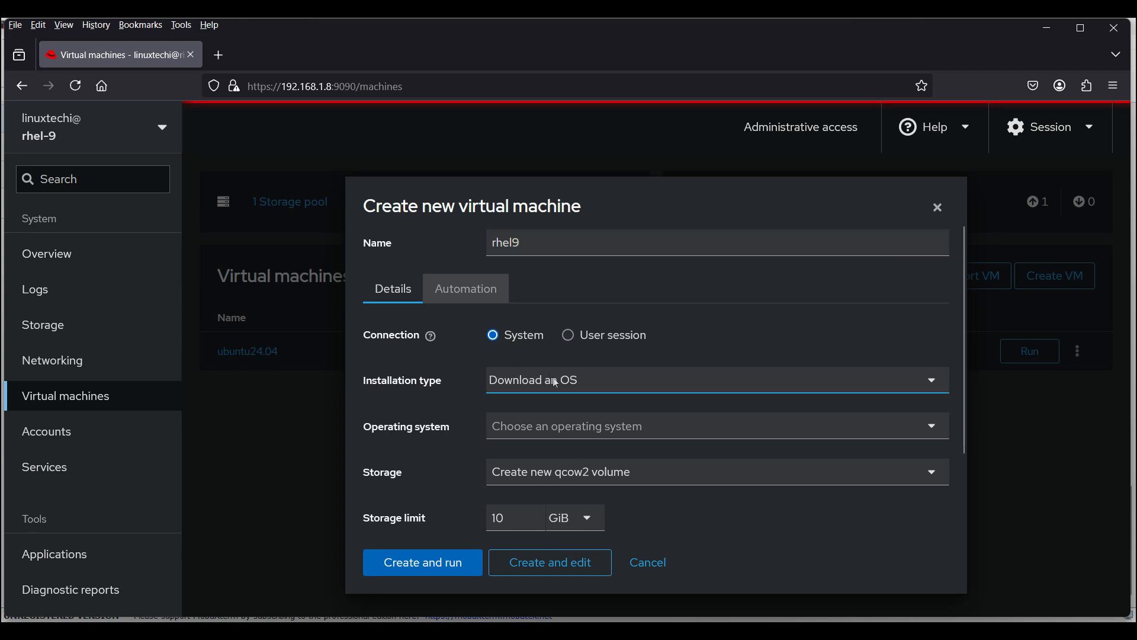
click(715, 379)
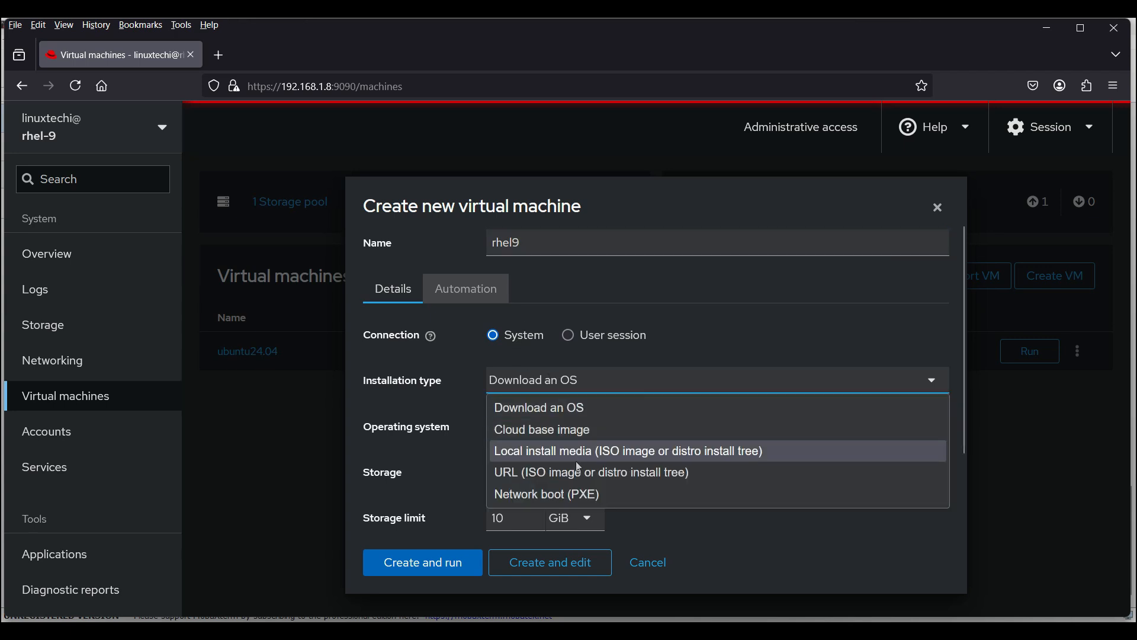
mouse_move(588, 461)
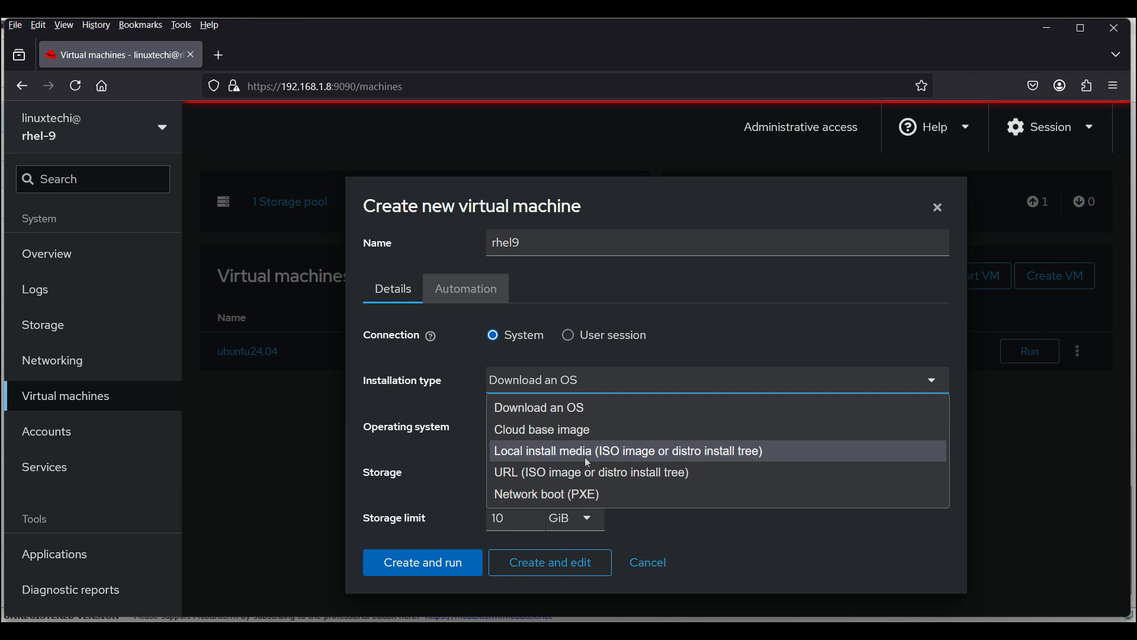
click(628, 450)
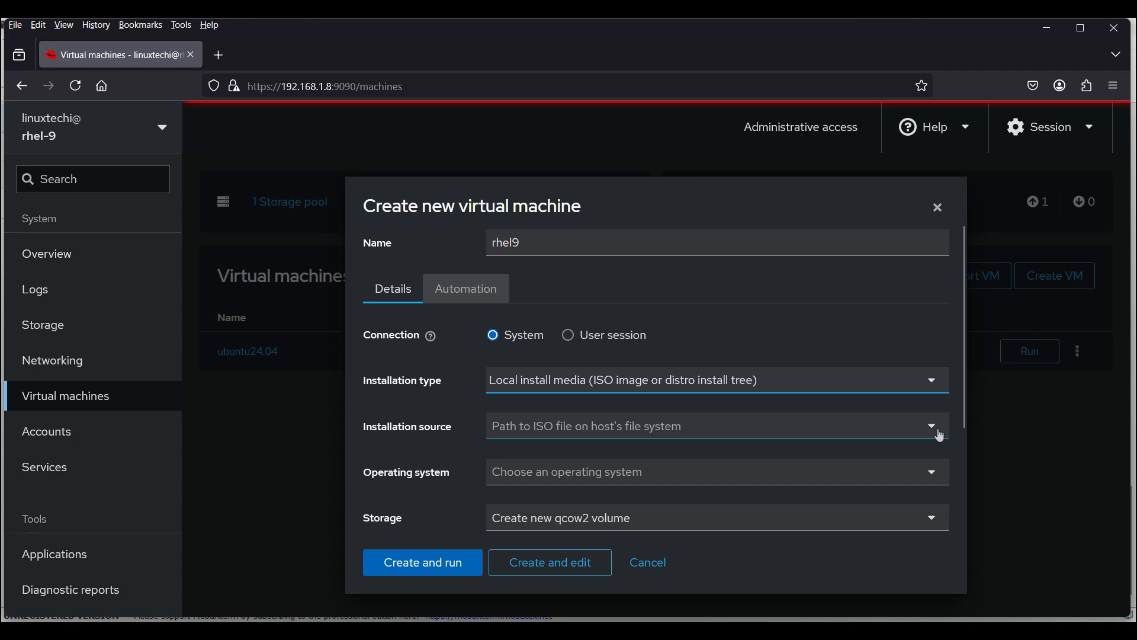
Select the RHEL 9.5 boot ISO from the libvirt images folder, set memory to 1 GiB, and create and run the VM
click(931, 425)
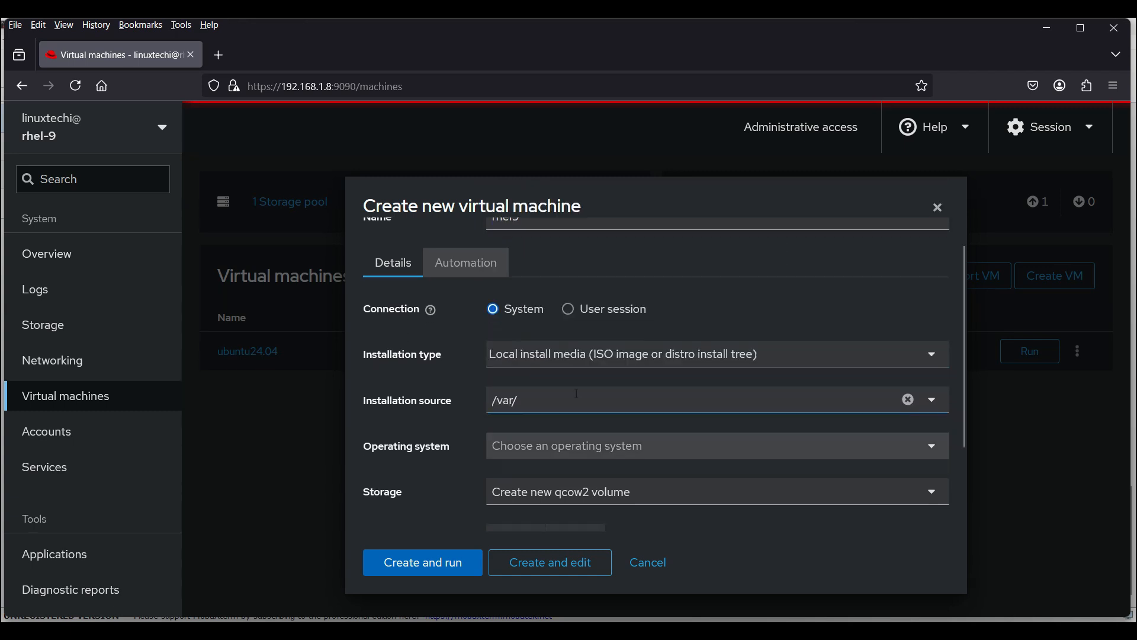
text(lib/)
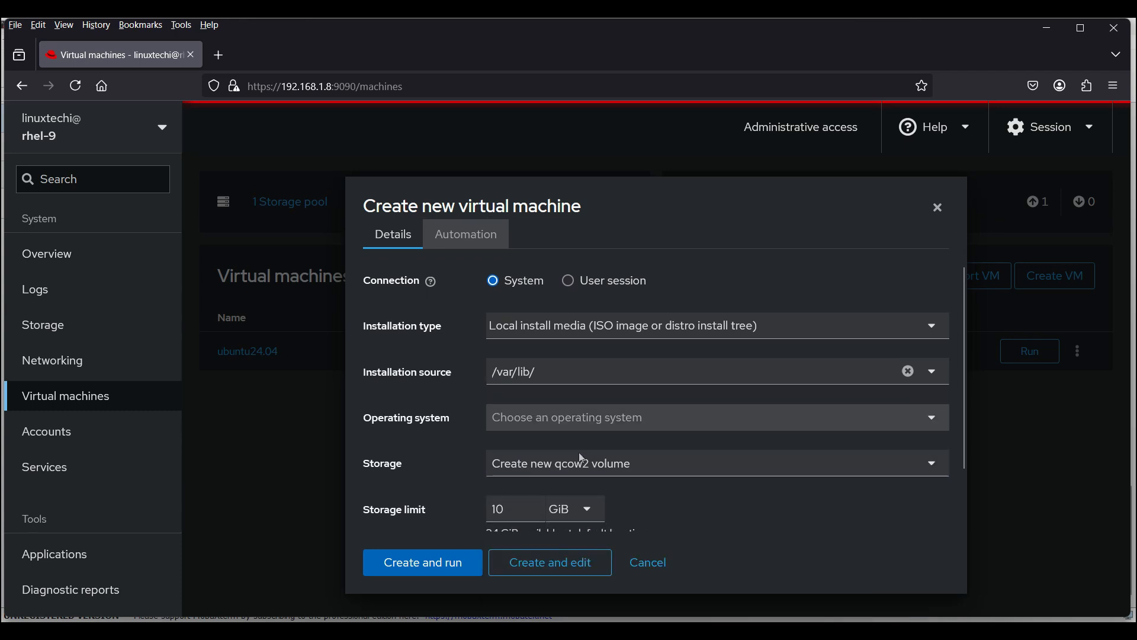
click(654, 371)
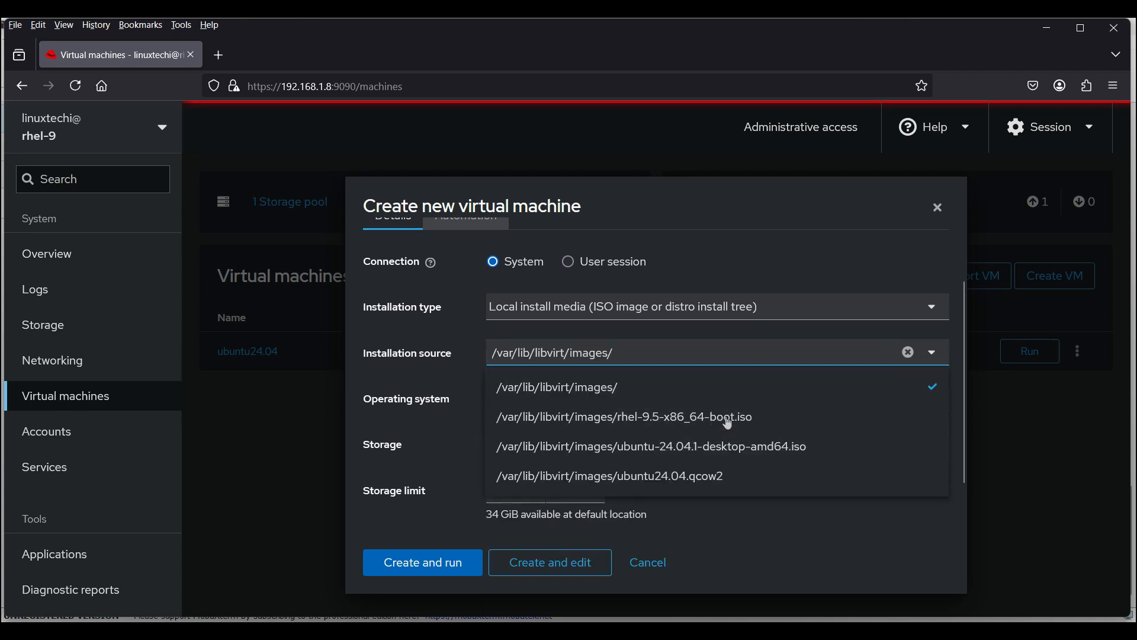
click(623, 417)
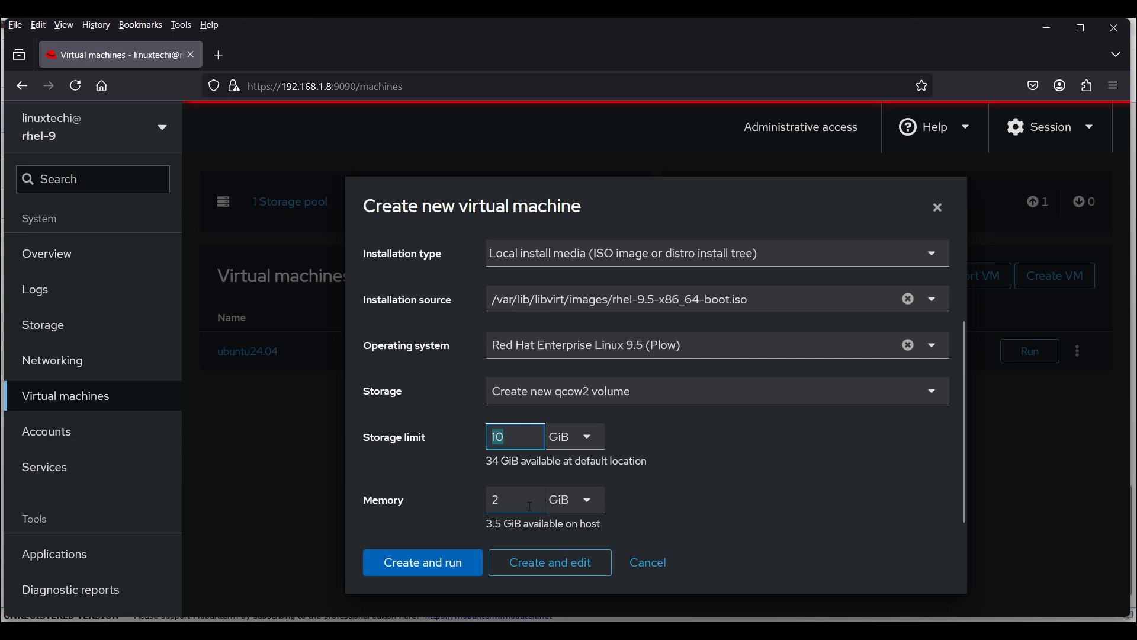
text(1)
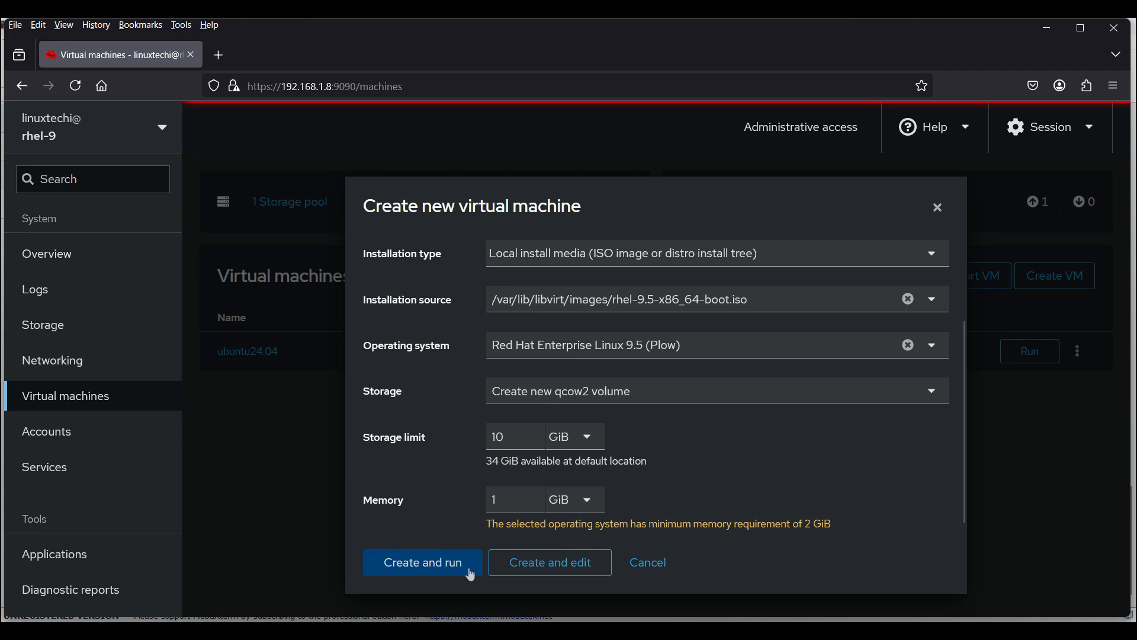
click(422, 561)
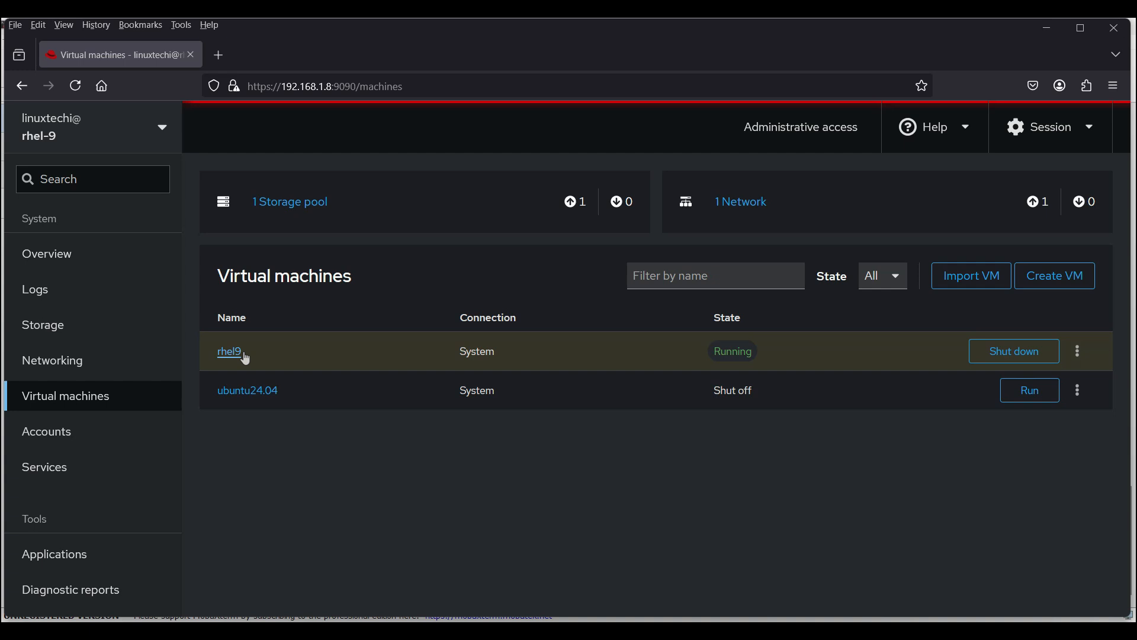
mouse_move(664, 341)
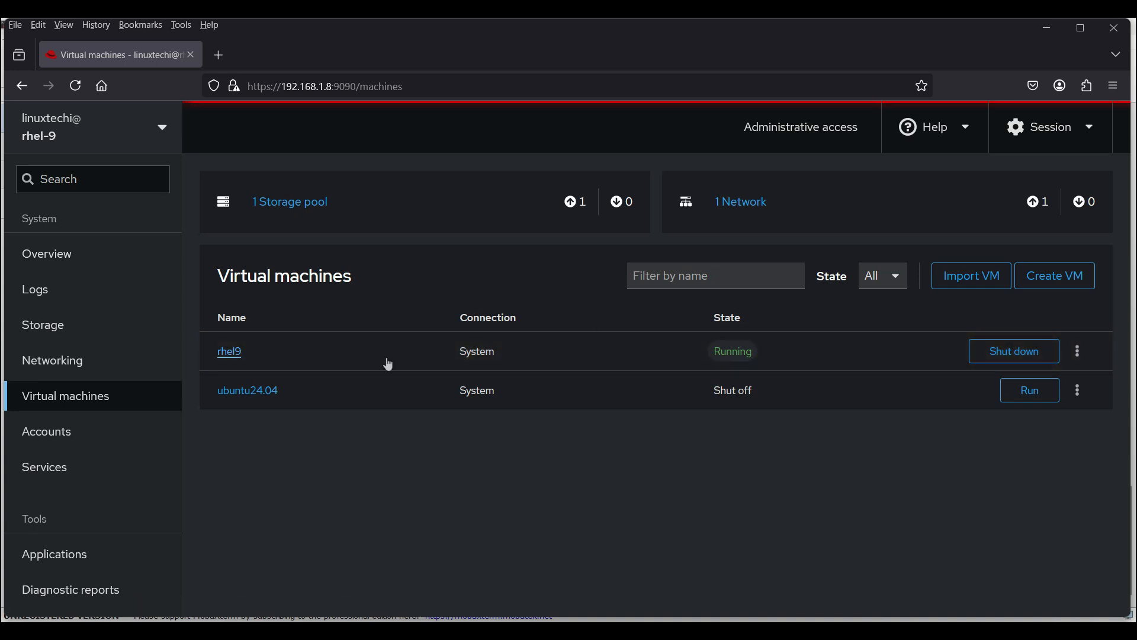
Open the rhel9 VM details, expand its console to a full page, and focus the VNC display
click(229, 350)
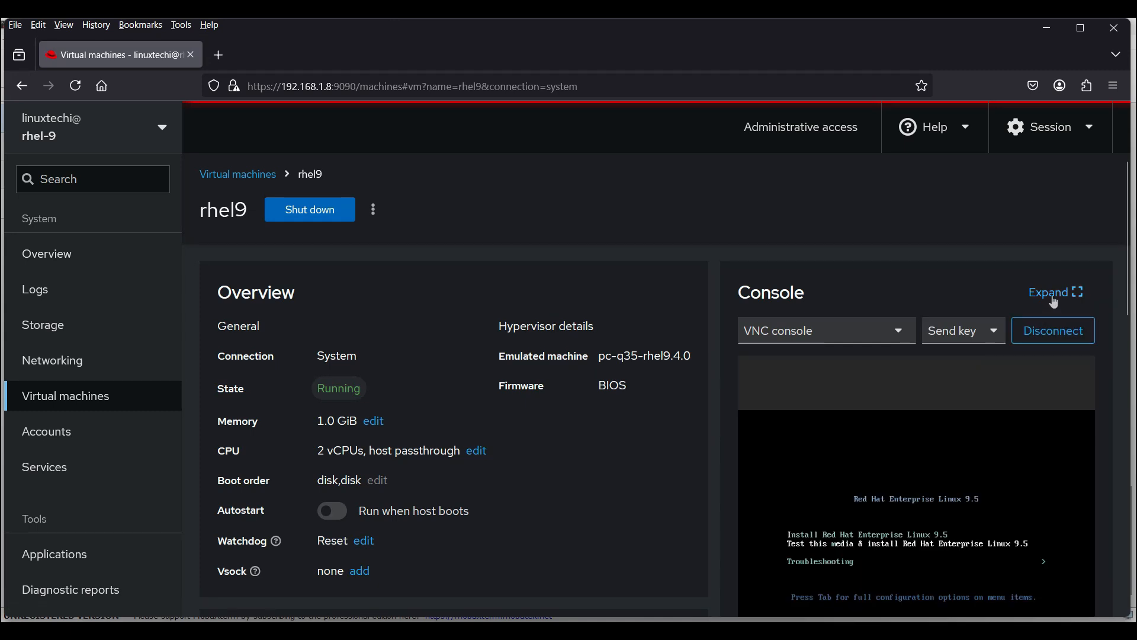
click(1055, 291)
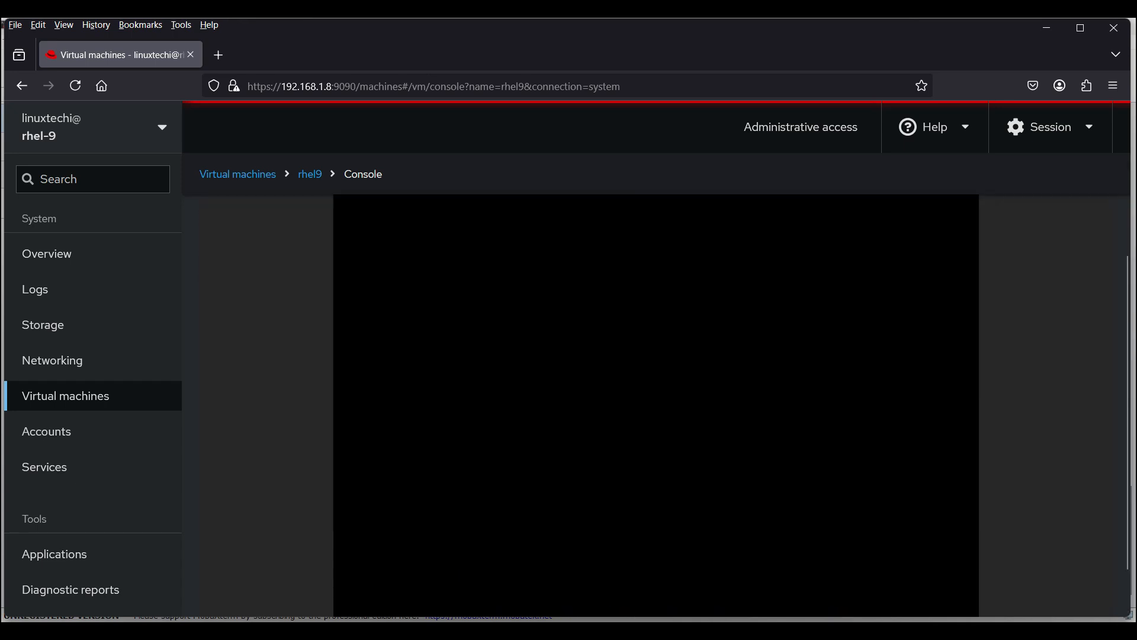
mouse_move(1119, 331)
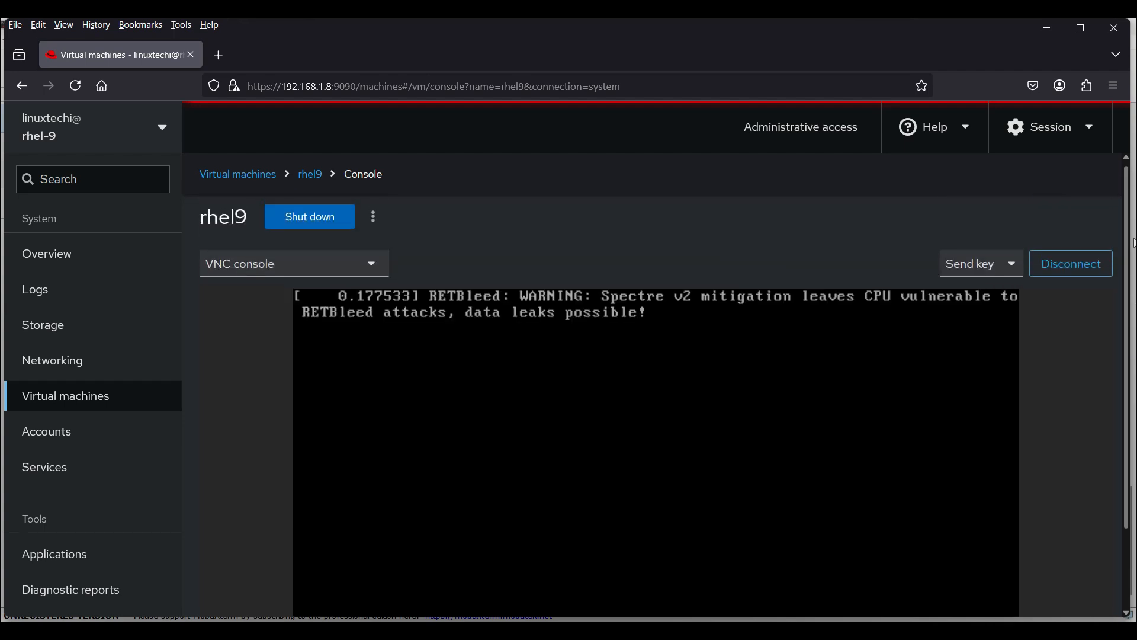
click(309, 216)
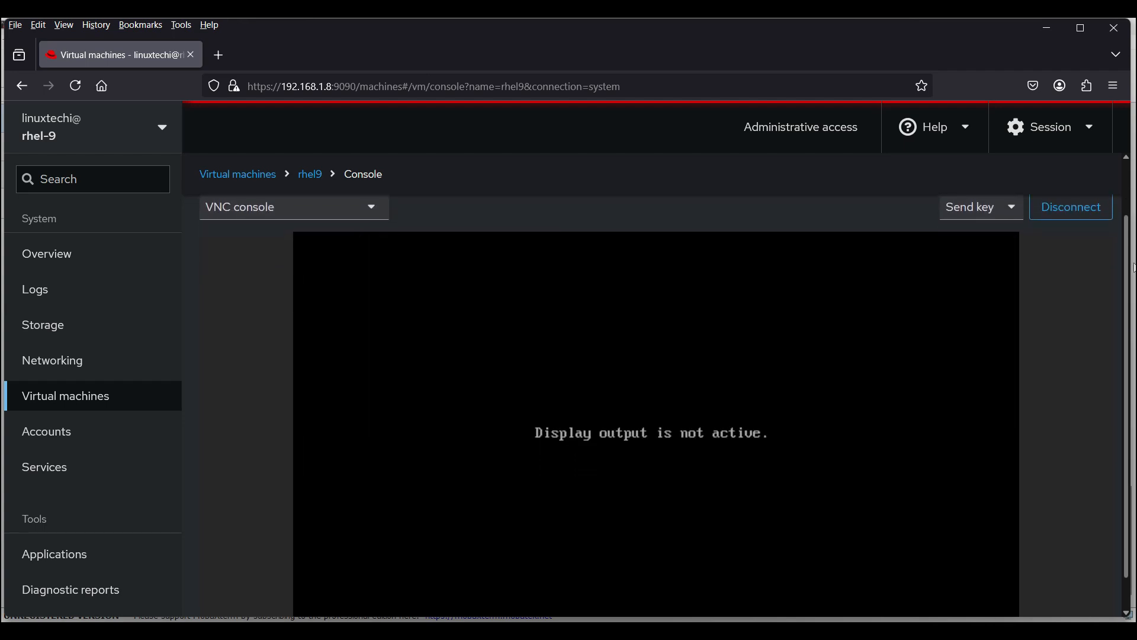